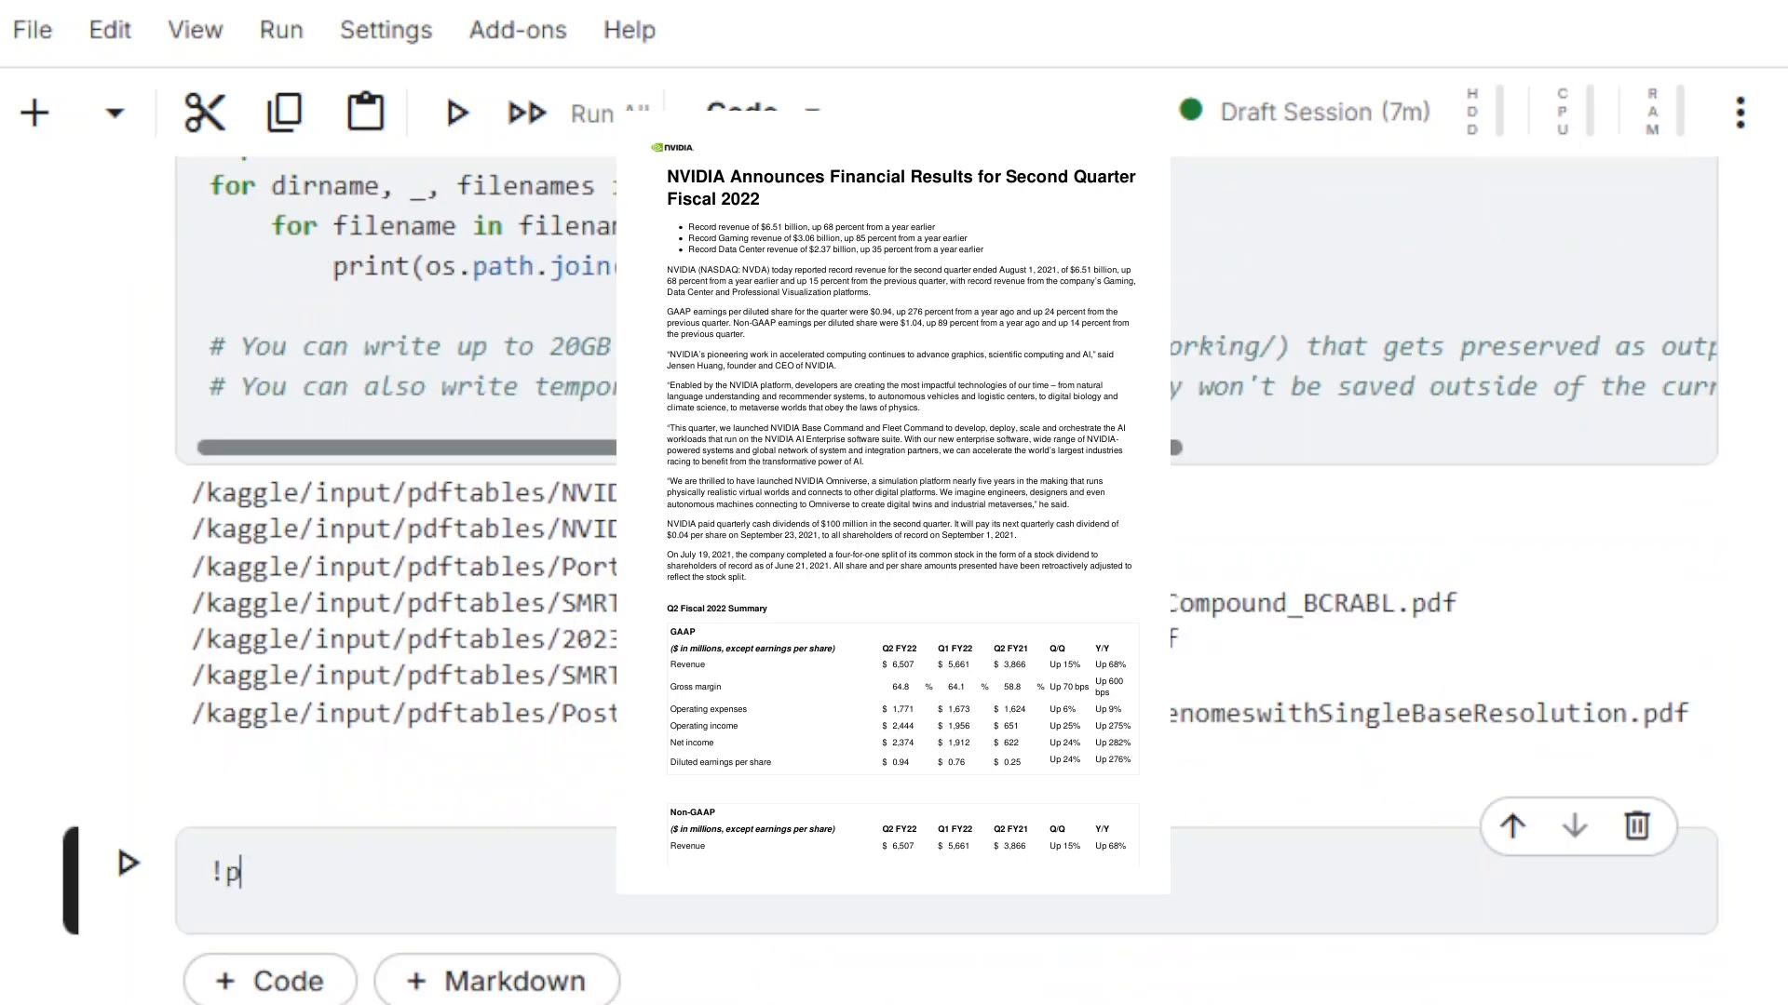
# Run !pip install pymupdf and begin an import pymupdf cell.
pyautogui.write('ip install pymupdf')
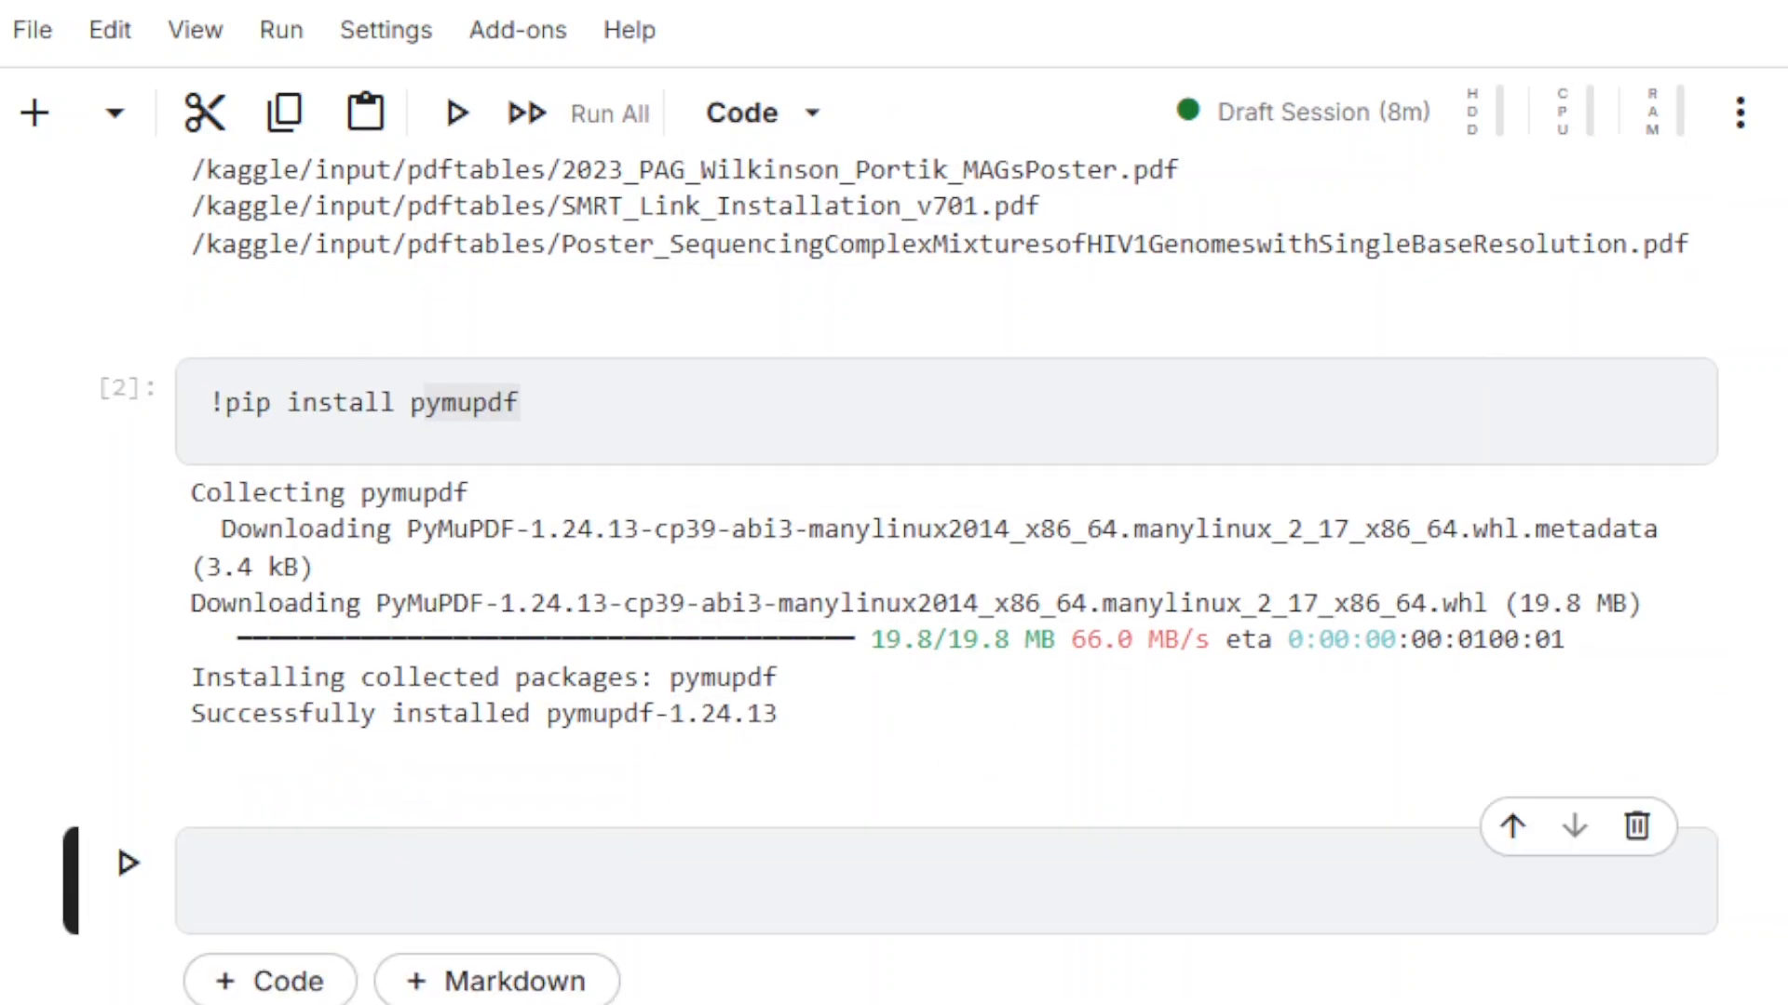
pyautogui.write('import pymupdf')
pyautogui.write('doc  =')
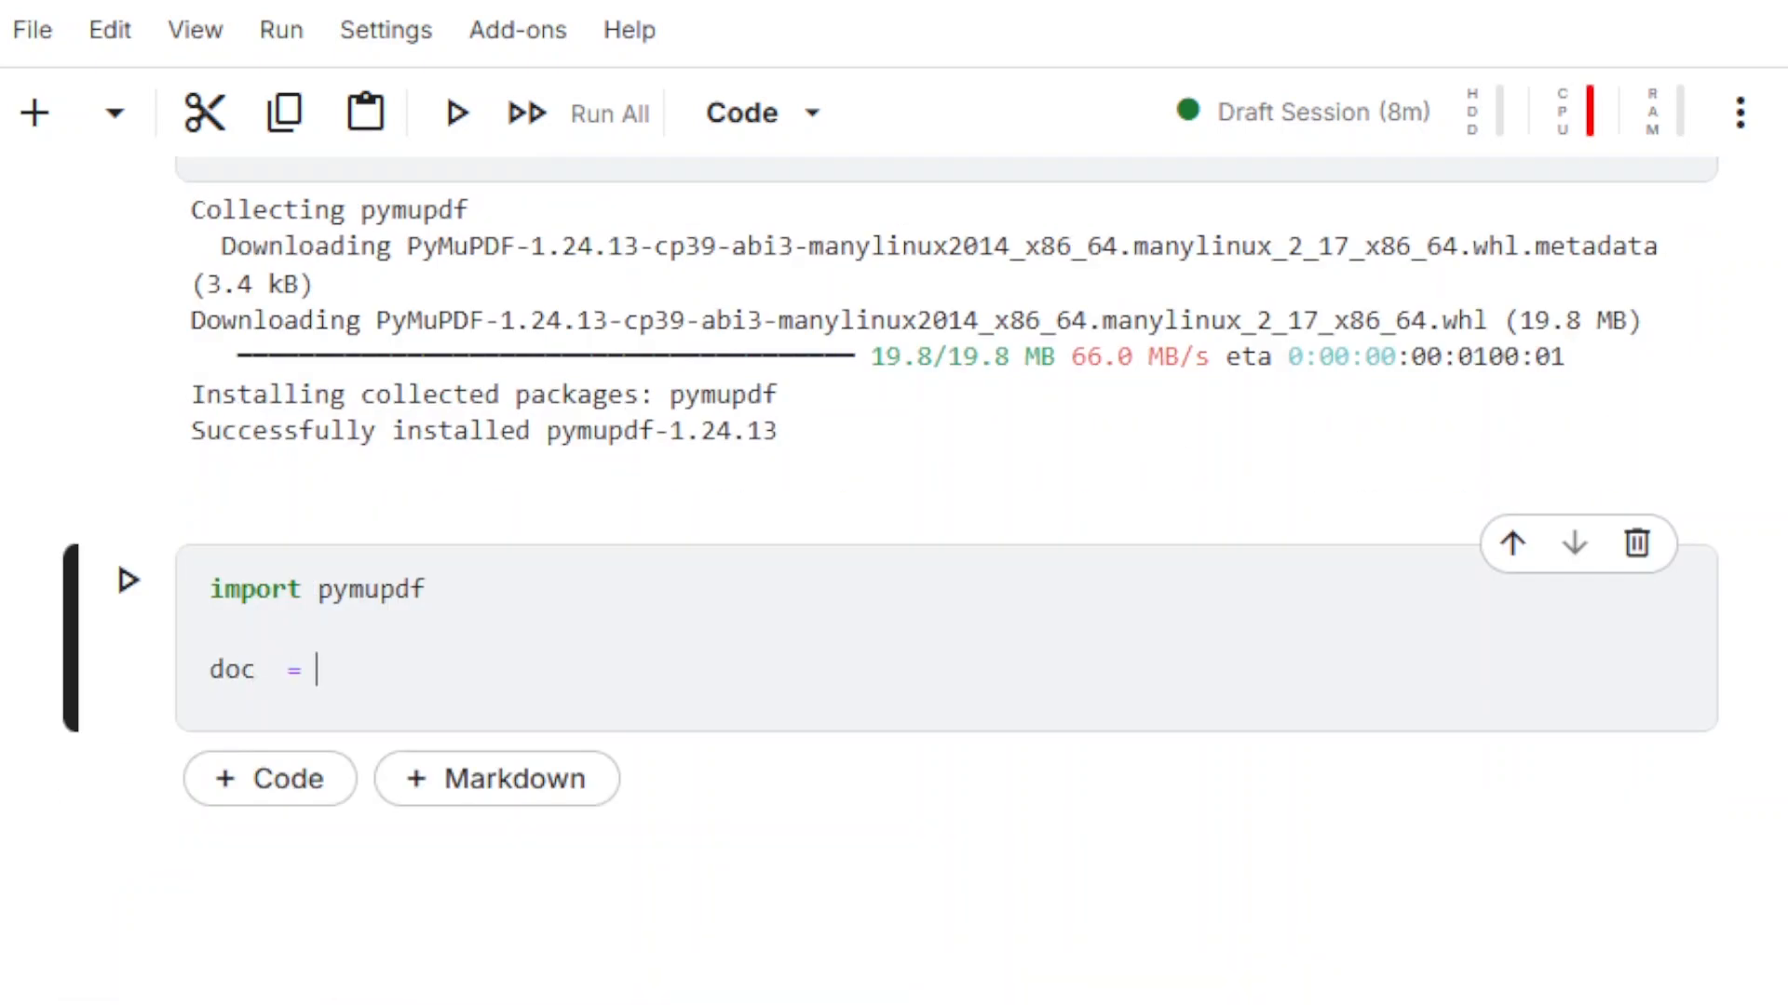
# Open NVIDIAAn.pdf with pymupdf.open and print doc.metadata.
pyautogui.write('pymupdf.open()')
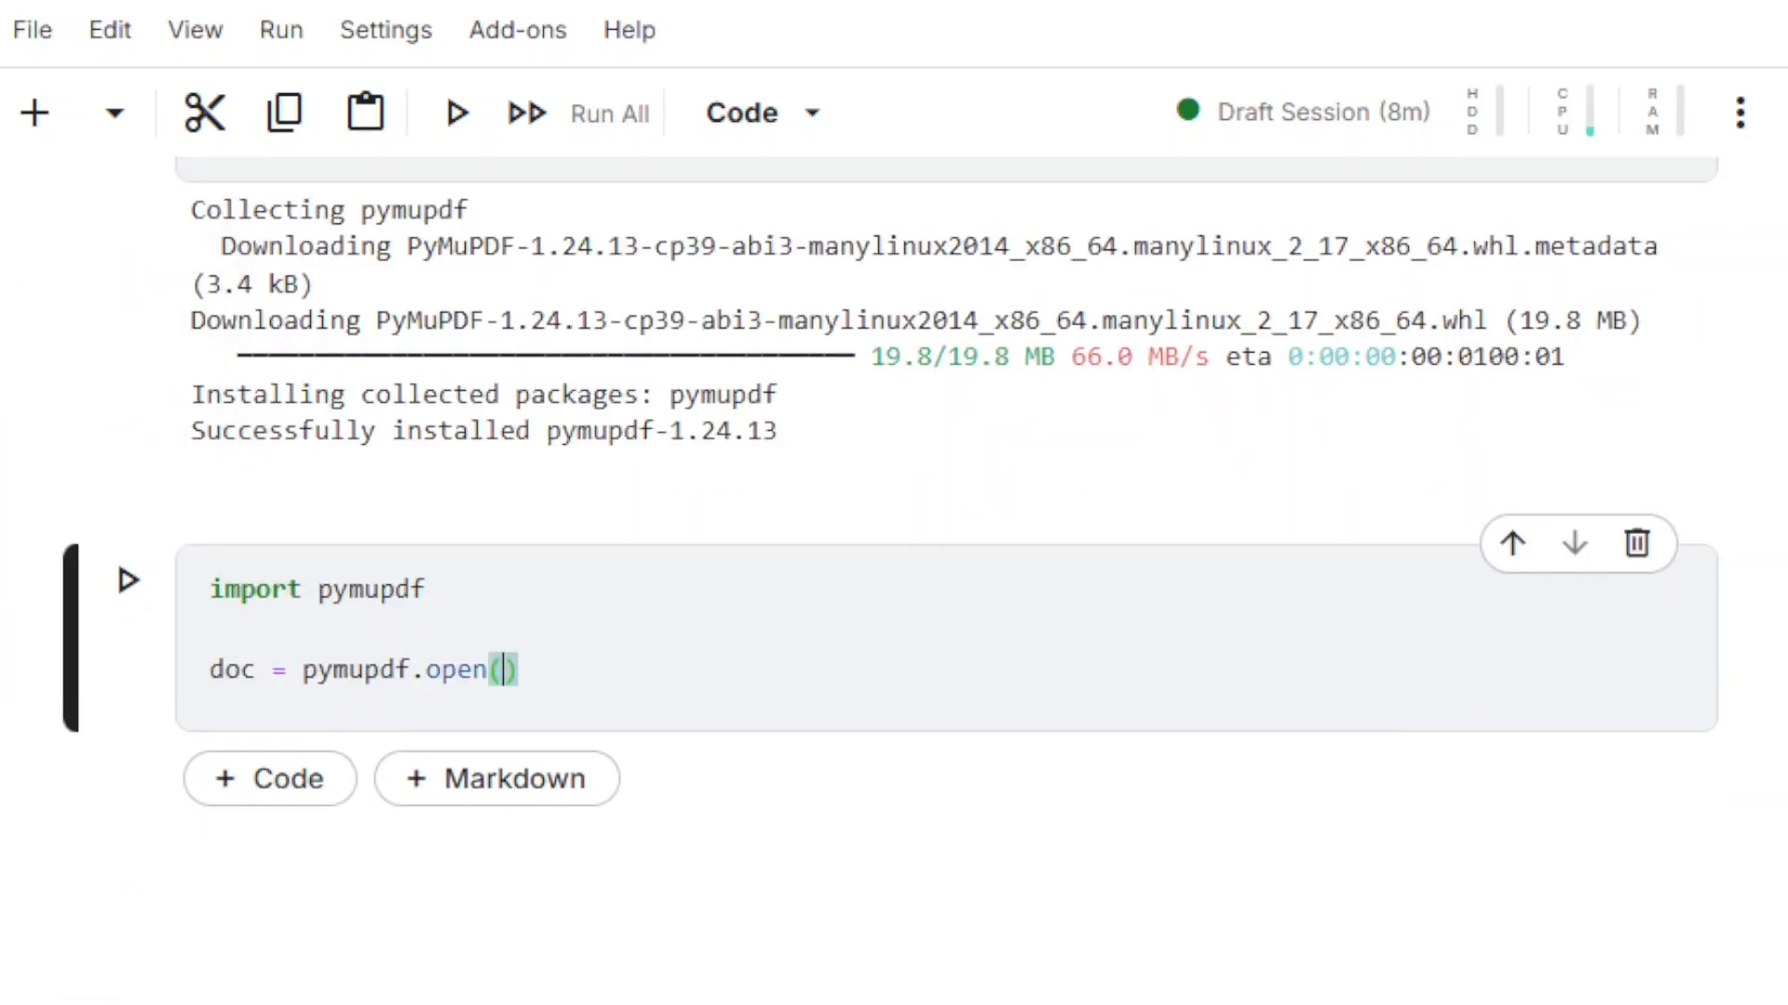
pyautogui.write("''")
pyautogui.write('print(doc.metadata)')
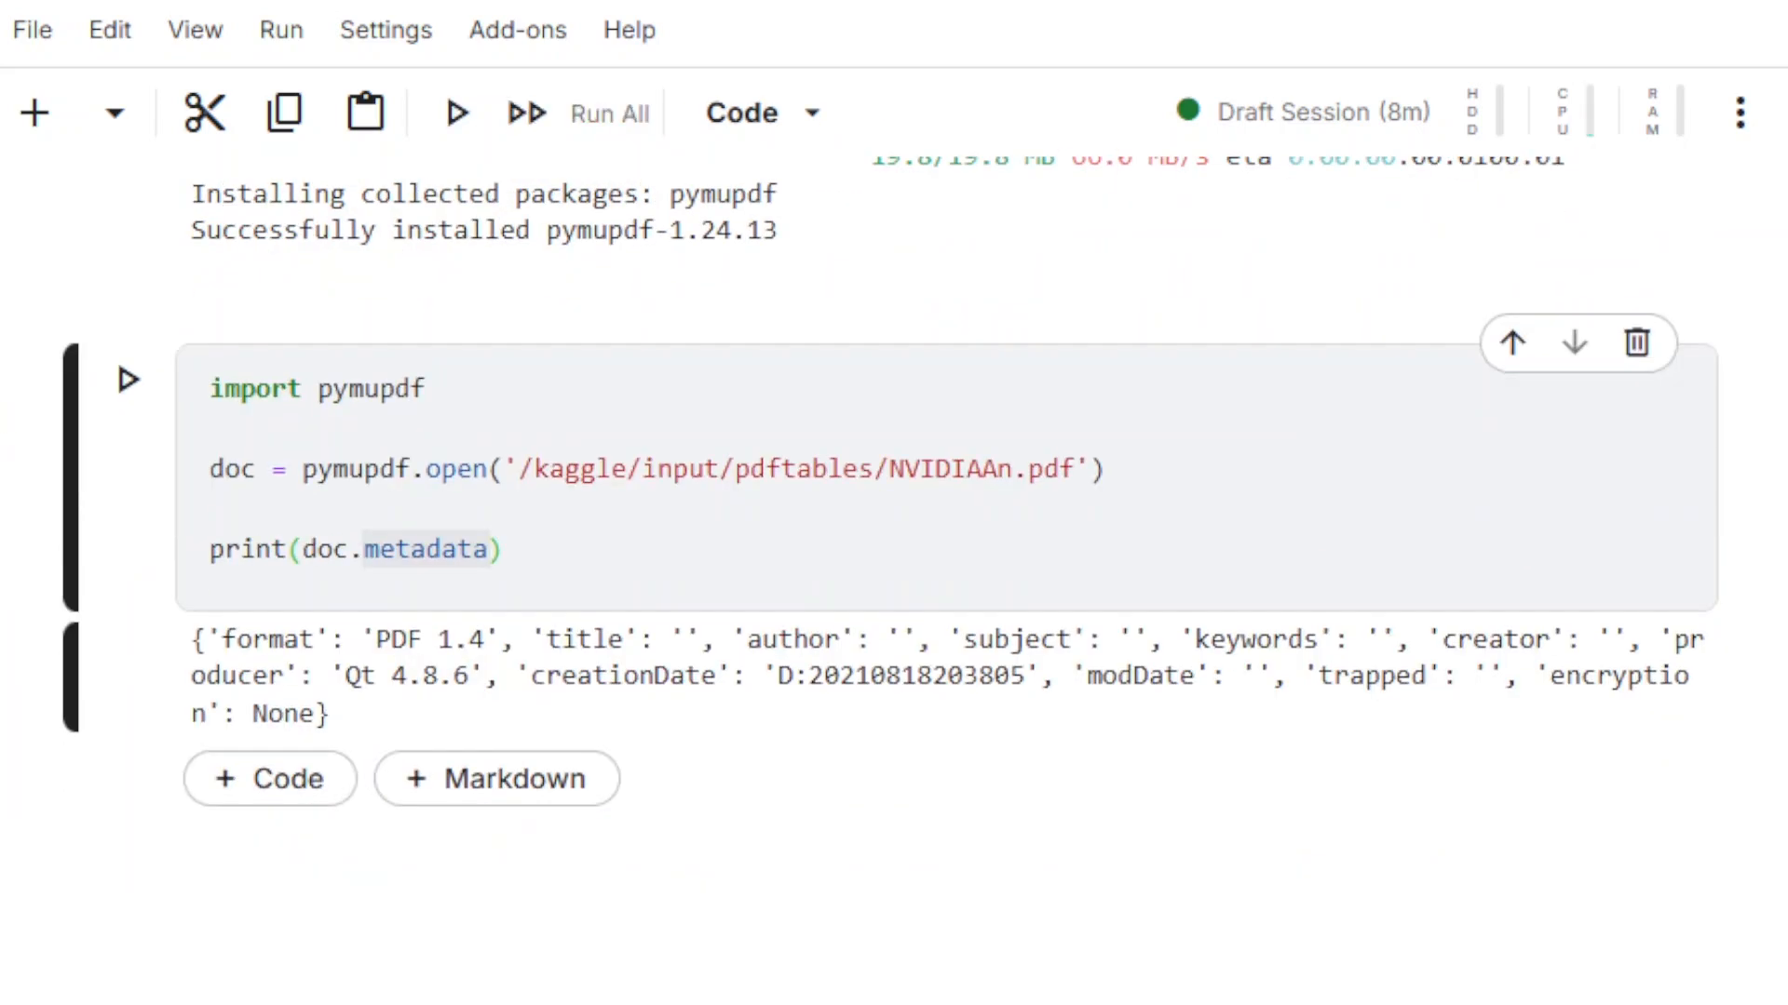
pyautogui.click(268, 778)
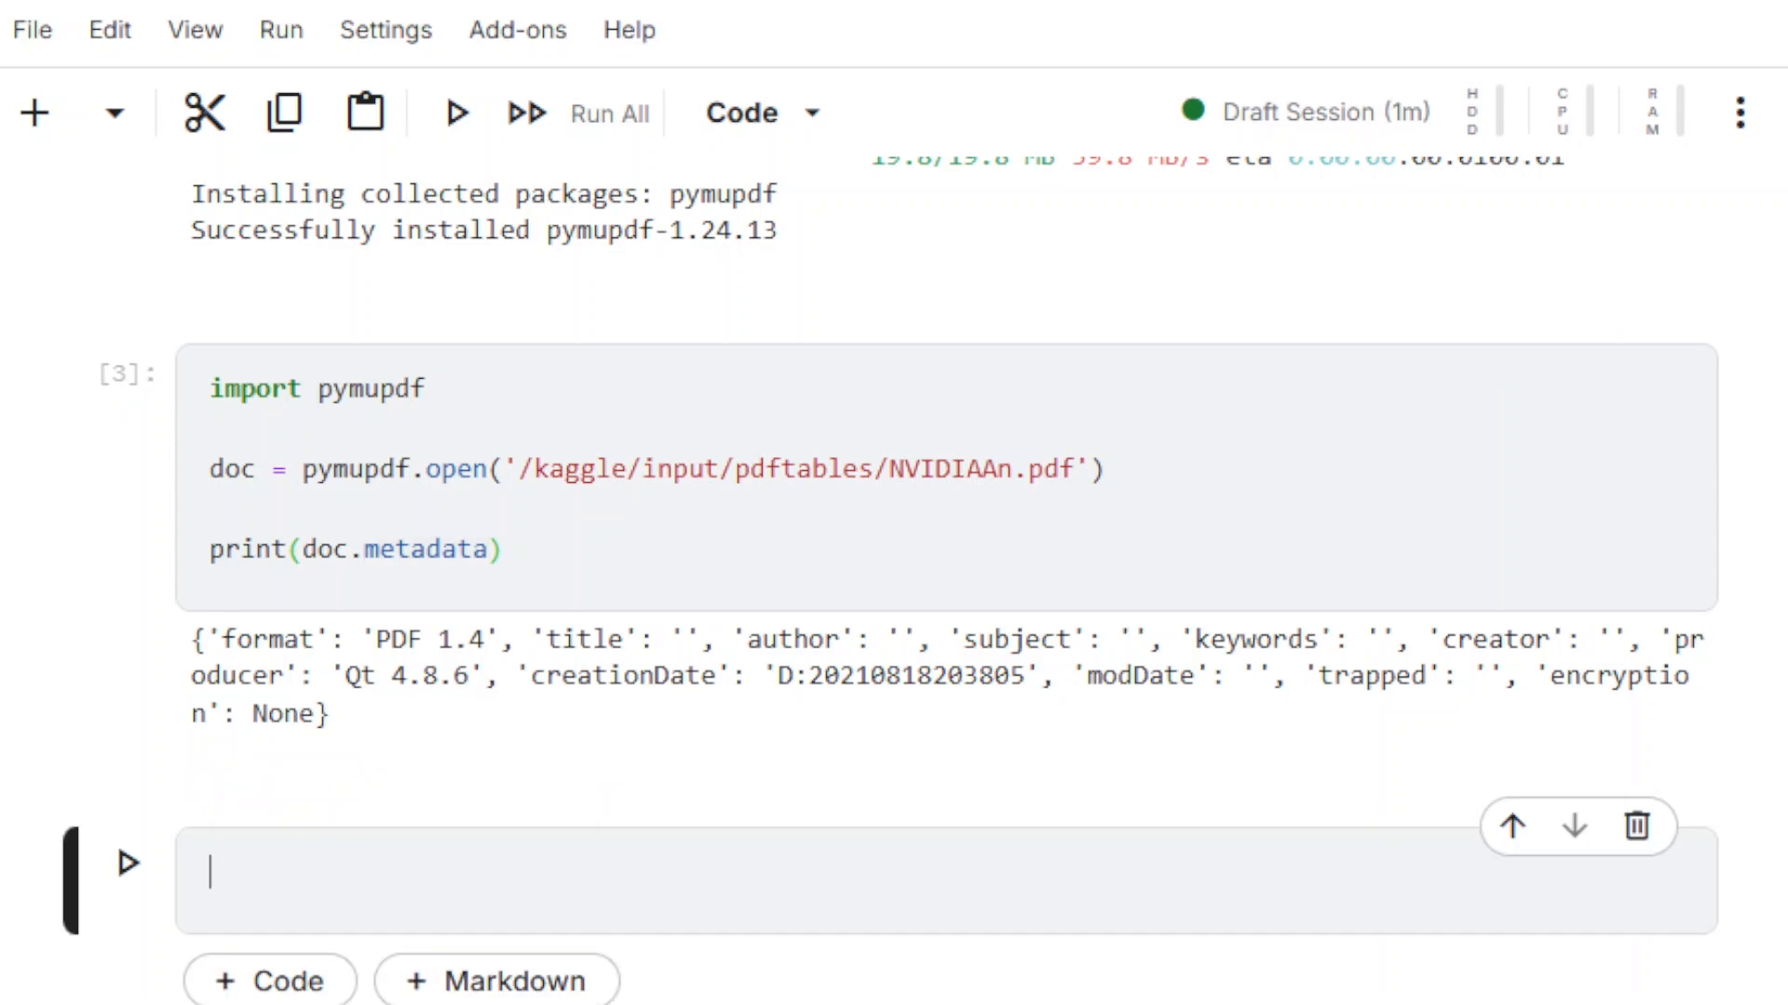
# Run page.find_tables() on doc[0] and print each row of ft1.tables[0].extract().
pyautogui.write('page = doc[0]')
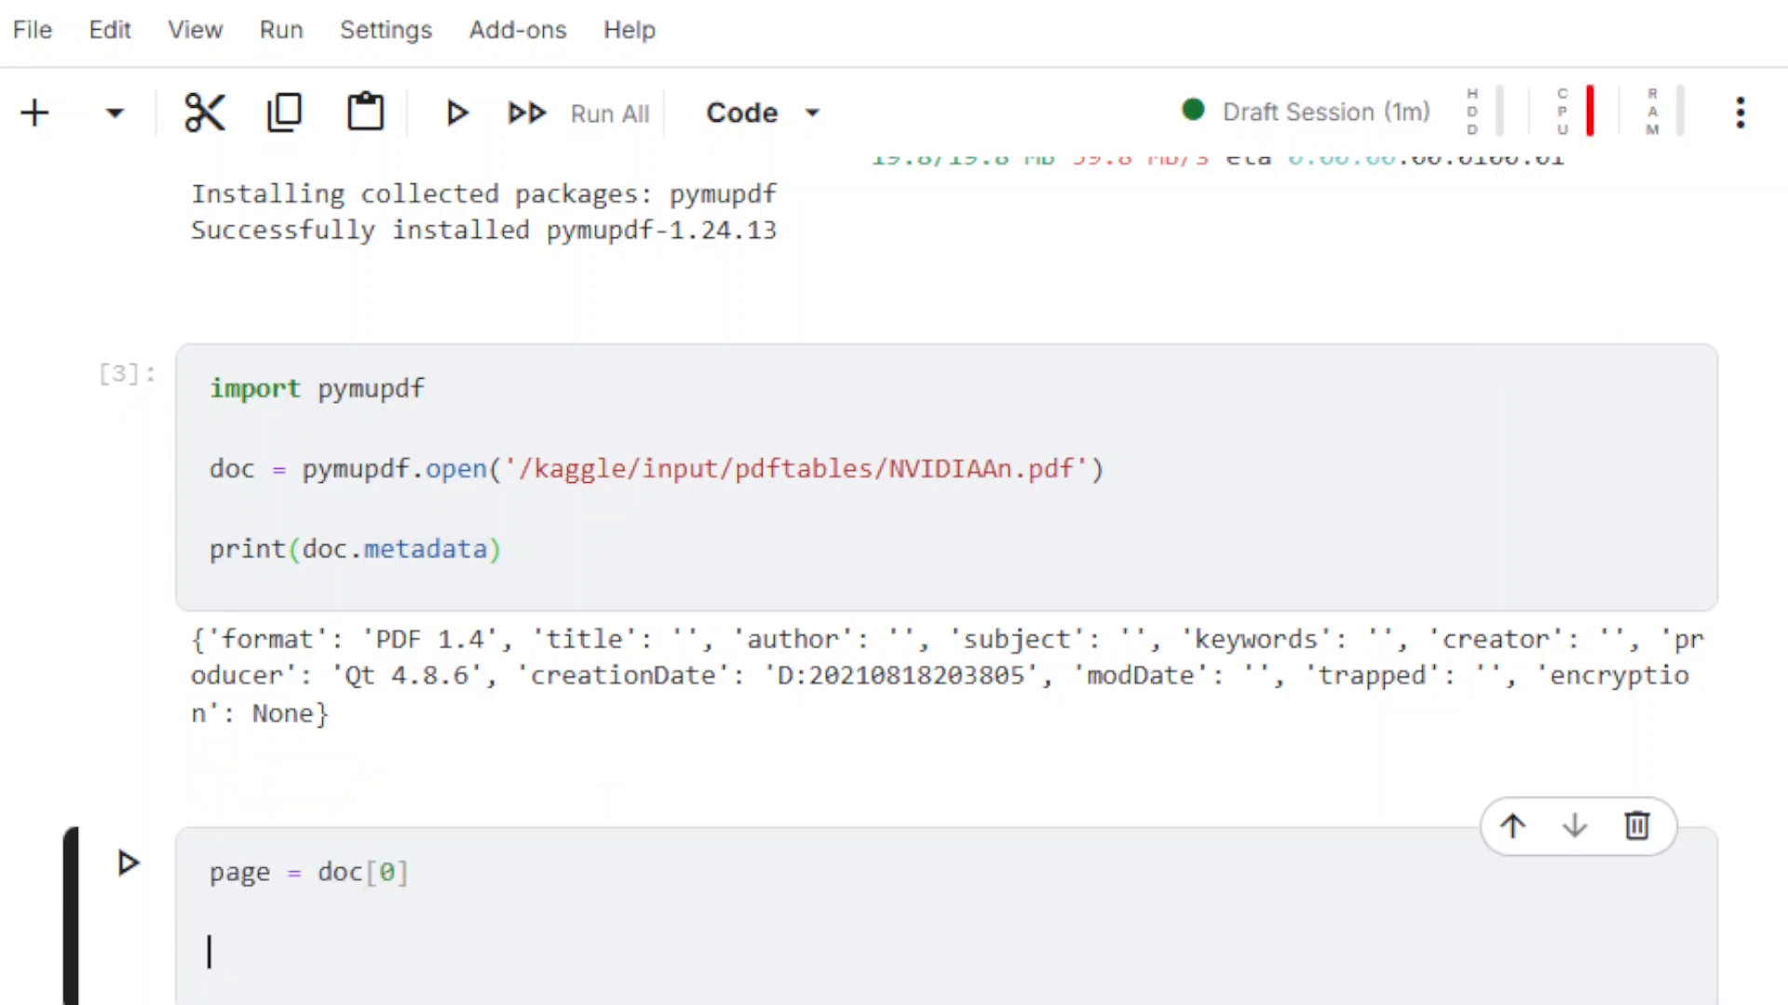
pyautogui.write('ft1 = page.find_tables(')
pyautogui.write('table1 =')
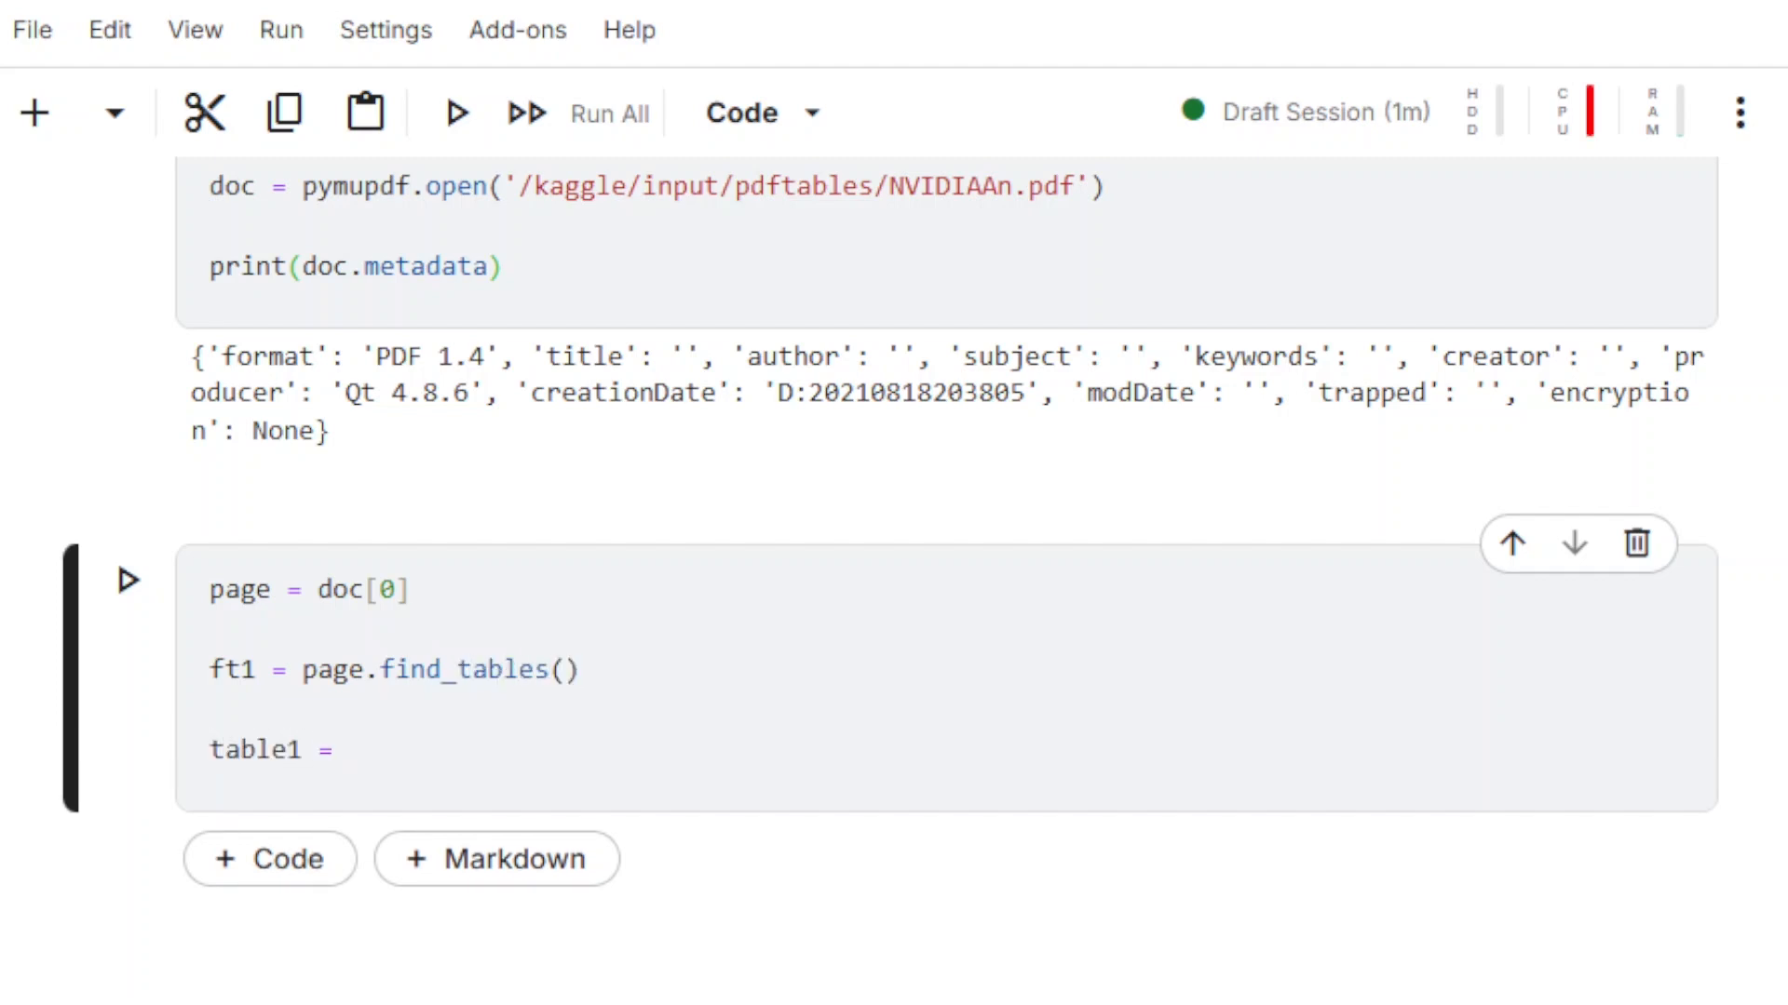
pyautogui.write('ft1.tables[0]')
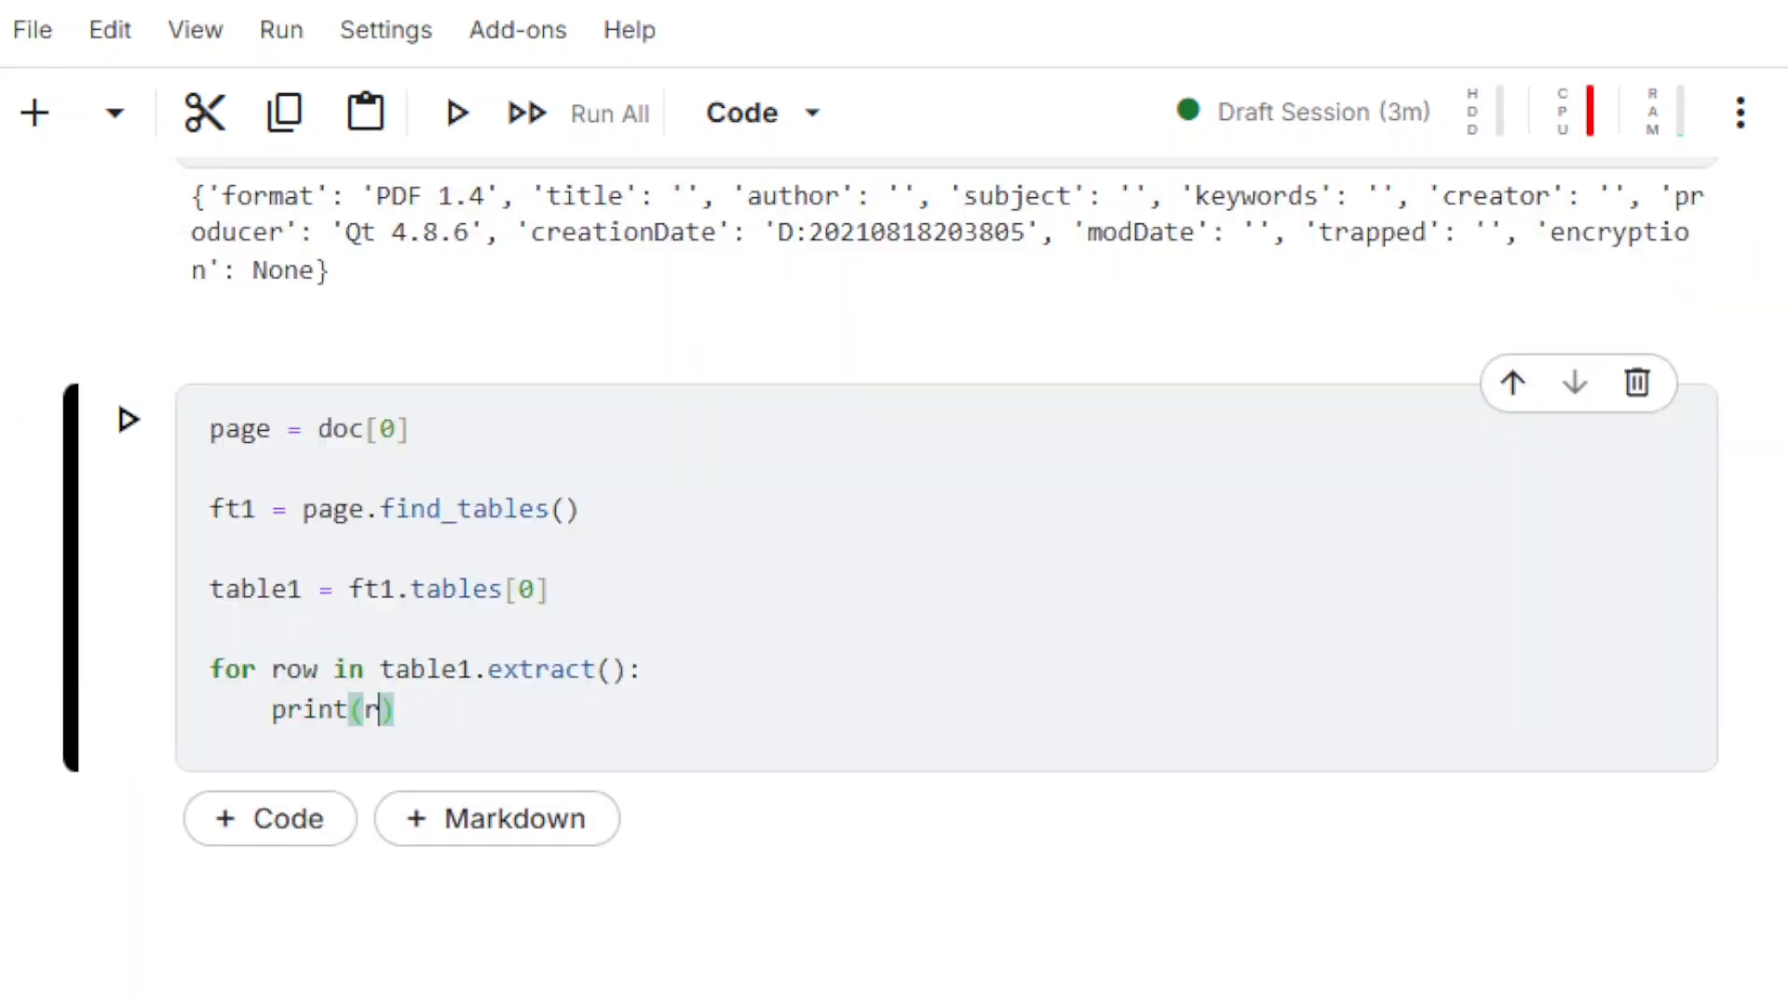
pyautogui.click(455, 114)
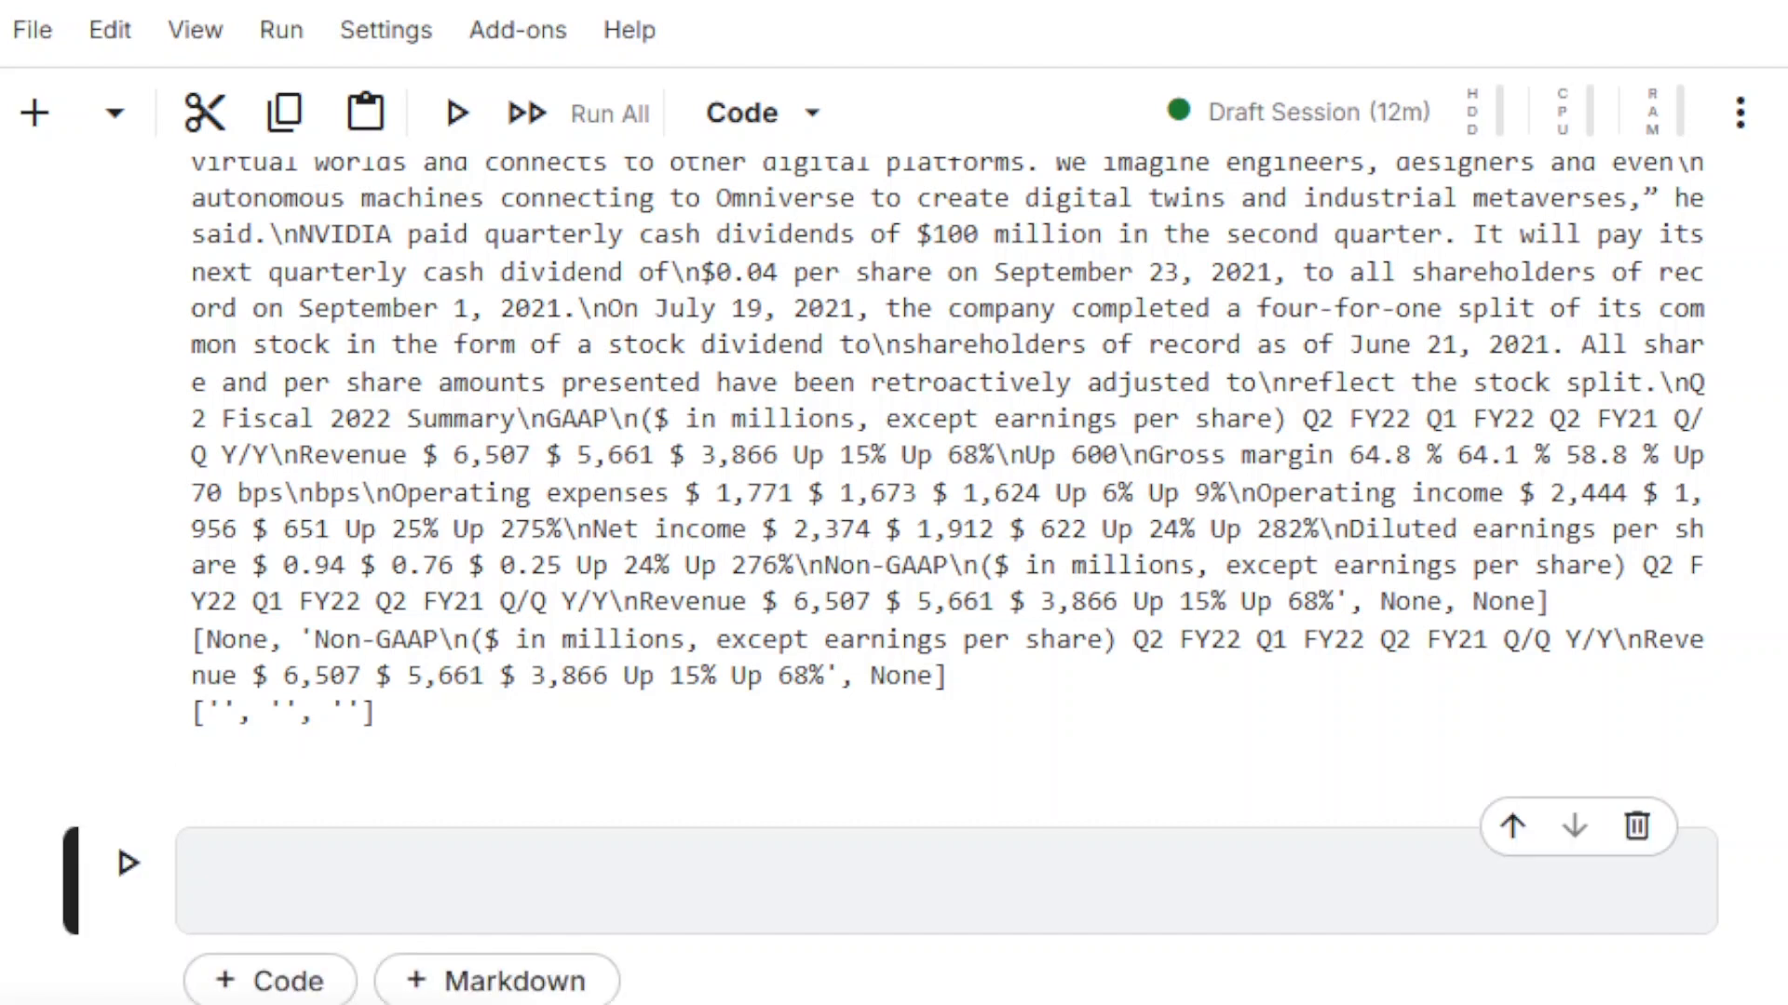
# Assign sf = page.search_for("Q2 Fiscal 2022 Summary") and print each returned rect.
pyautogui.write('sf =')
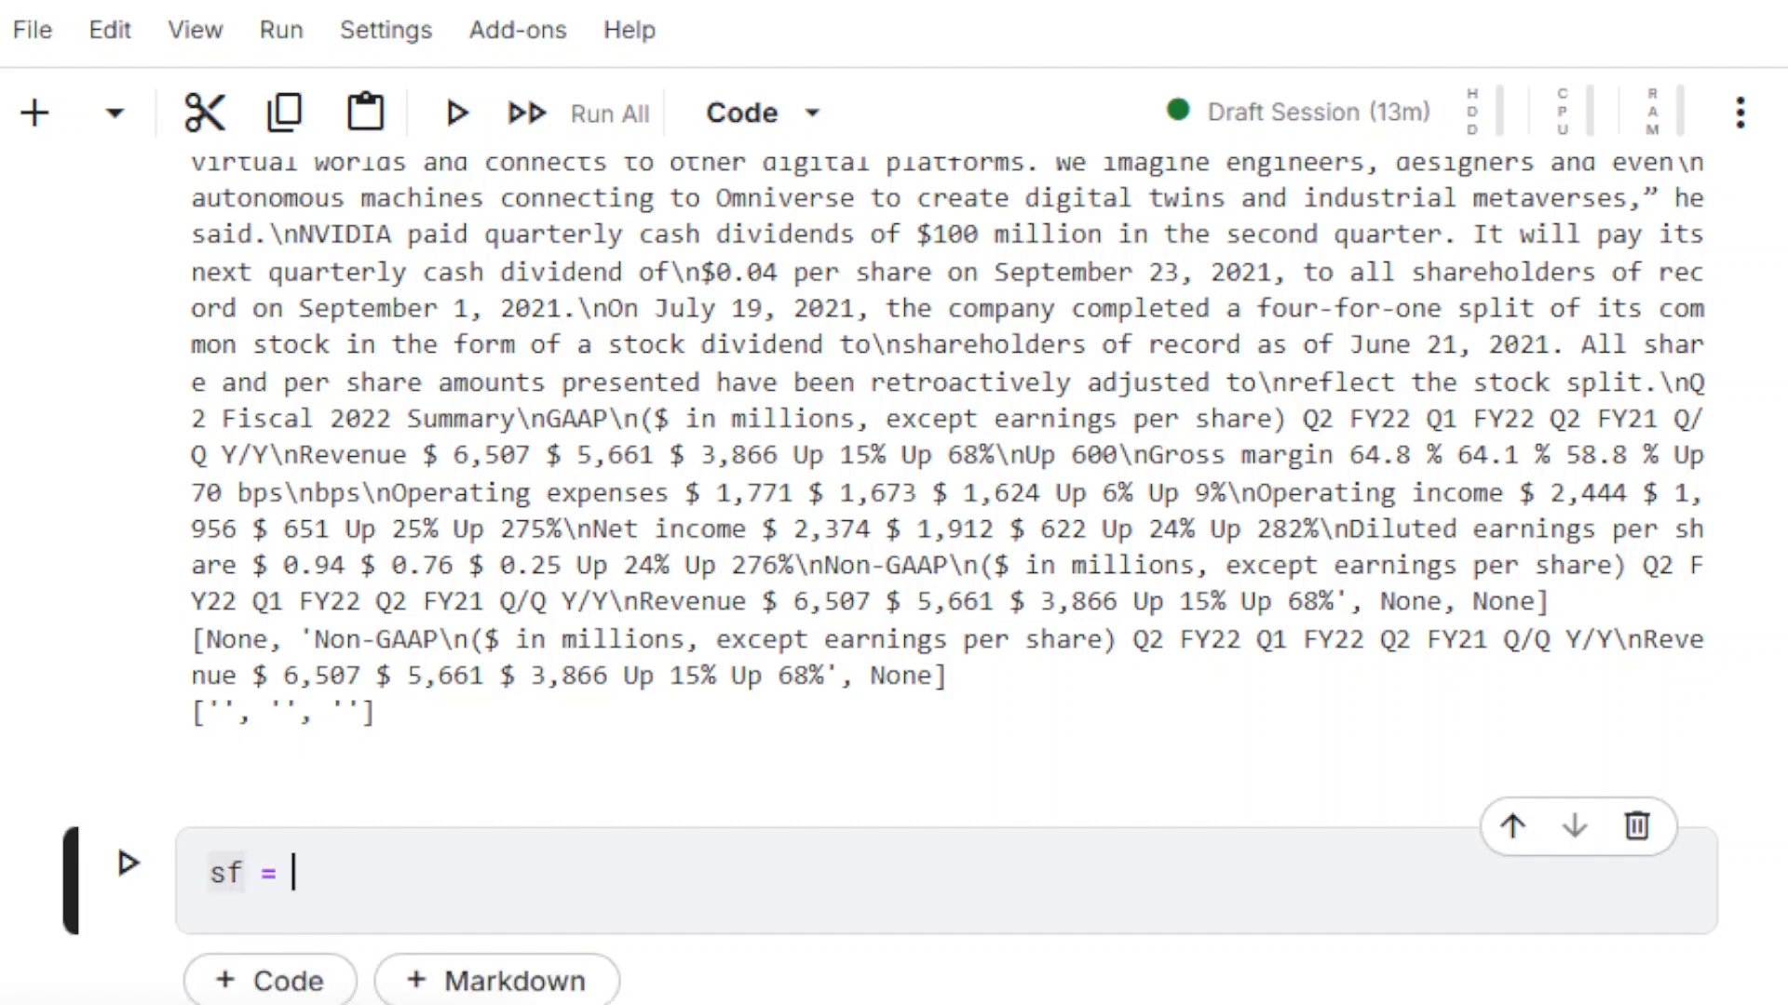
pyautogui.write('page.search_for')
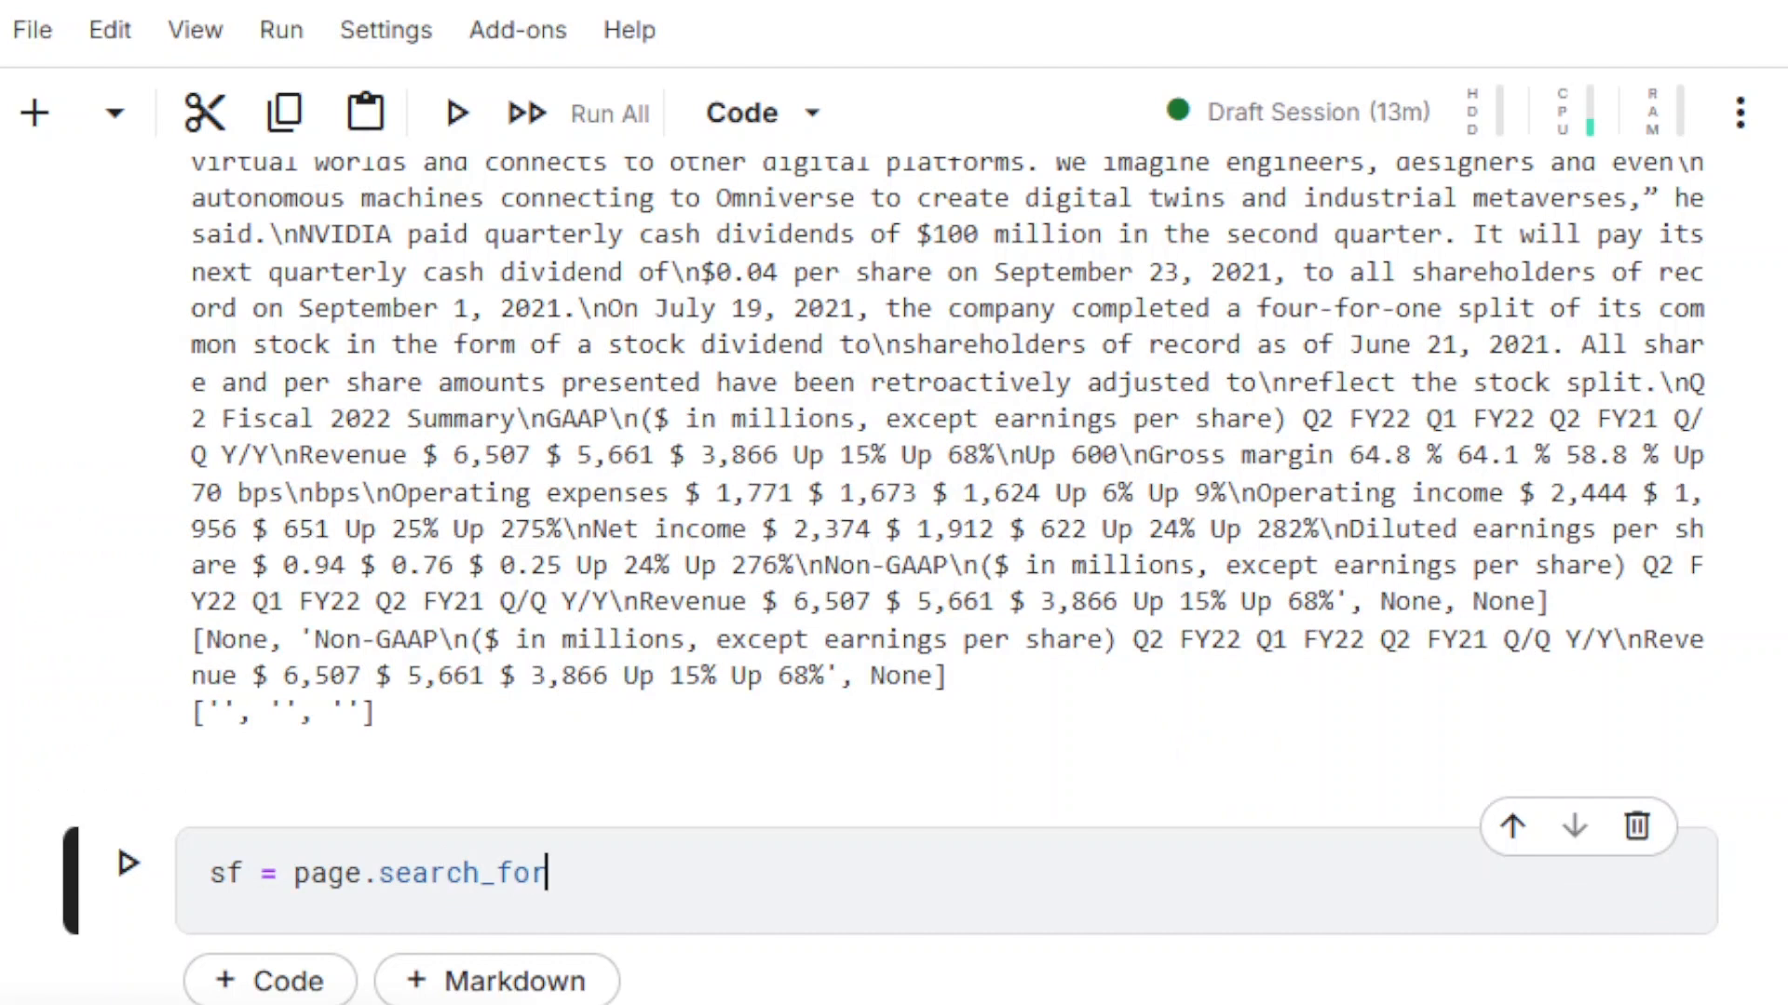
pyautogui.write('("Q2 Fiscal 2022 Summary")')
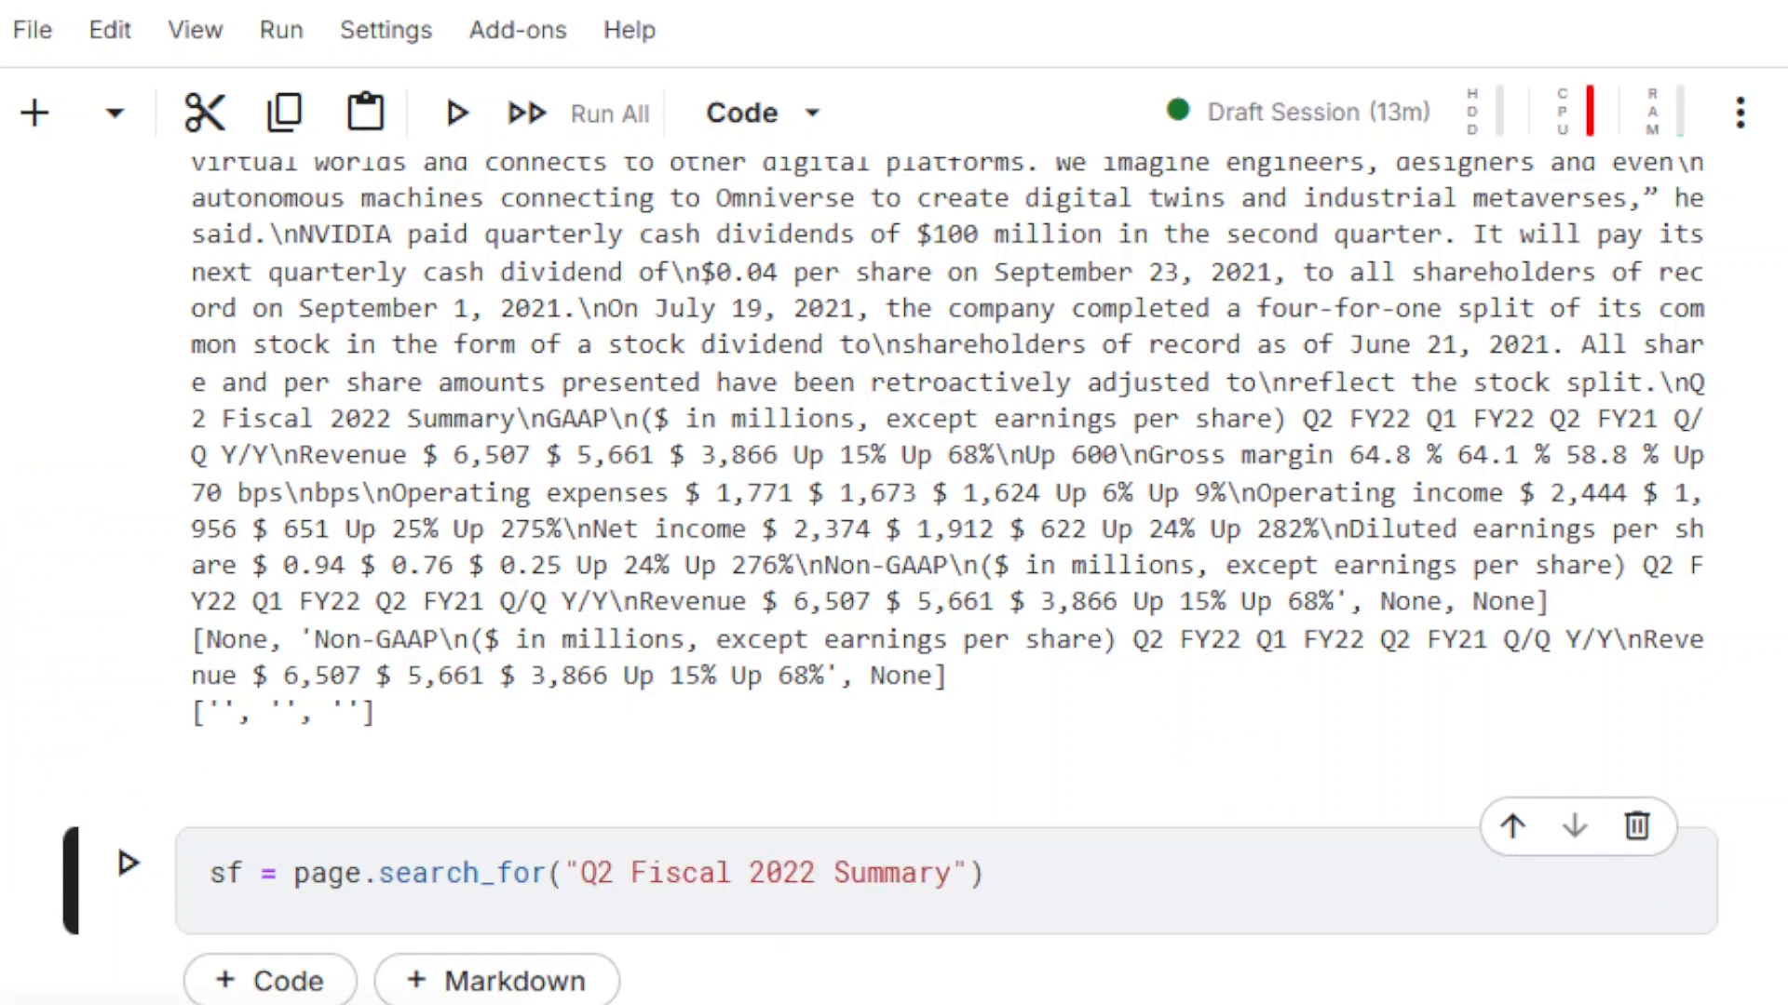
pyautogui.write('for rect in sf:')
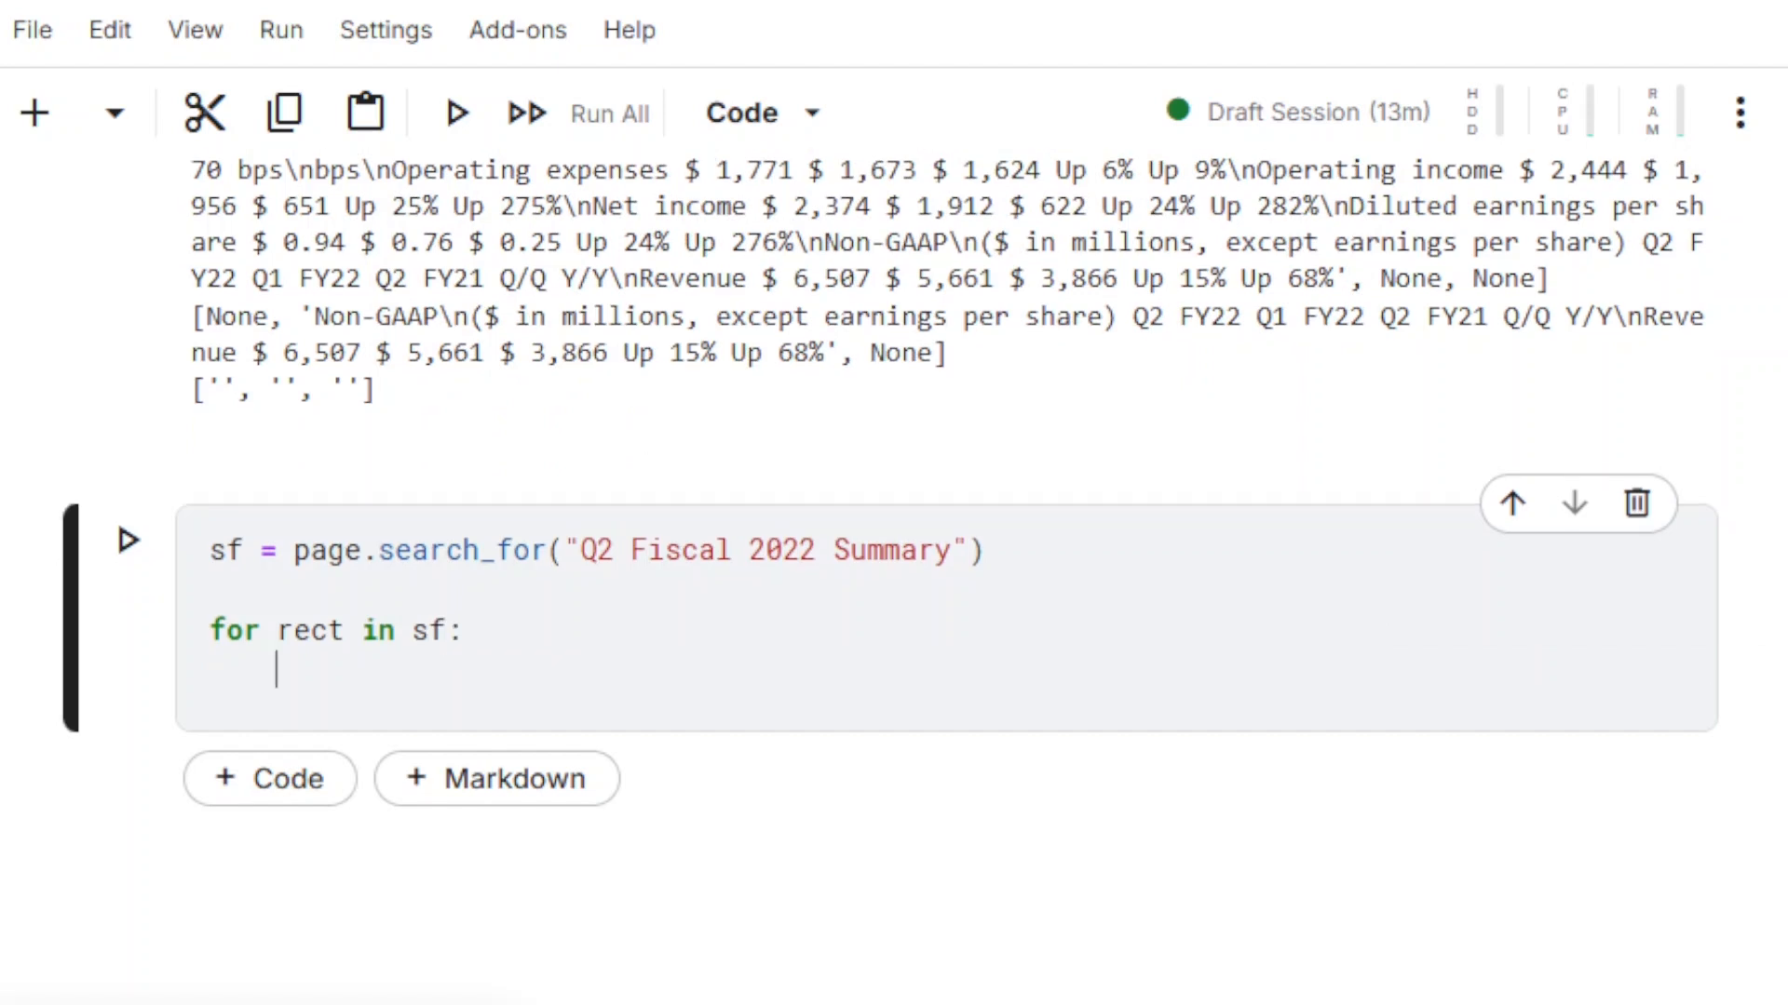
pyautogui.write('print(rect)')
pyautogui.write('The R')
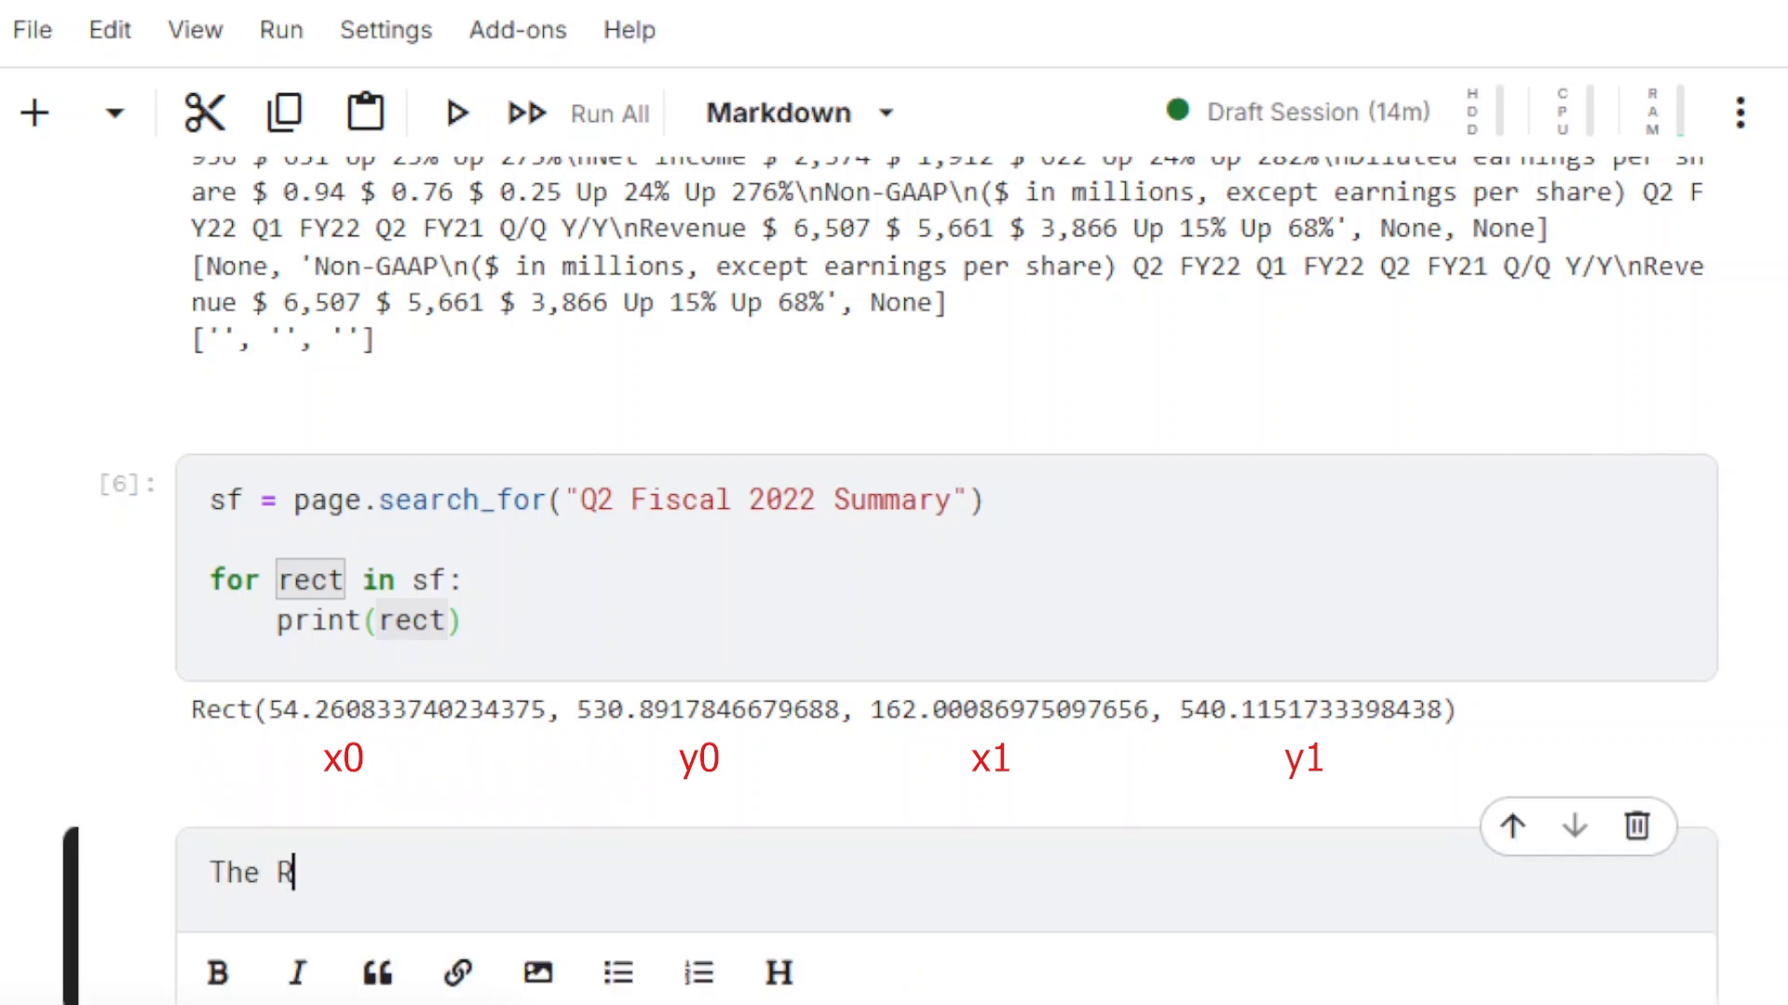
# Write a Markdown note that the Rect has been found and start a new print cell.
pyautogui.write('ect has been')
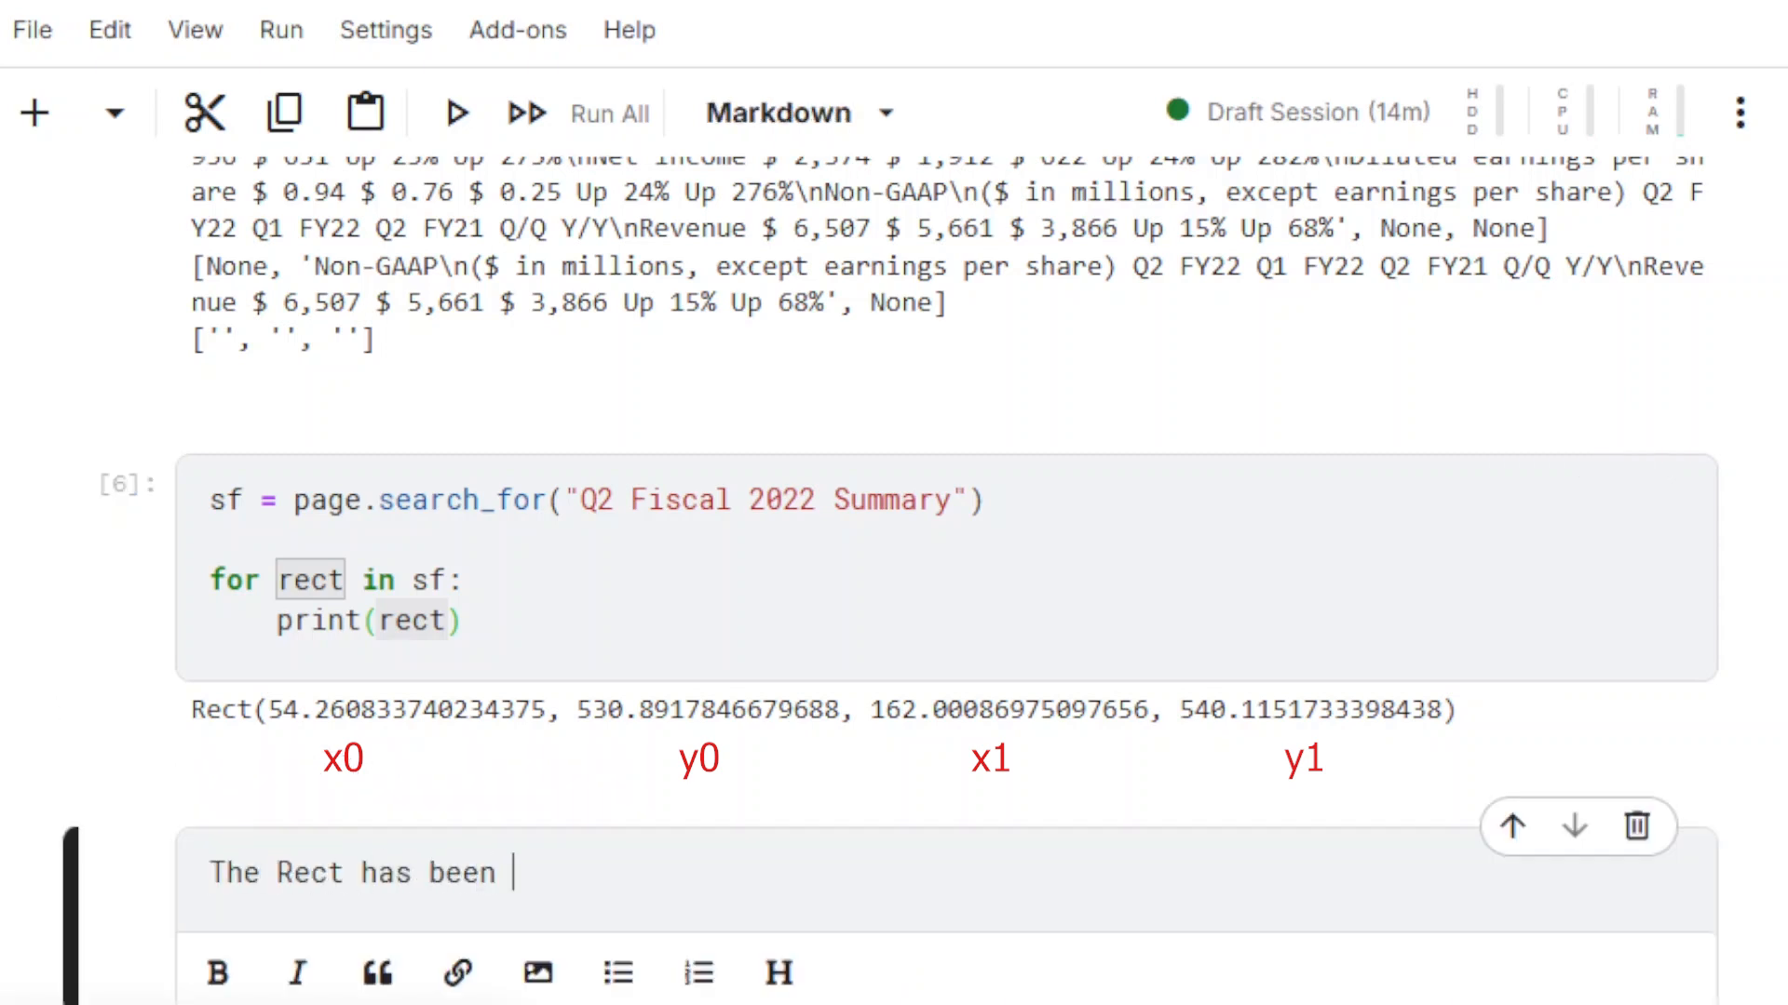
pyautogui.write('found')
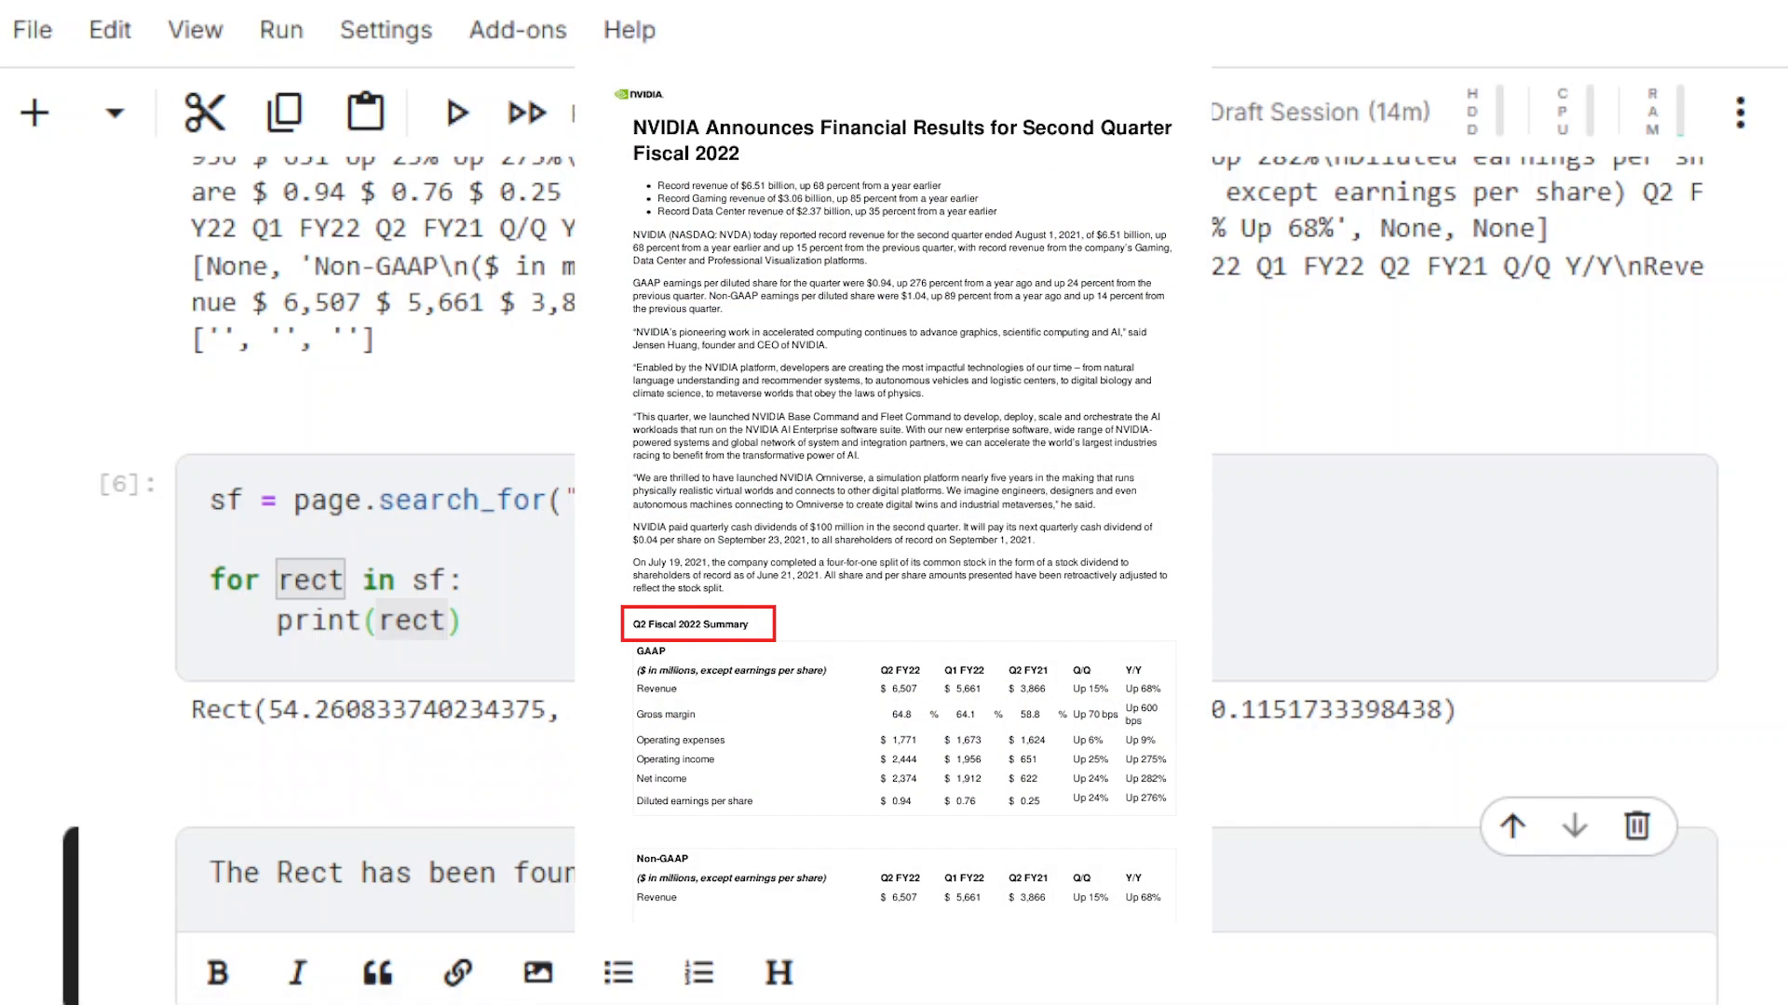
pyautogui.scroll(3)
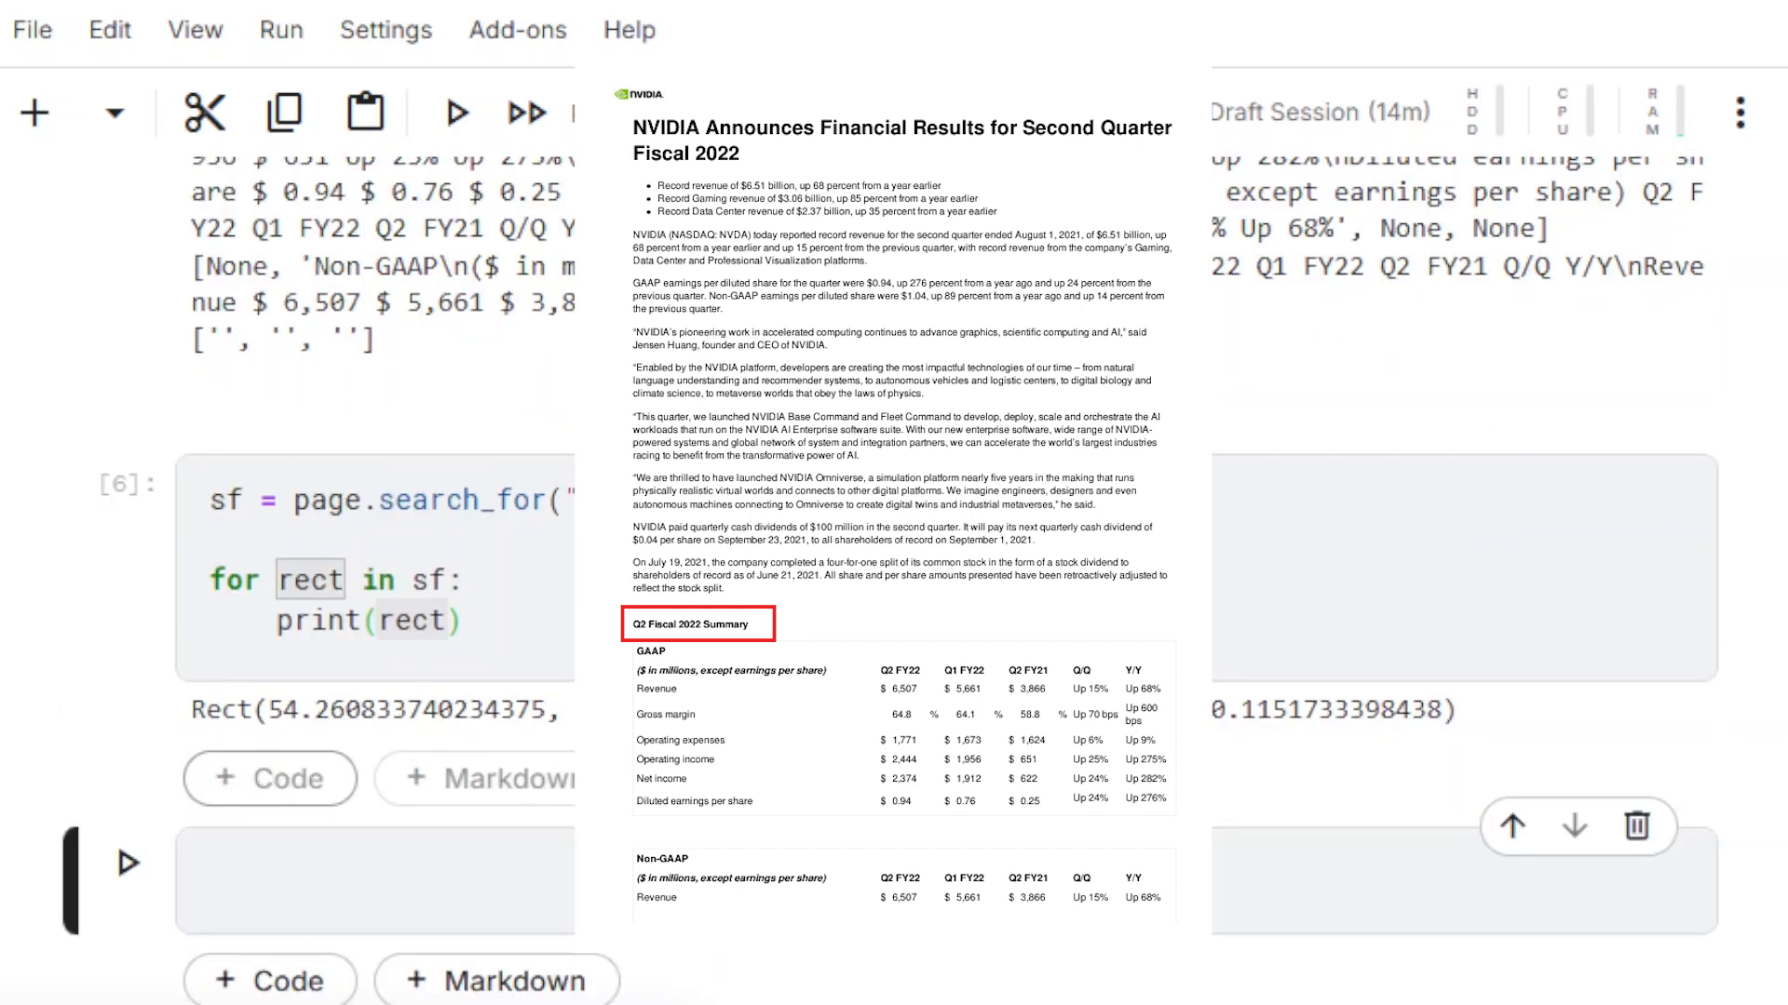
pyautogui.scroll(3)
pyautogui.write('print(')
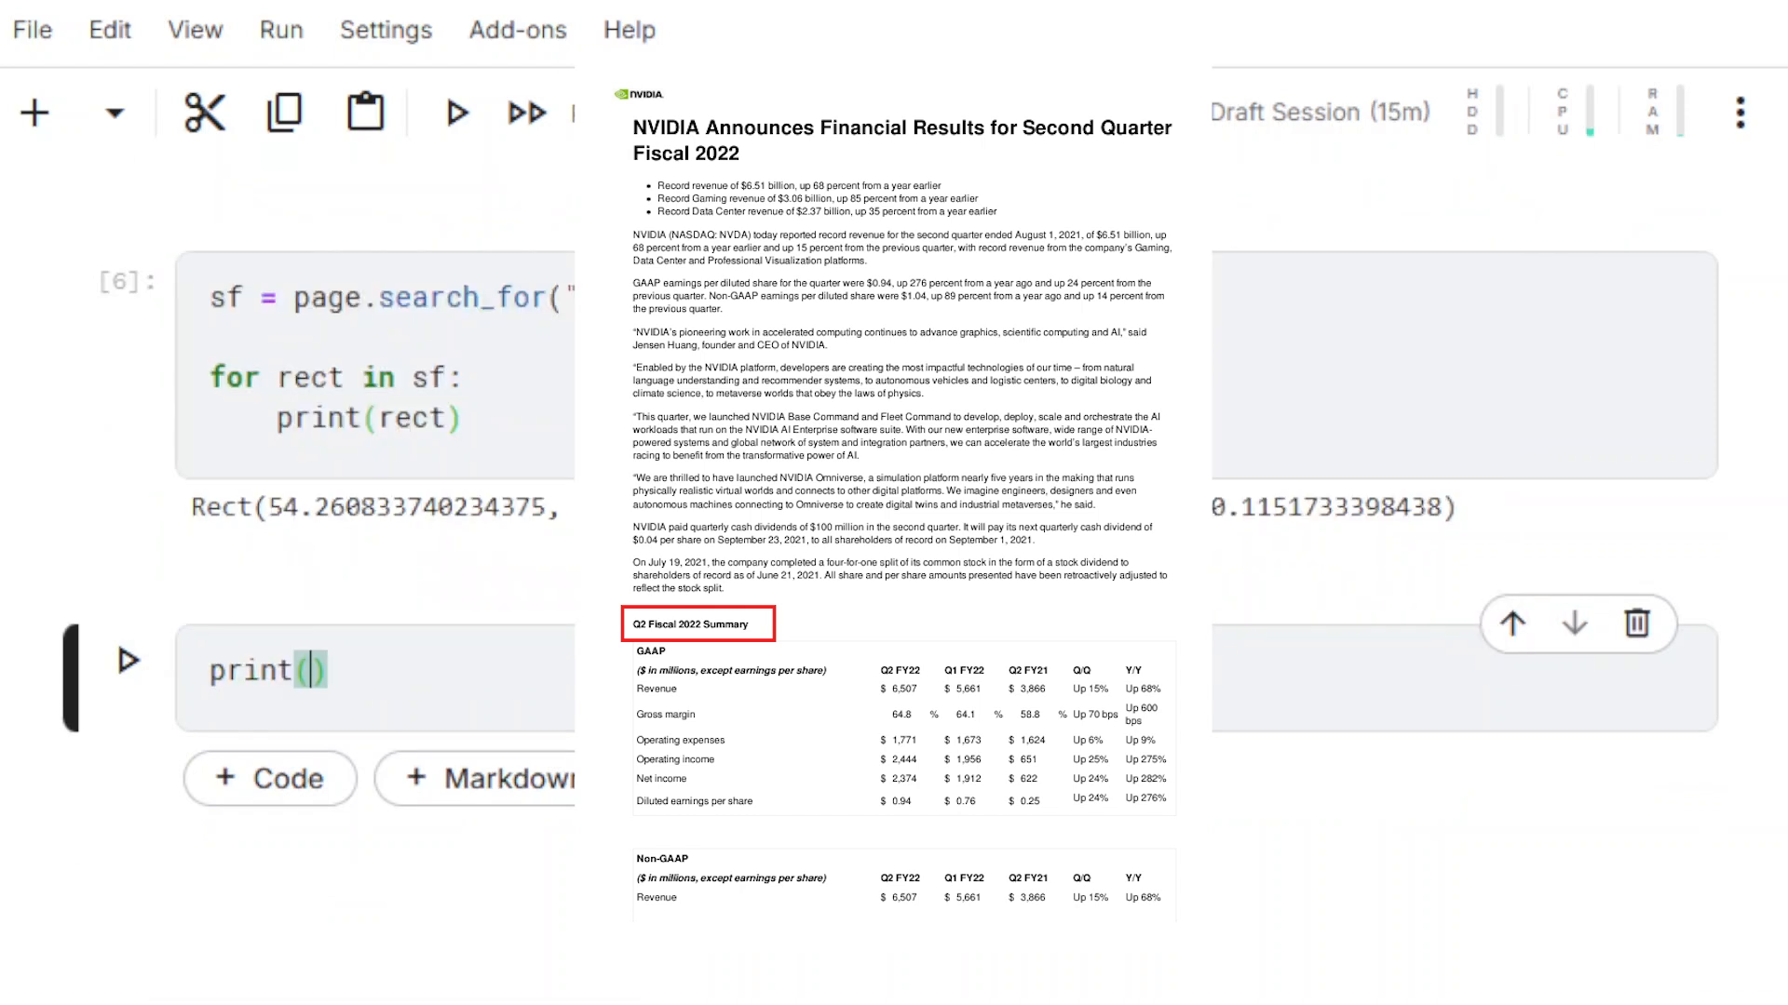
# Set ry0 = sf[0].y1 and rx0, rx1, ry1 from page.rect.
pyautogui.write('sf[0].y1')
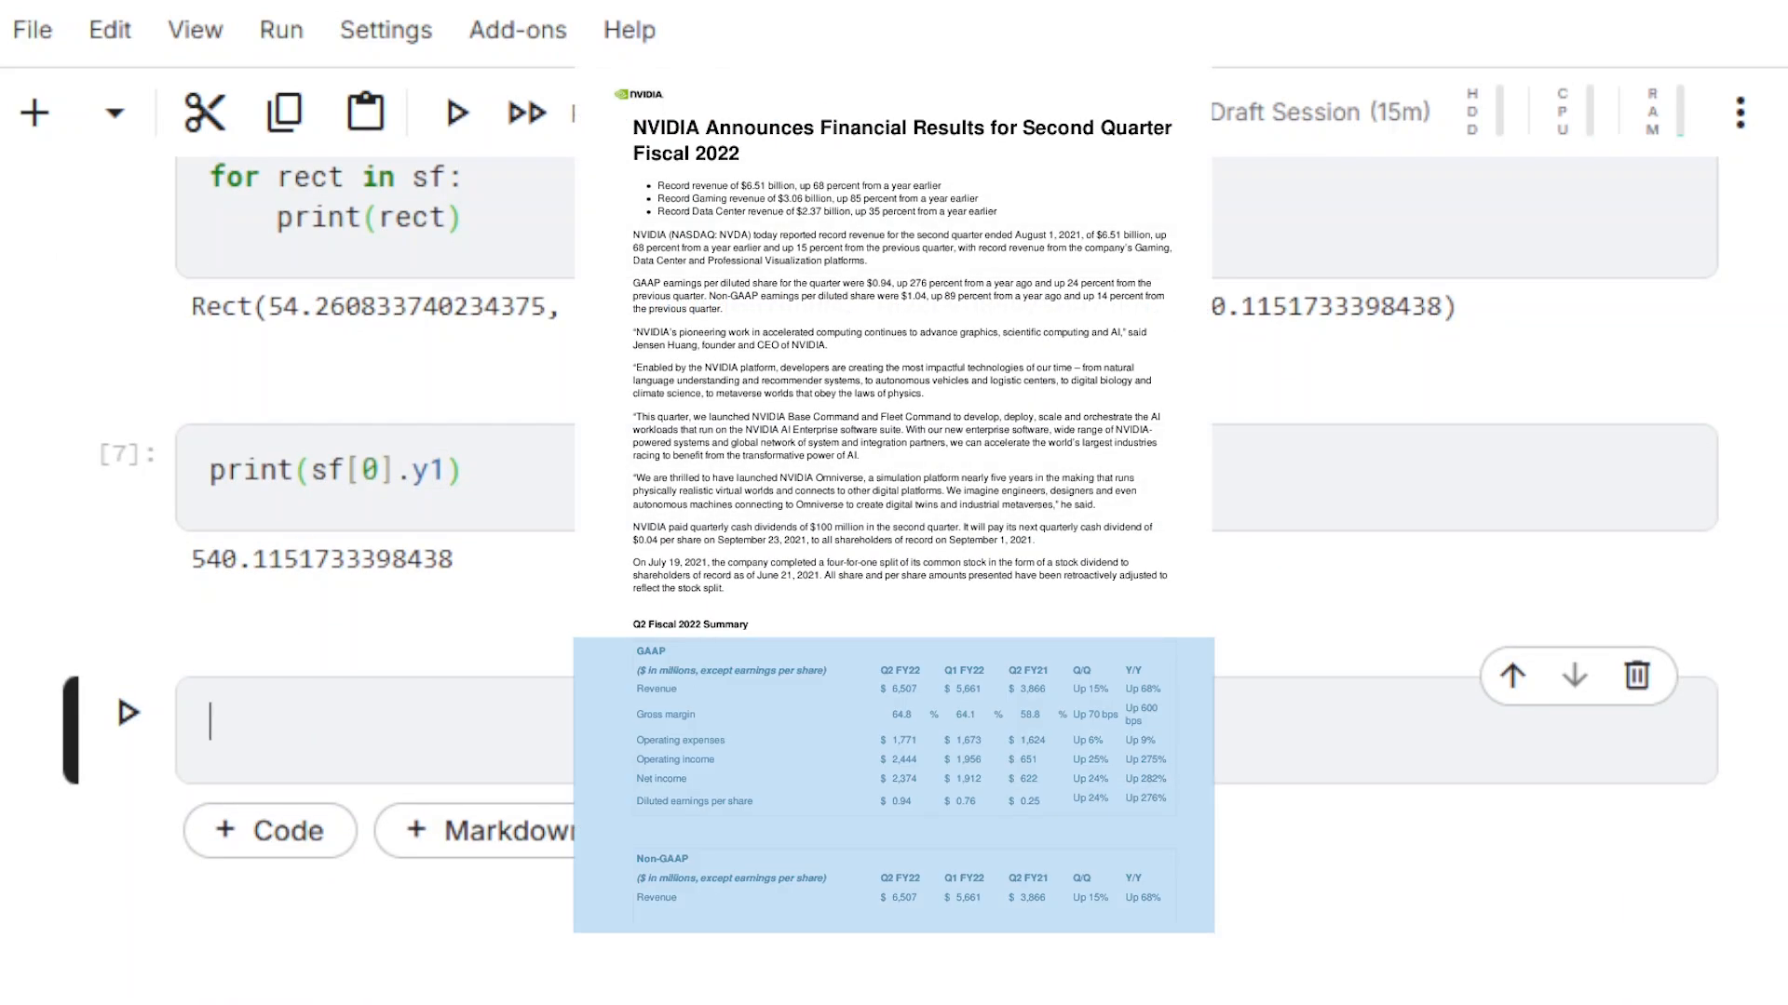
pyautogui.write('ry0')
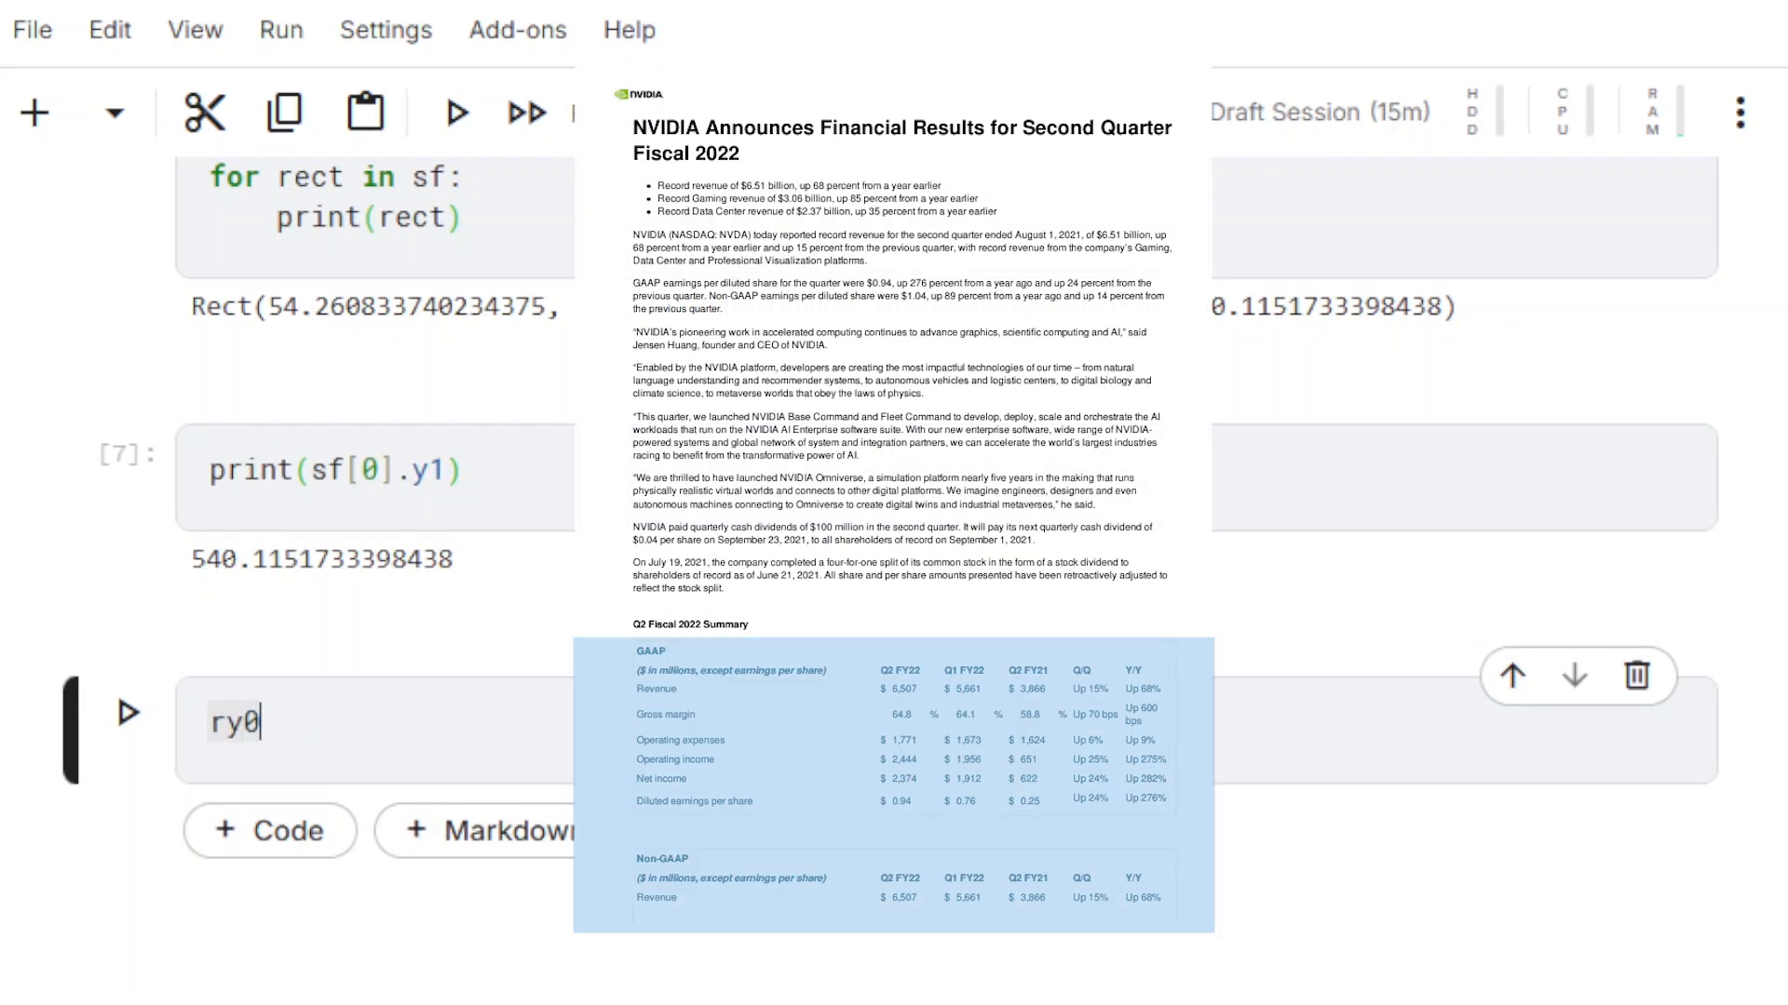
pyautogui.write('= sf[0].y1')
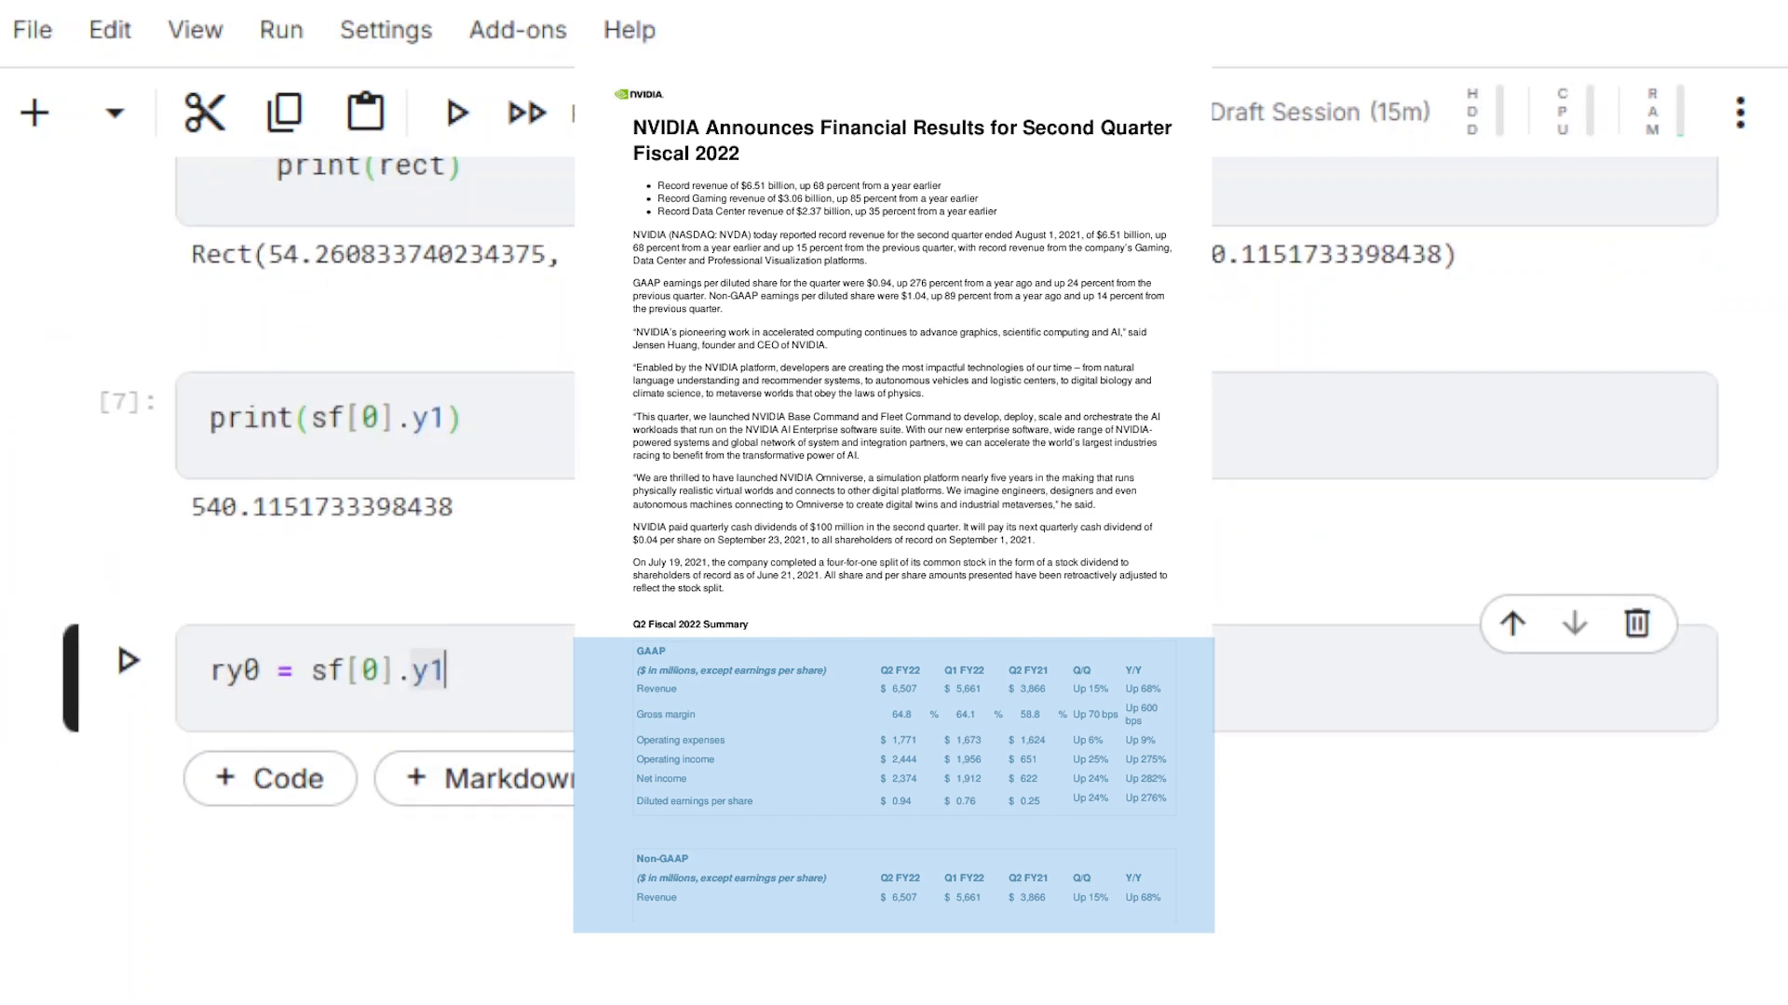
pyautogui.write('rx0 = page.rect.x0')
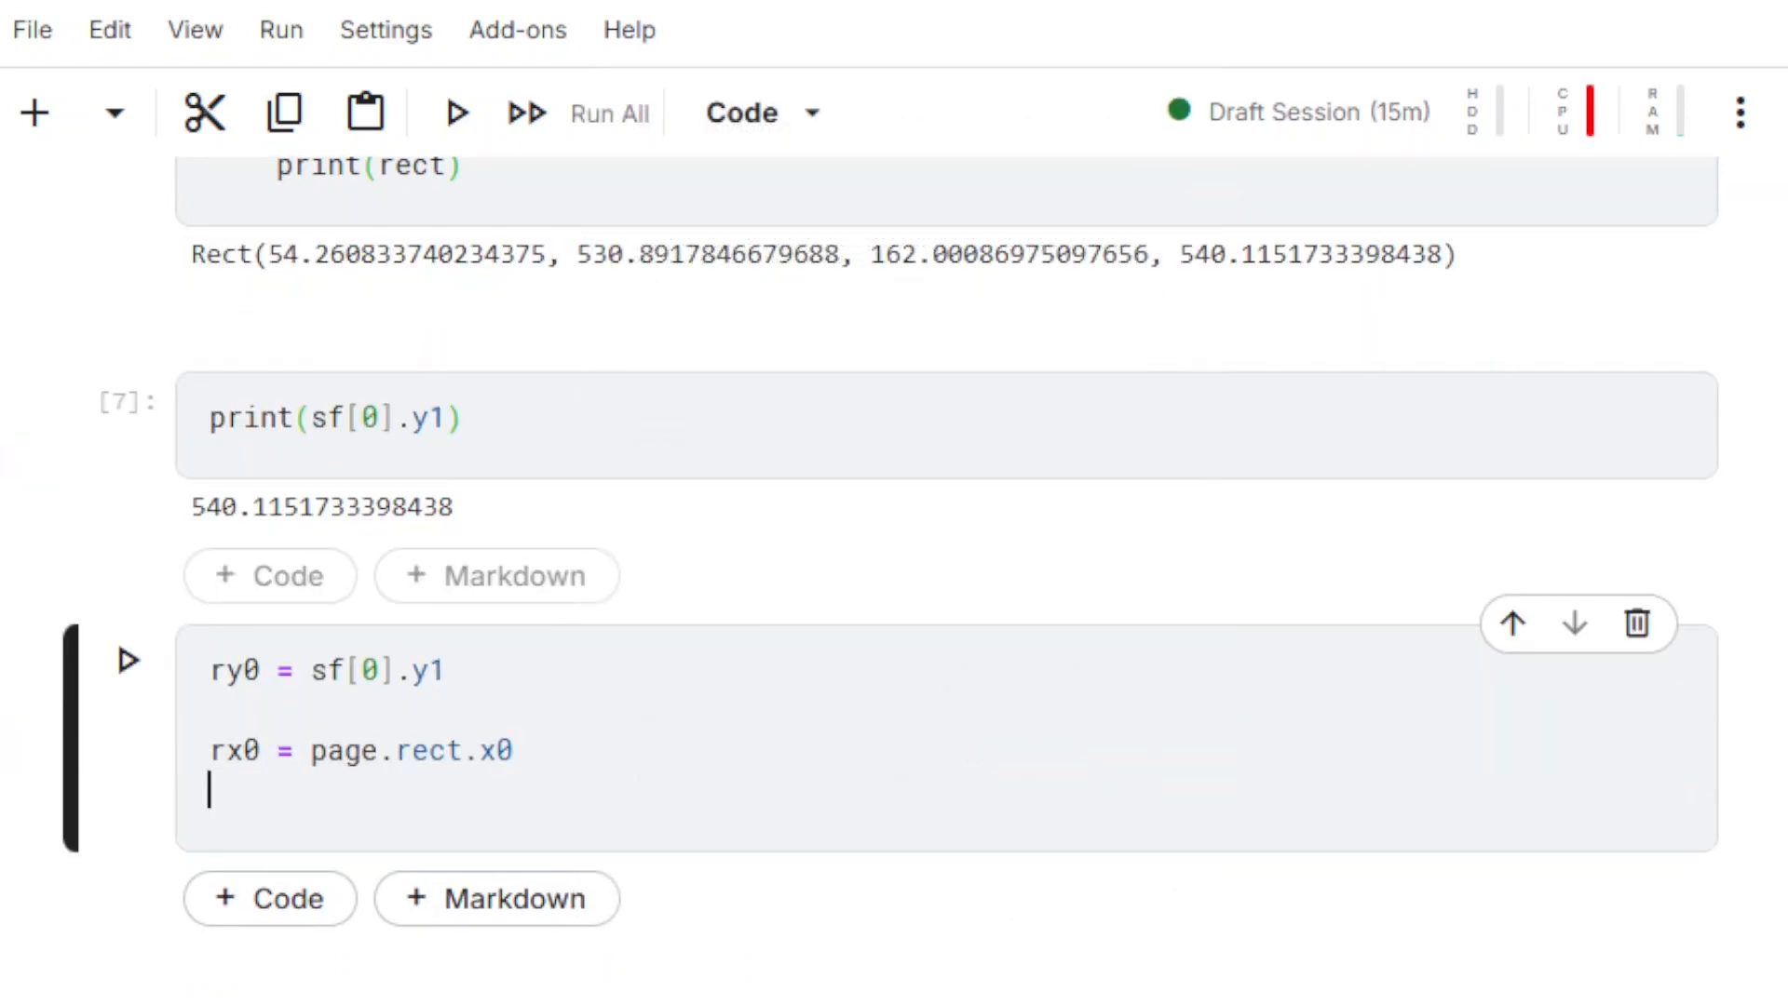
pyautogui.write('ry')
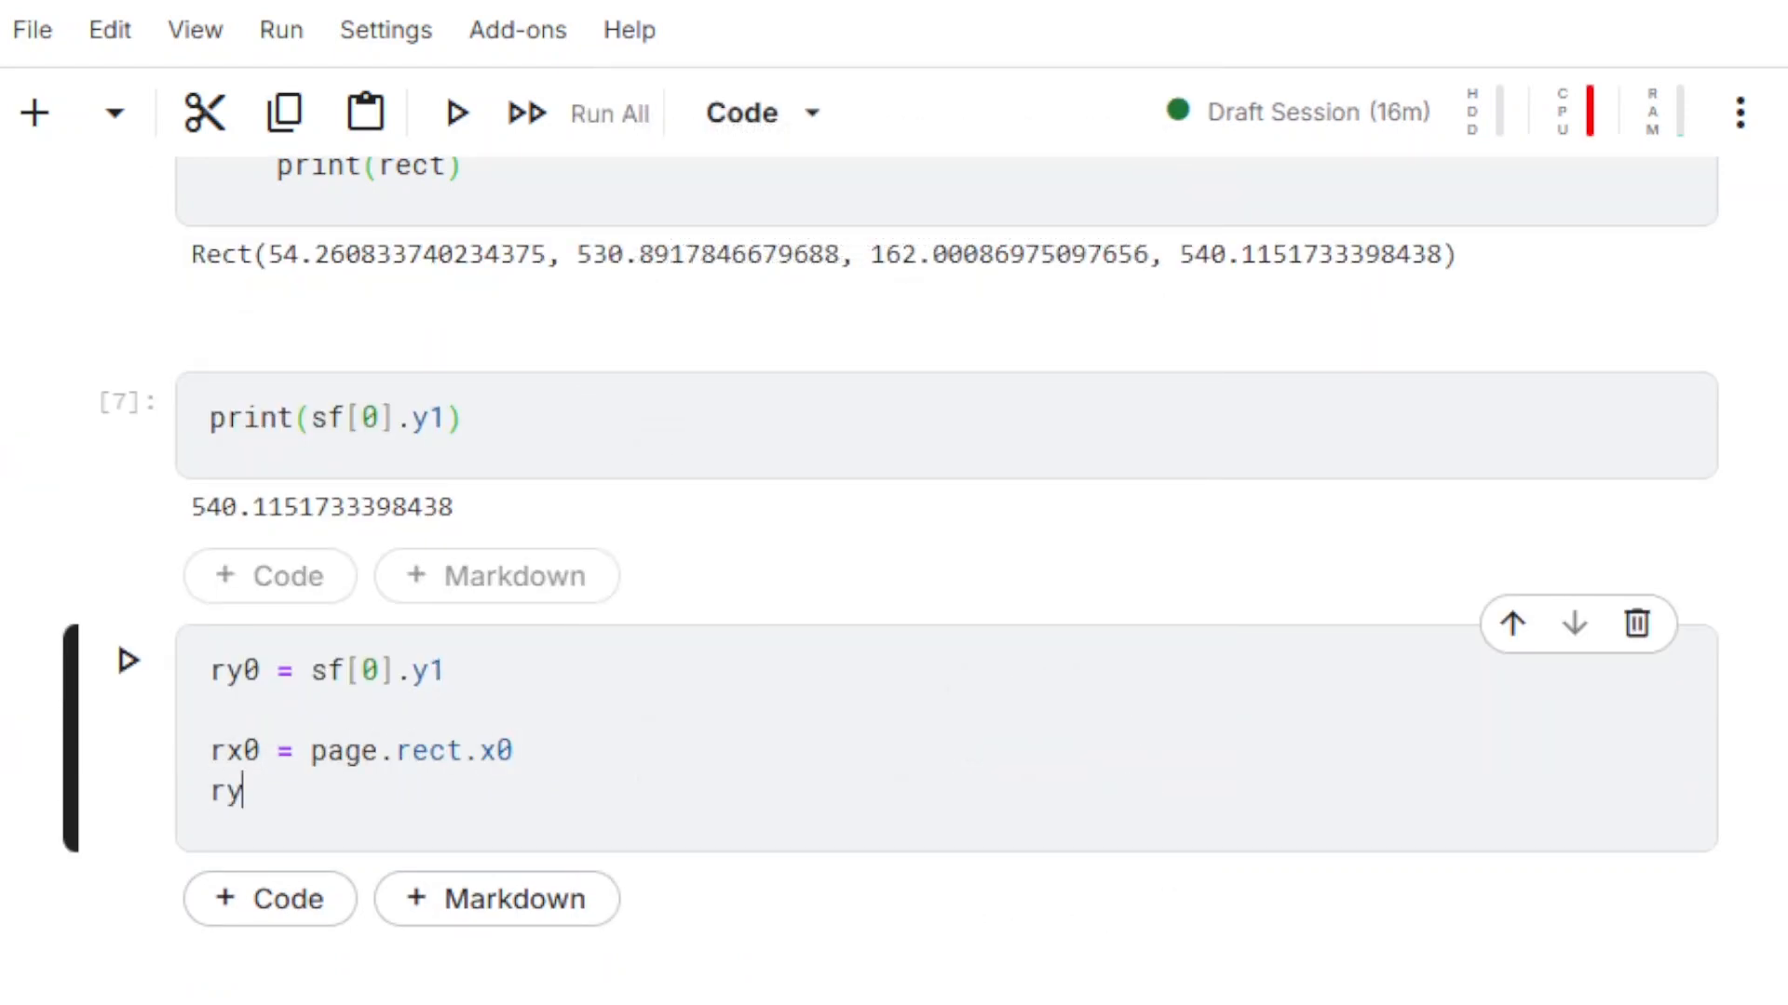
pyautogui.write('1 = page')
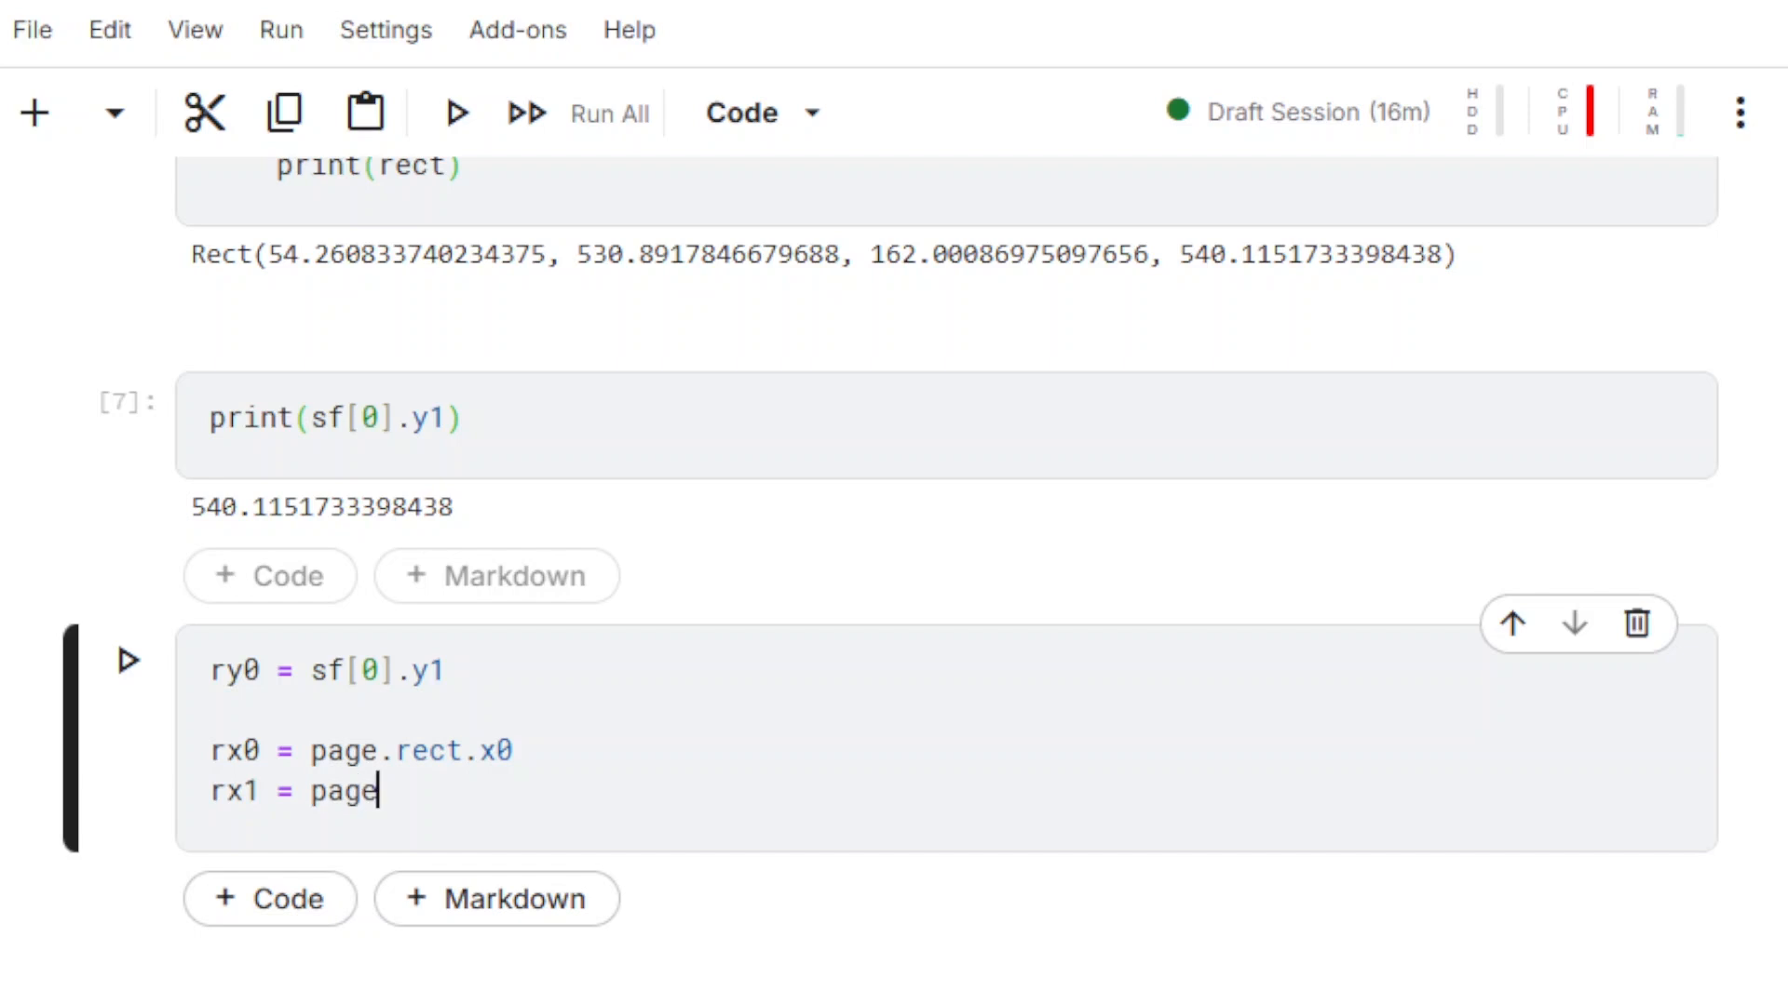
pyautogui.write('.rect.x1')
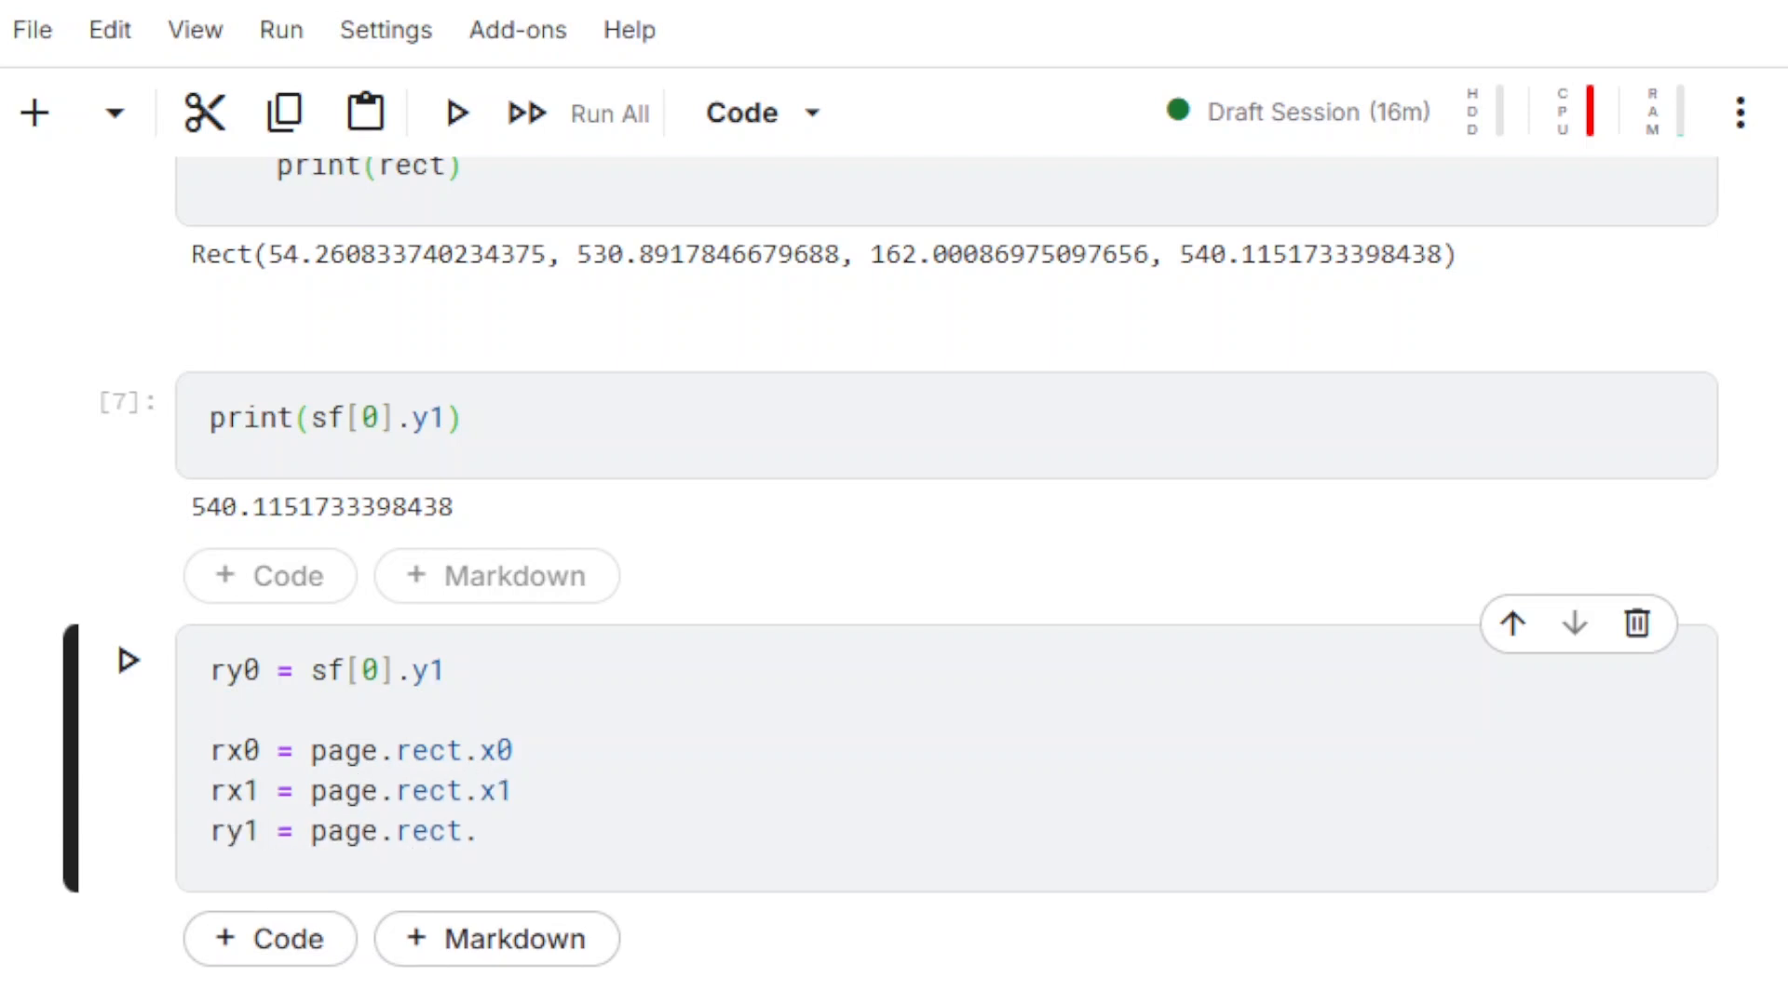
pyautogui.write('y1')
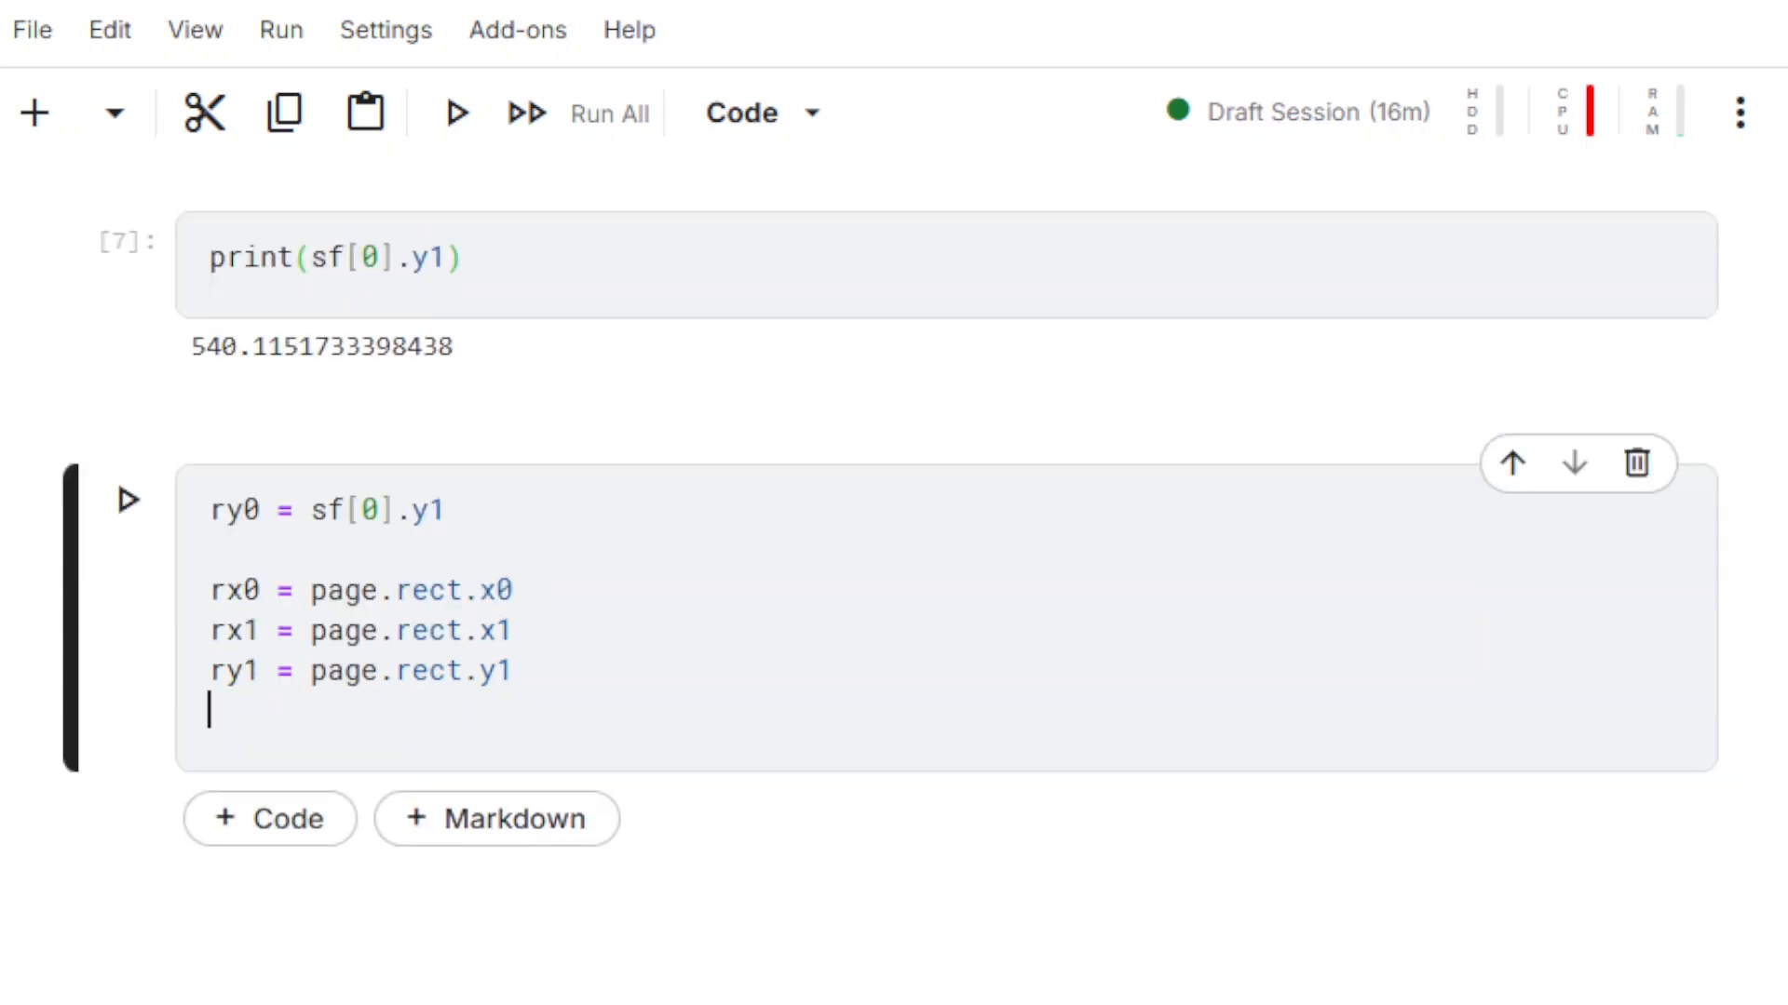
# Build cr = pymupdf.Rect(rx0, ry0, rx1, ry1) as the clip rectangle.
pyautogui.write('cr =')
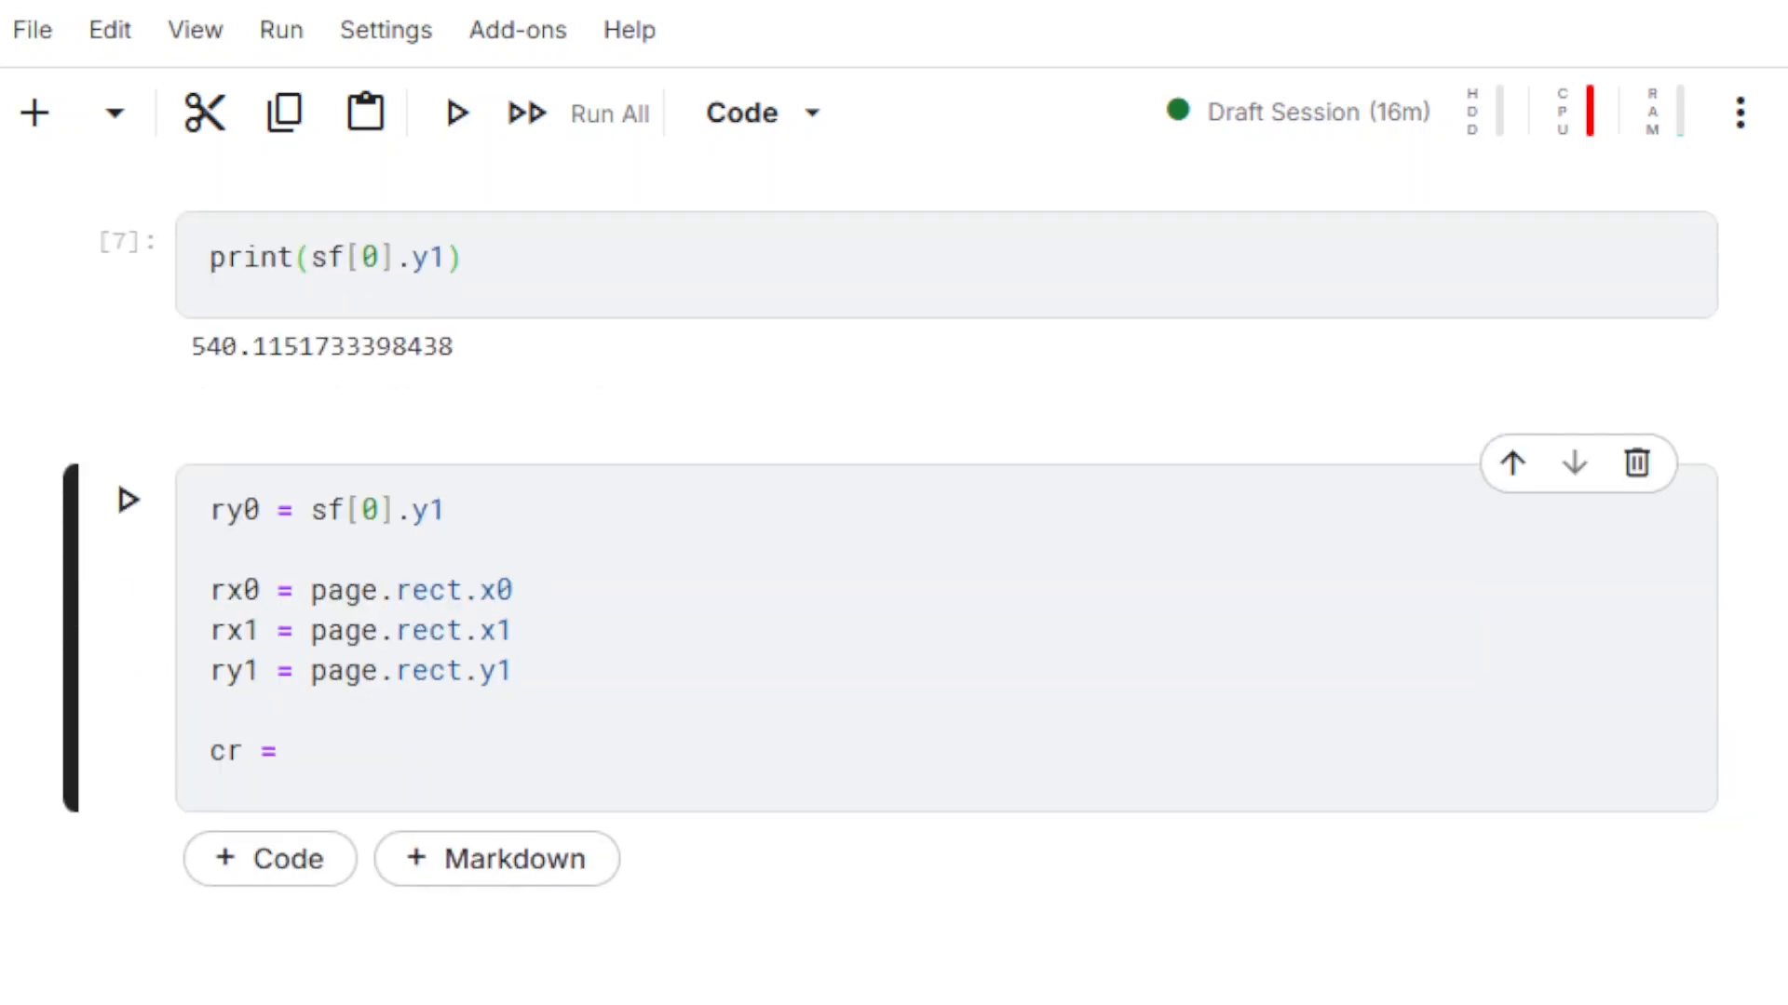
pyautogui.write('pymupdf.Rect()')
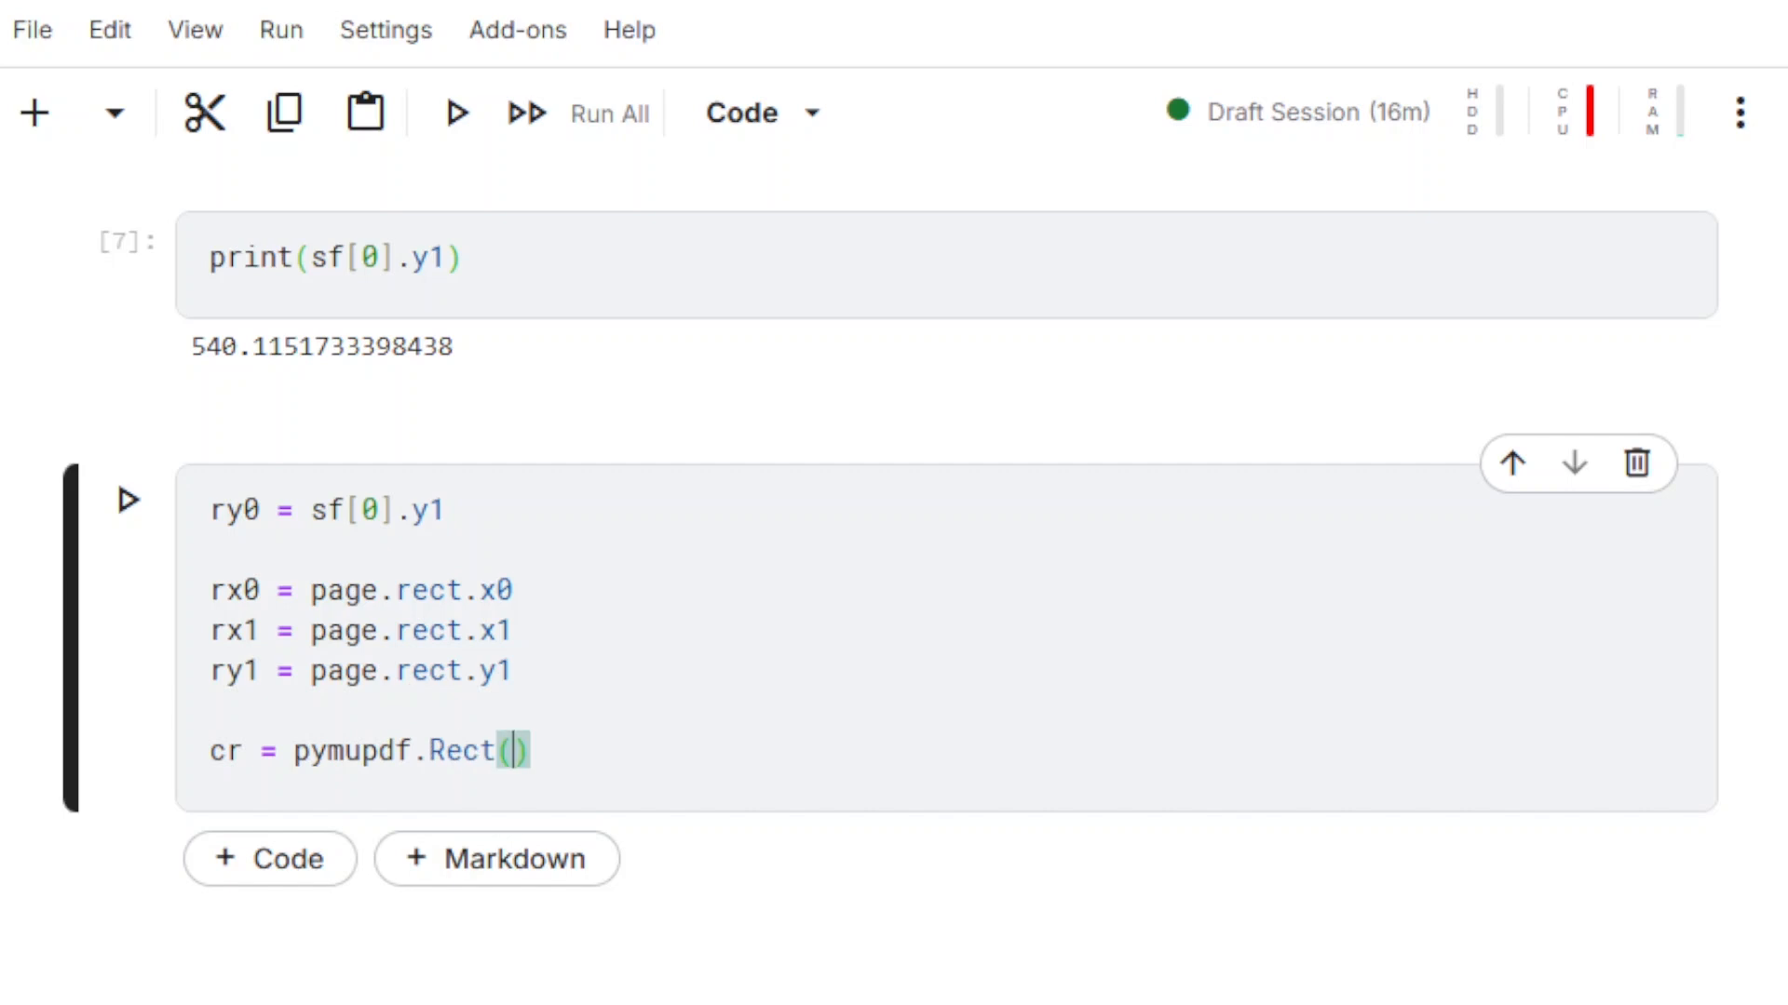
pyautogui.write('rx0,ry0')
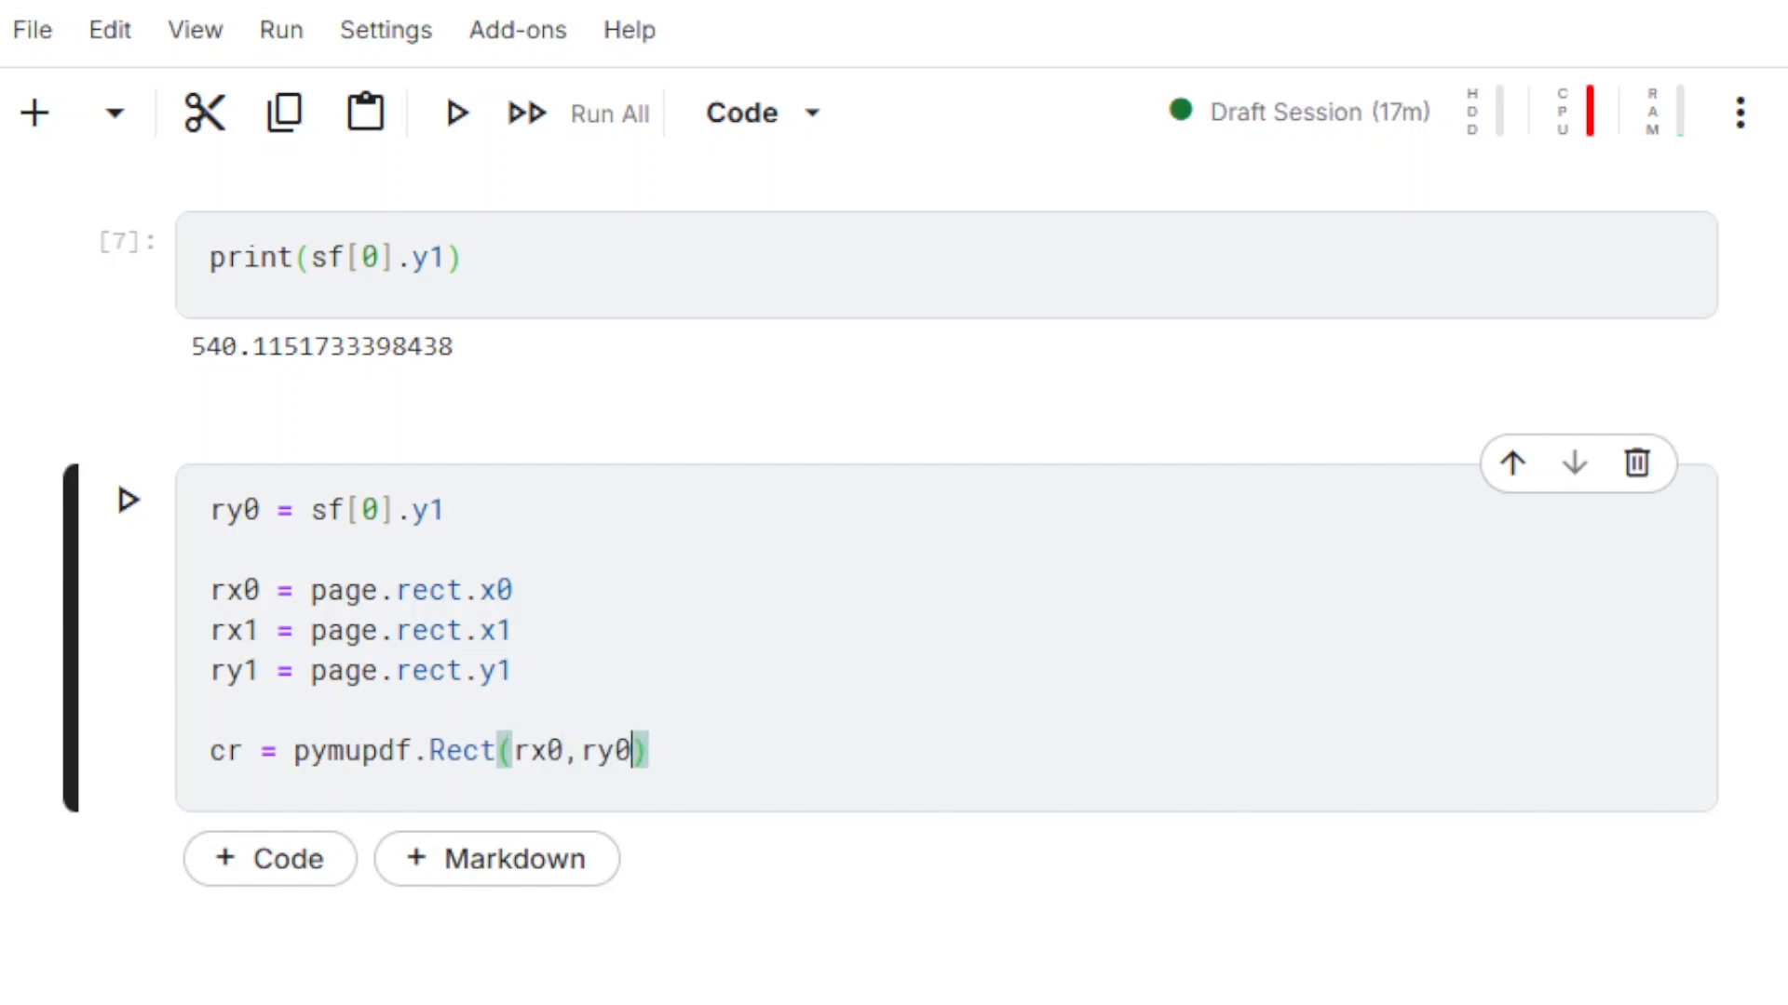
pyautogui.write(',rx1,ry1')
pyautogui.write('ft = page.find_')
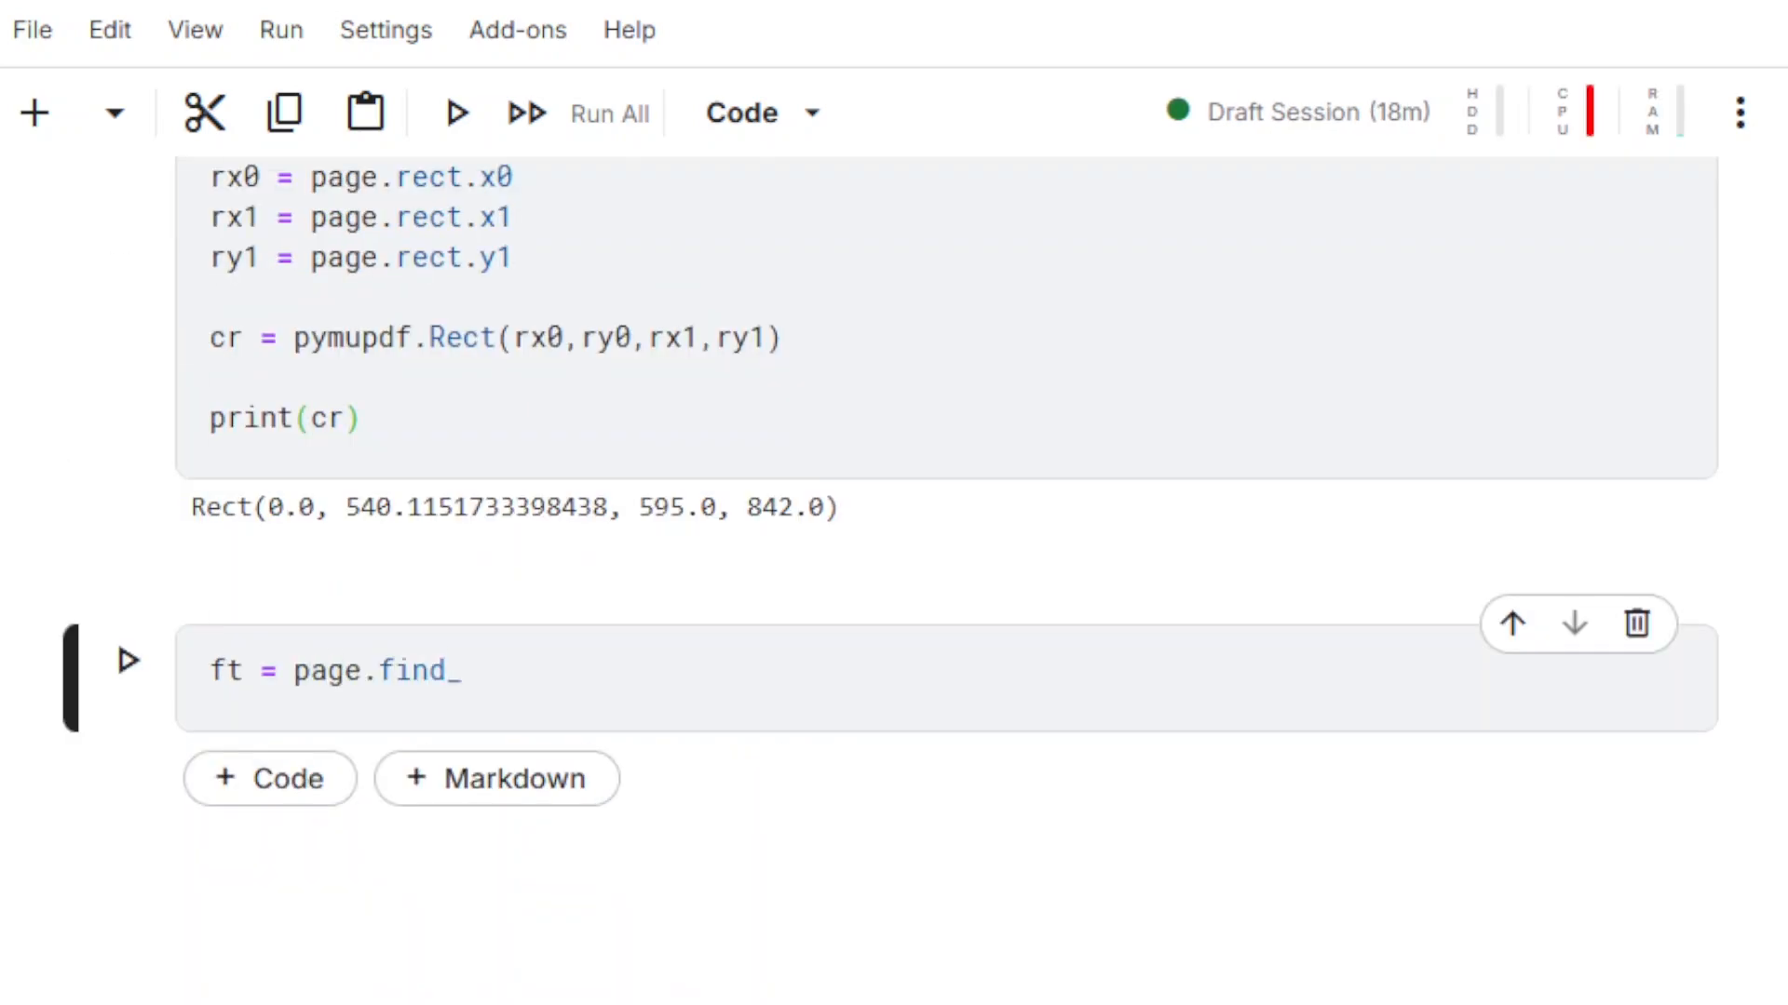
# Run page.find_tables(clip=cr) and print each row of ft.tables[0].extract().
pyautogui.write('tables(clip=')
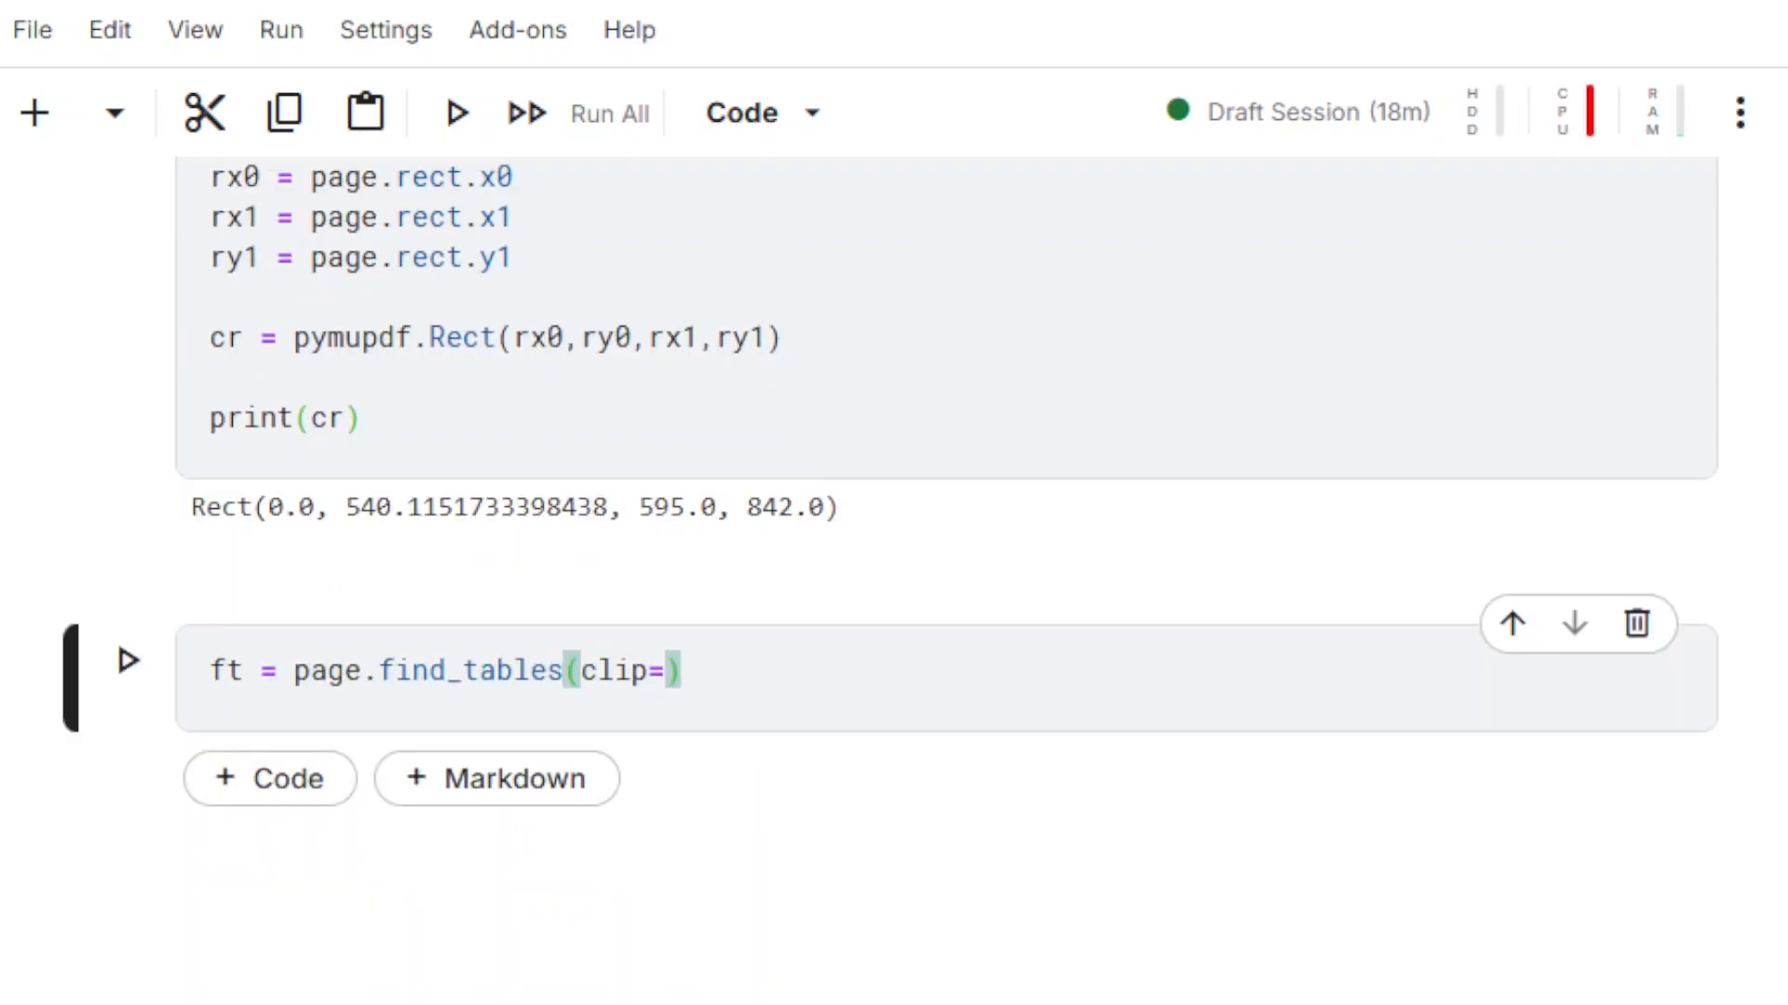
pyautogui.write('cr')
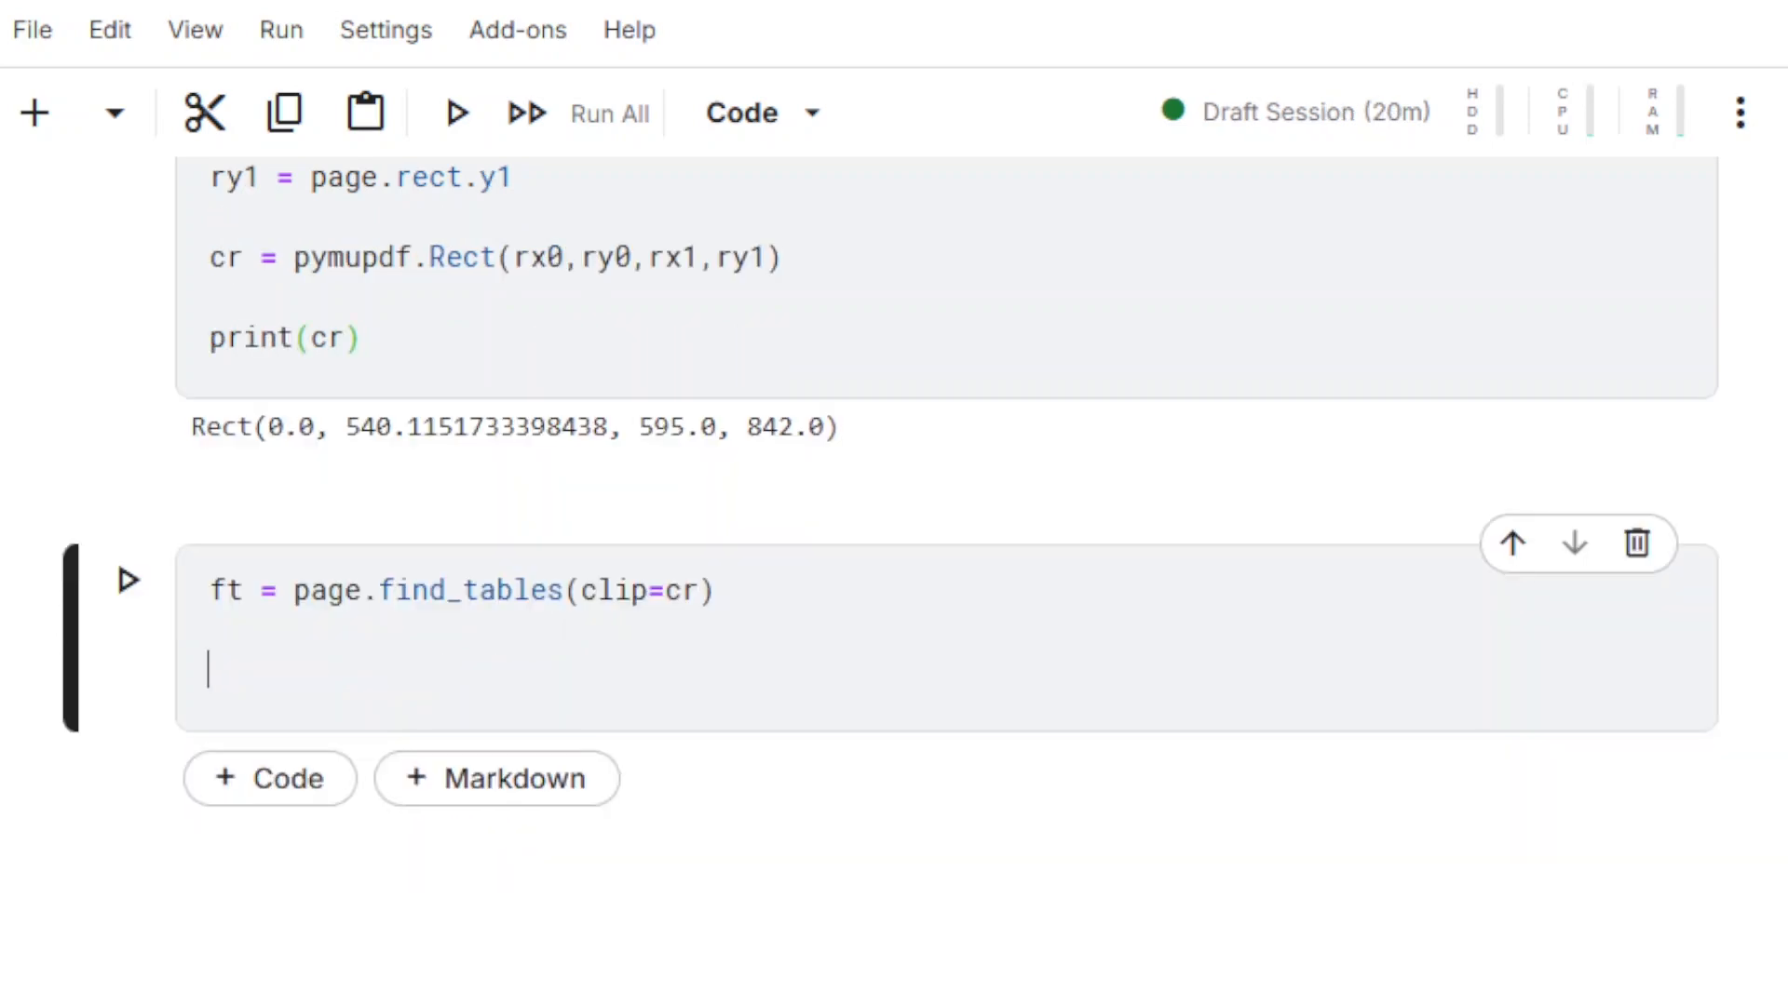
pyautogui.write('table')
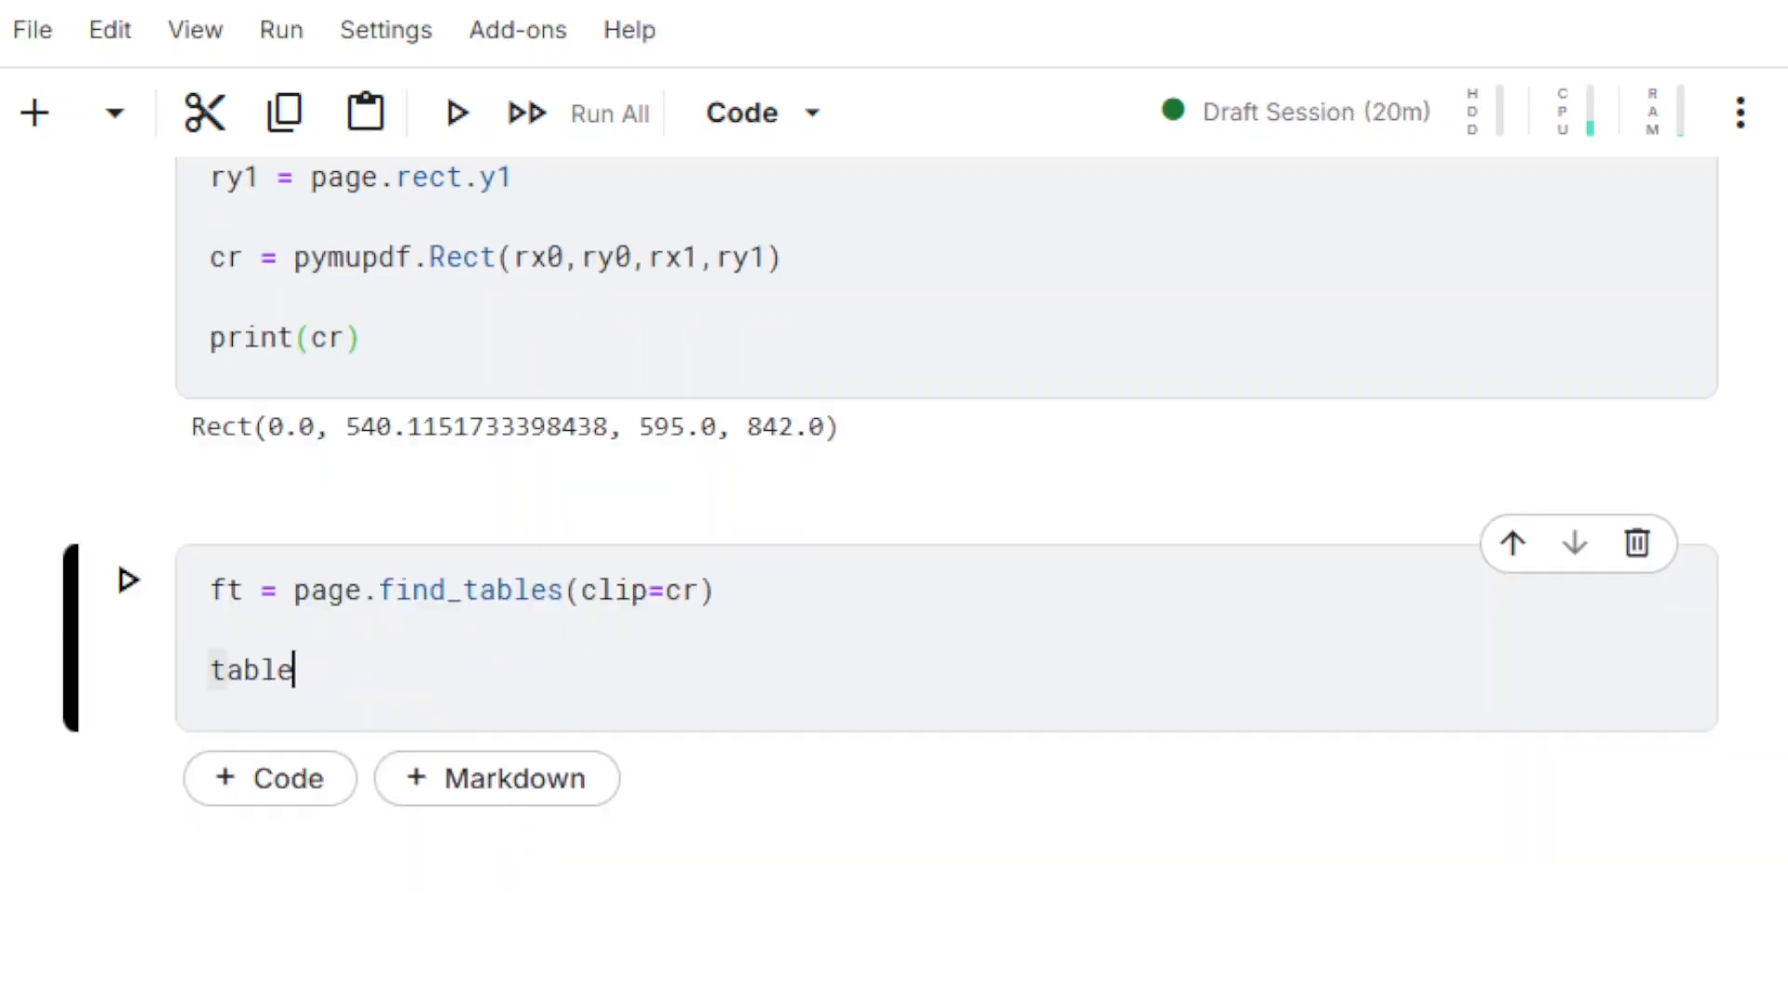
pyautogui.write('= ft.tables[')
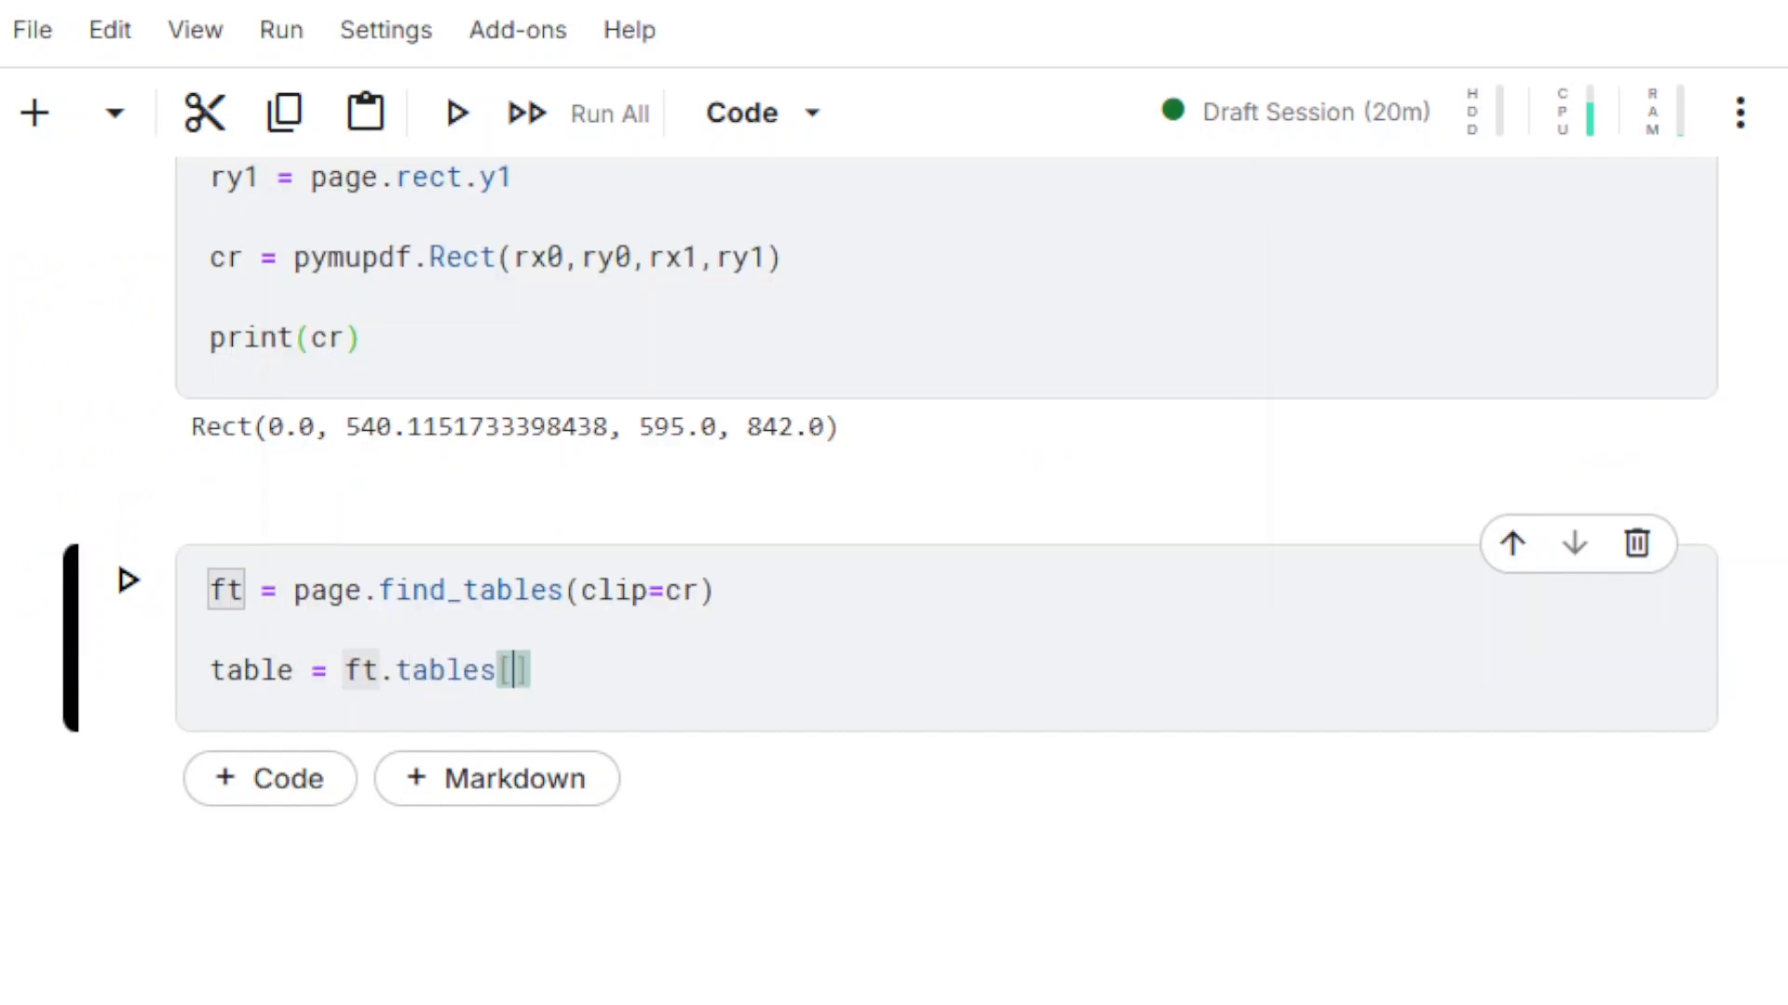
pyautogui.write('0]')
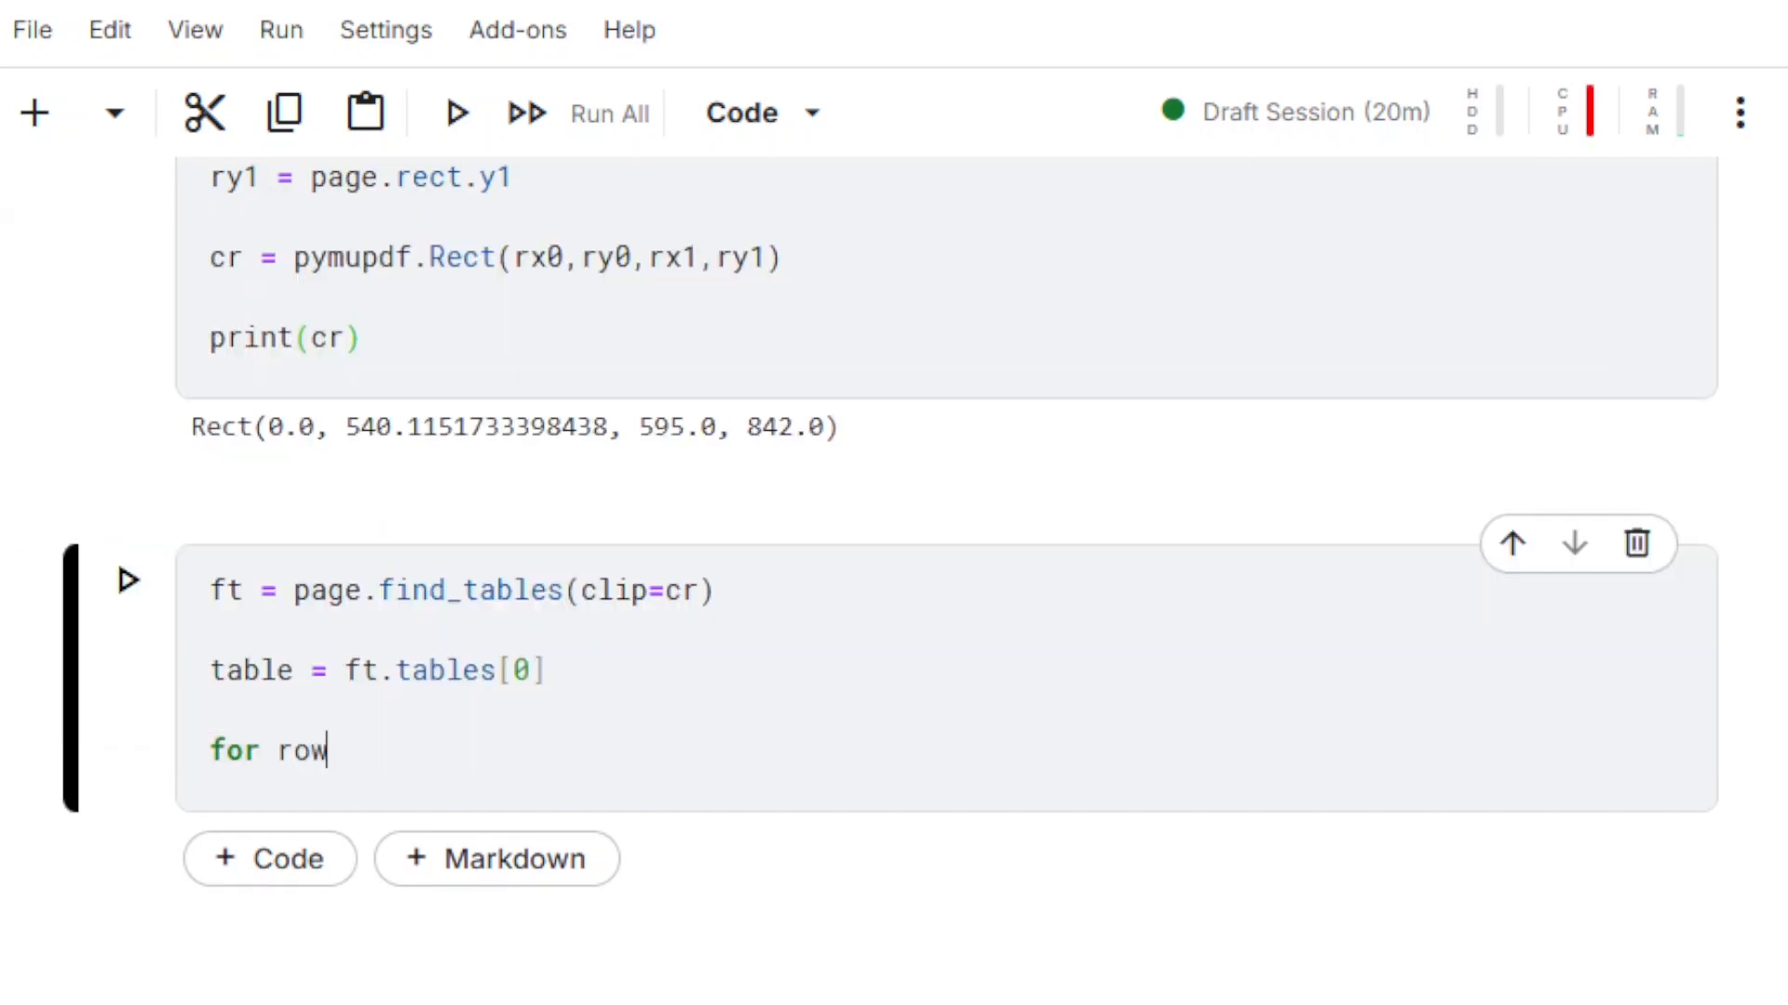
pyautogui.write('in table.e')
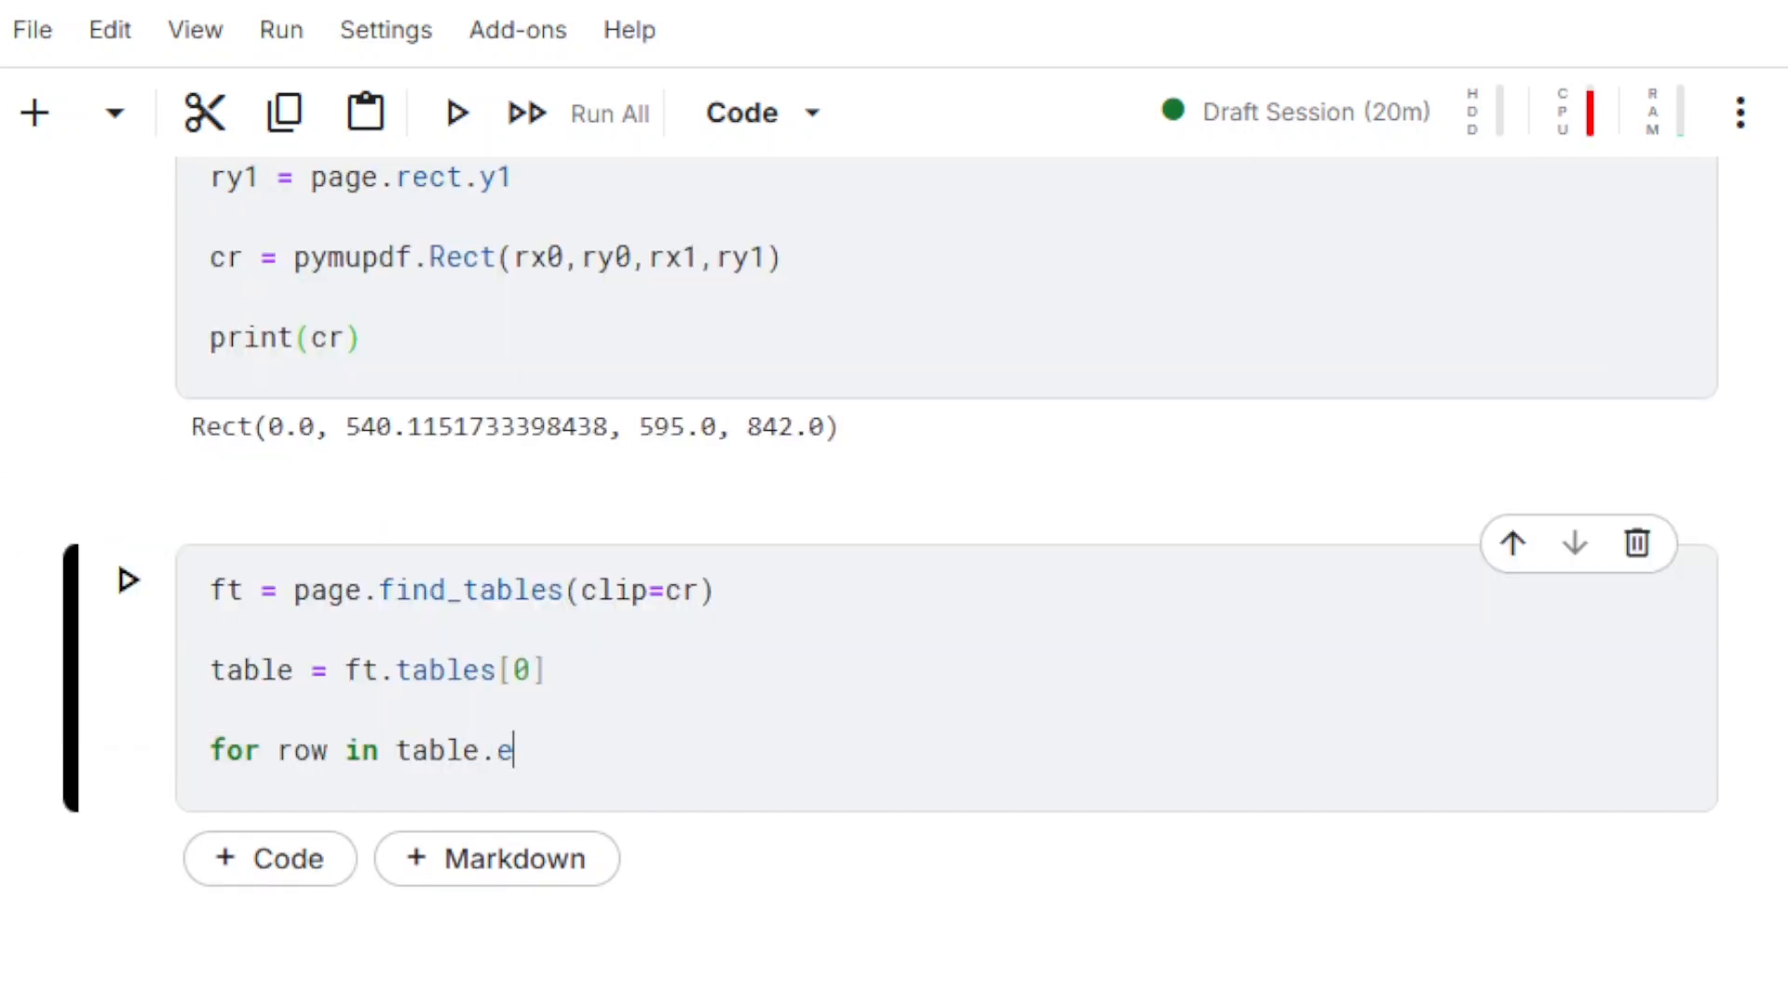
pyautogui.write('xtract():')
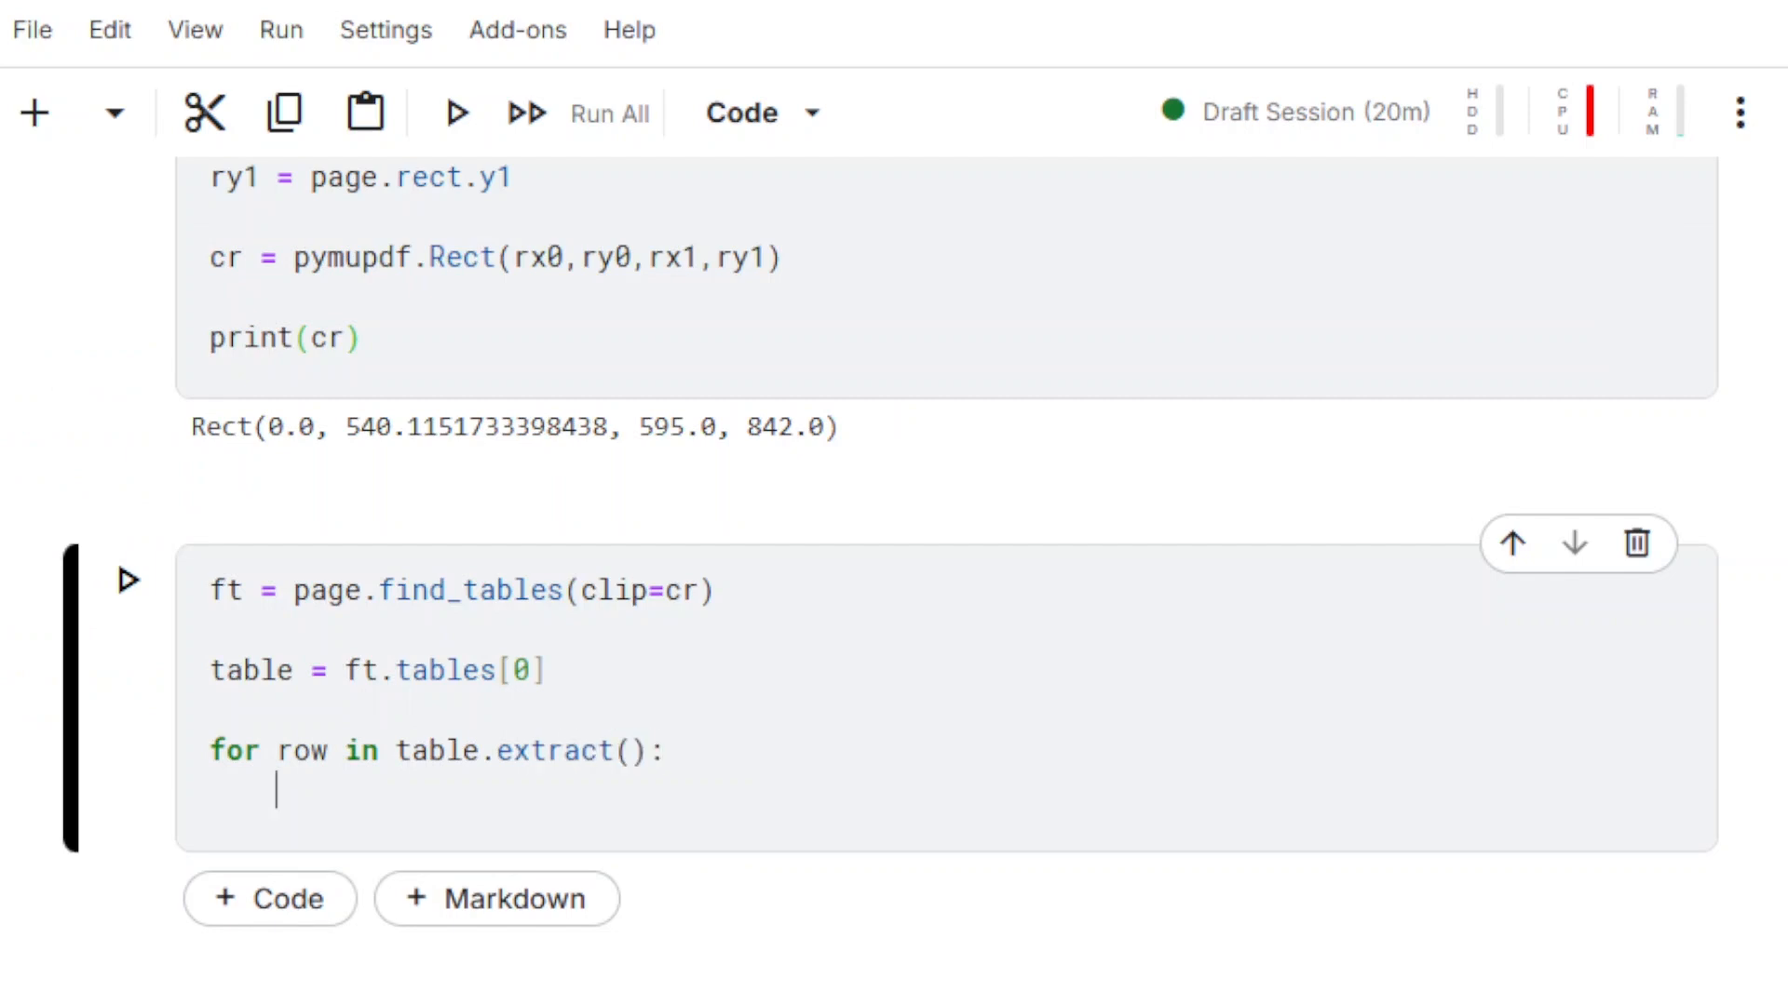
pyautogui.write('print(row')
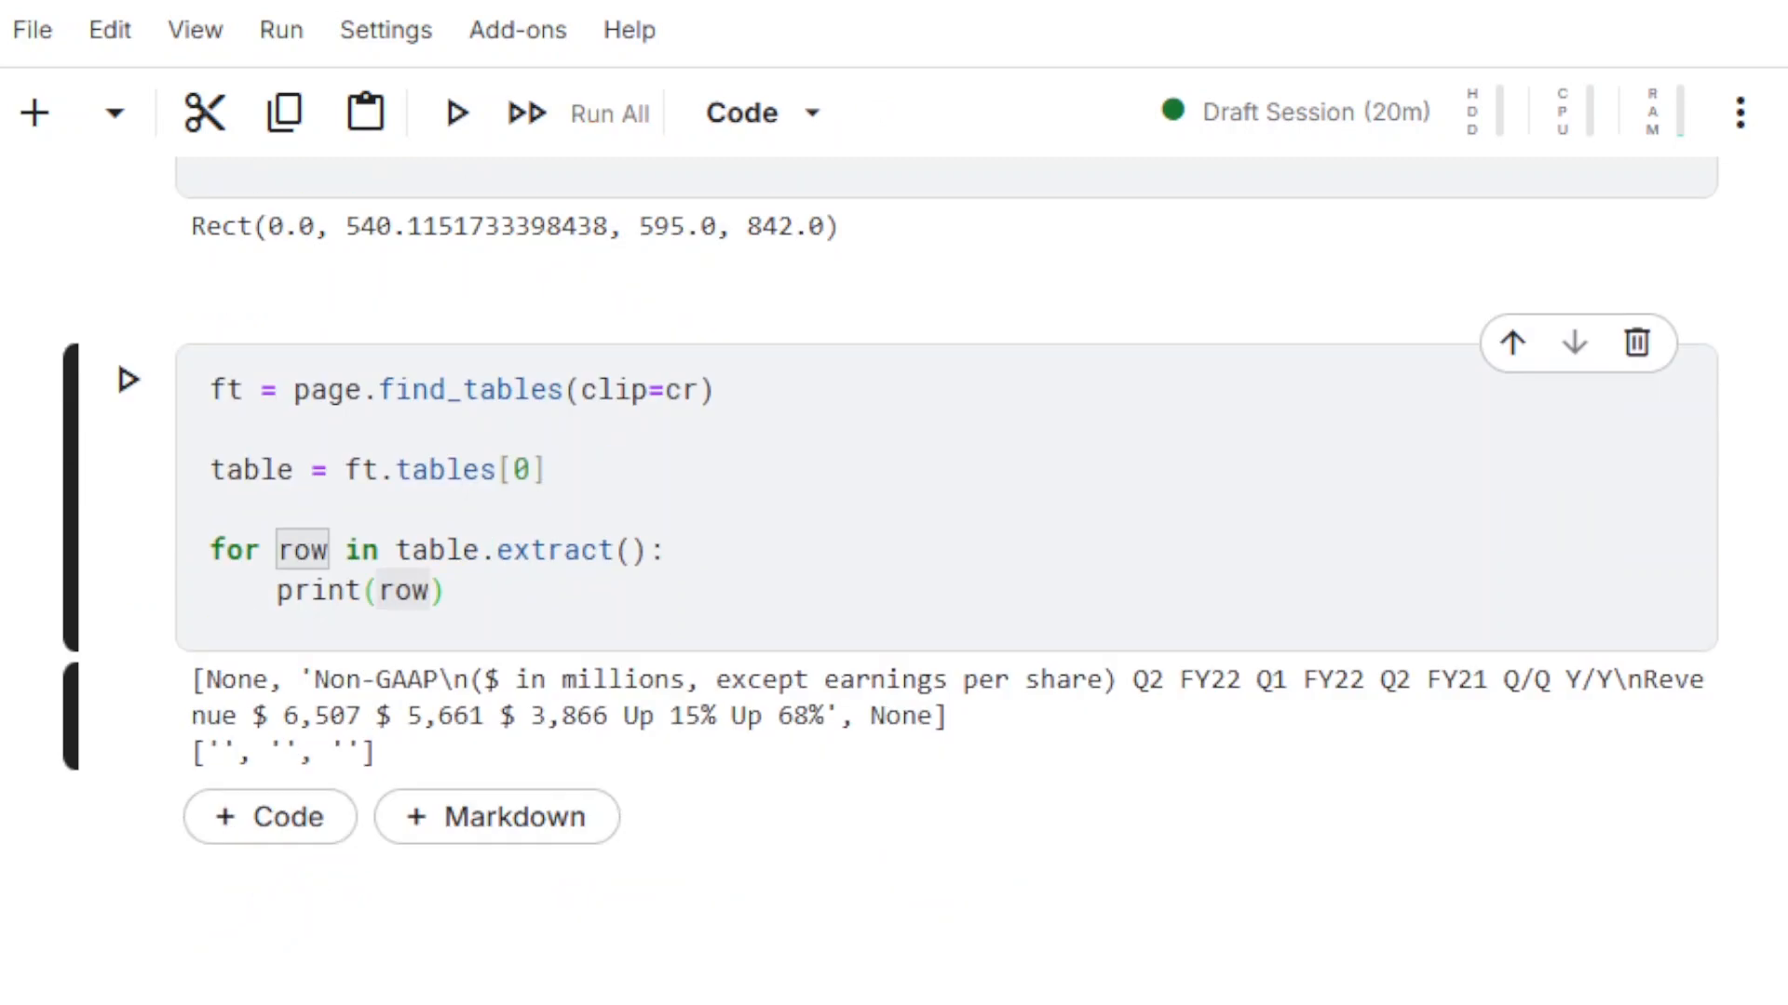
# Add strategy="text" to find_tables and rerun to split GAAP rows into columns.
pyautogui.scroll(3)
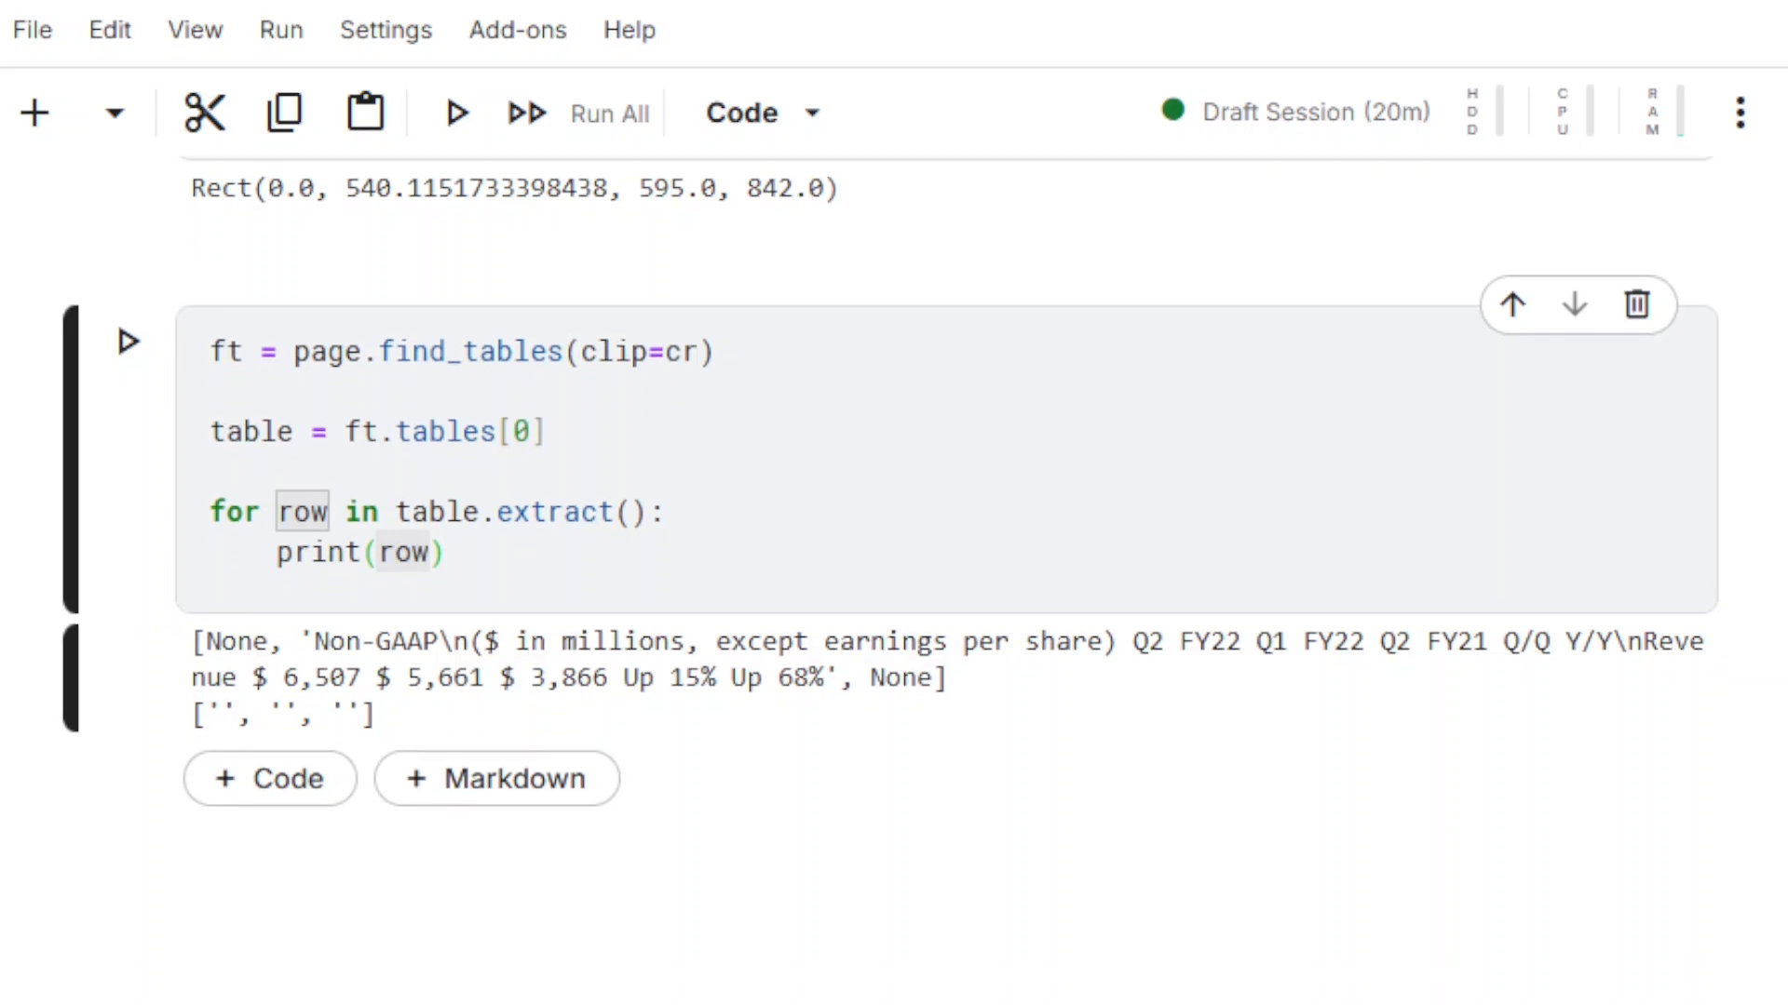
pyautogui.click(703, 352)
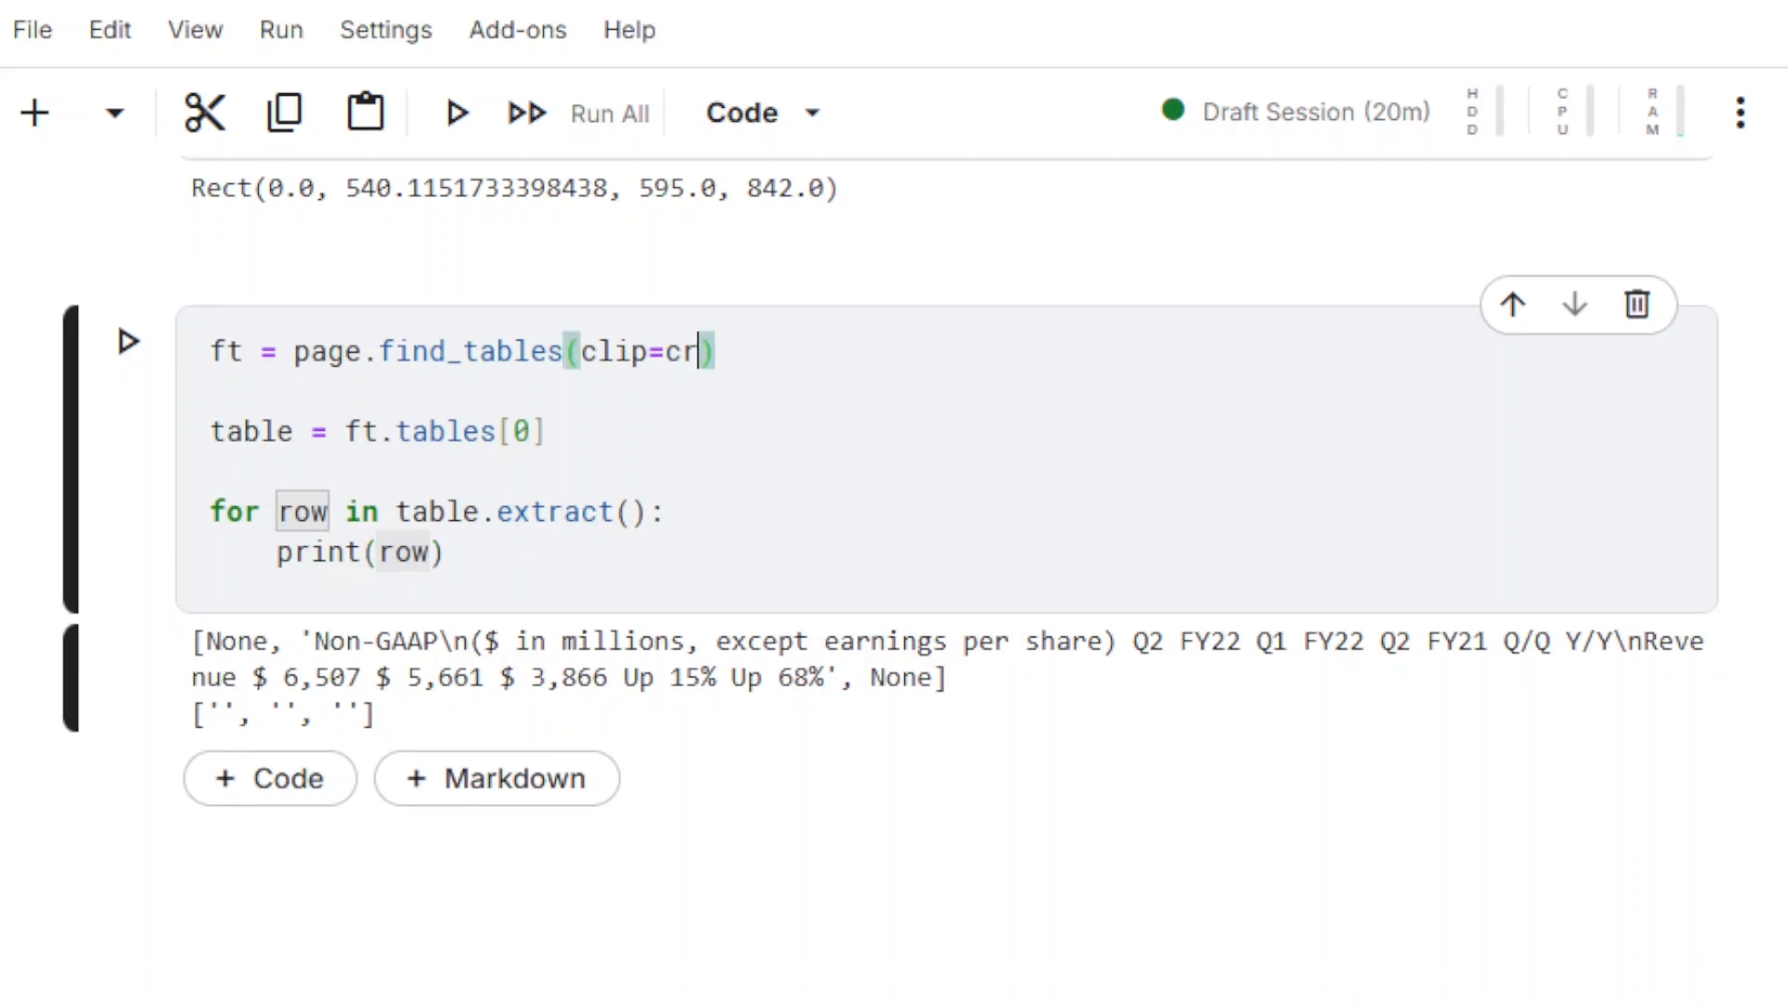
pyautogui.write(',strategy="tex')
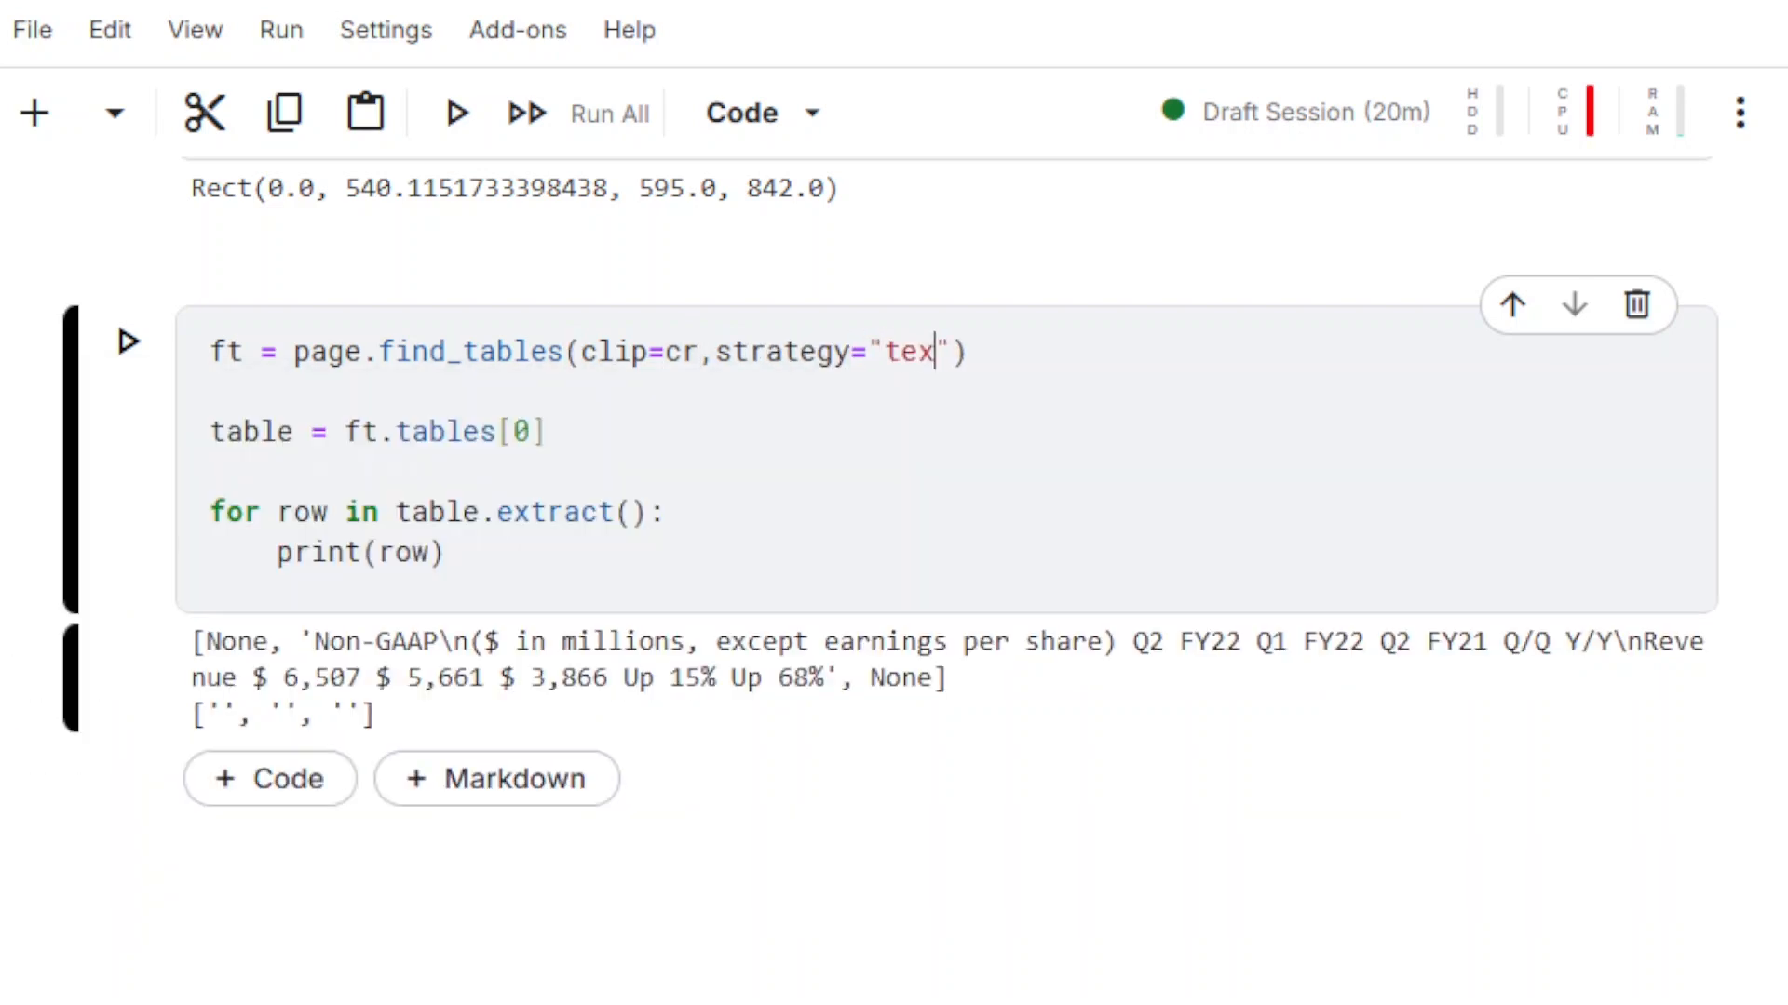
pyautogui.write('t')
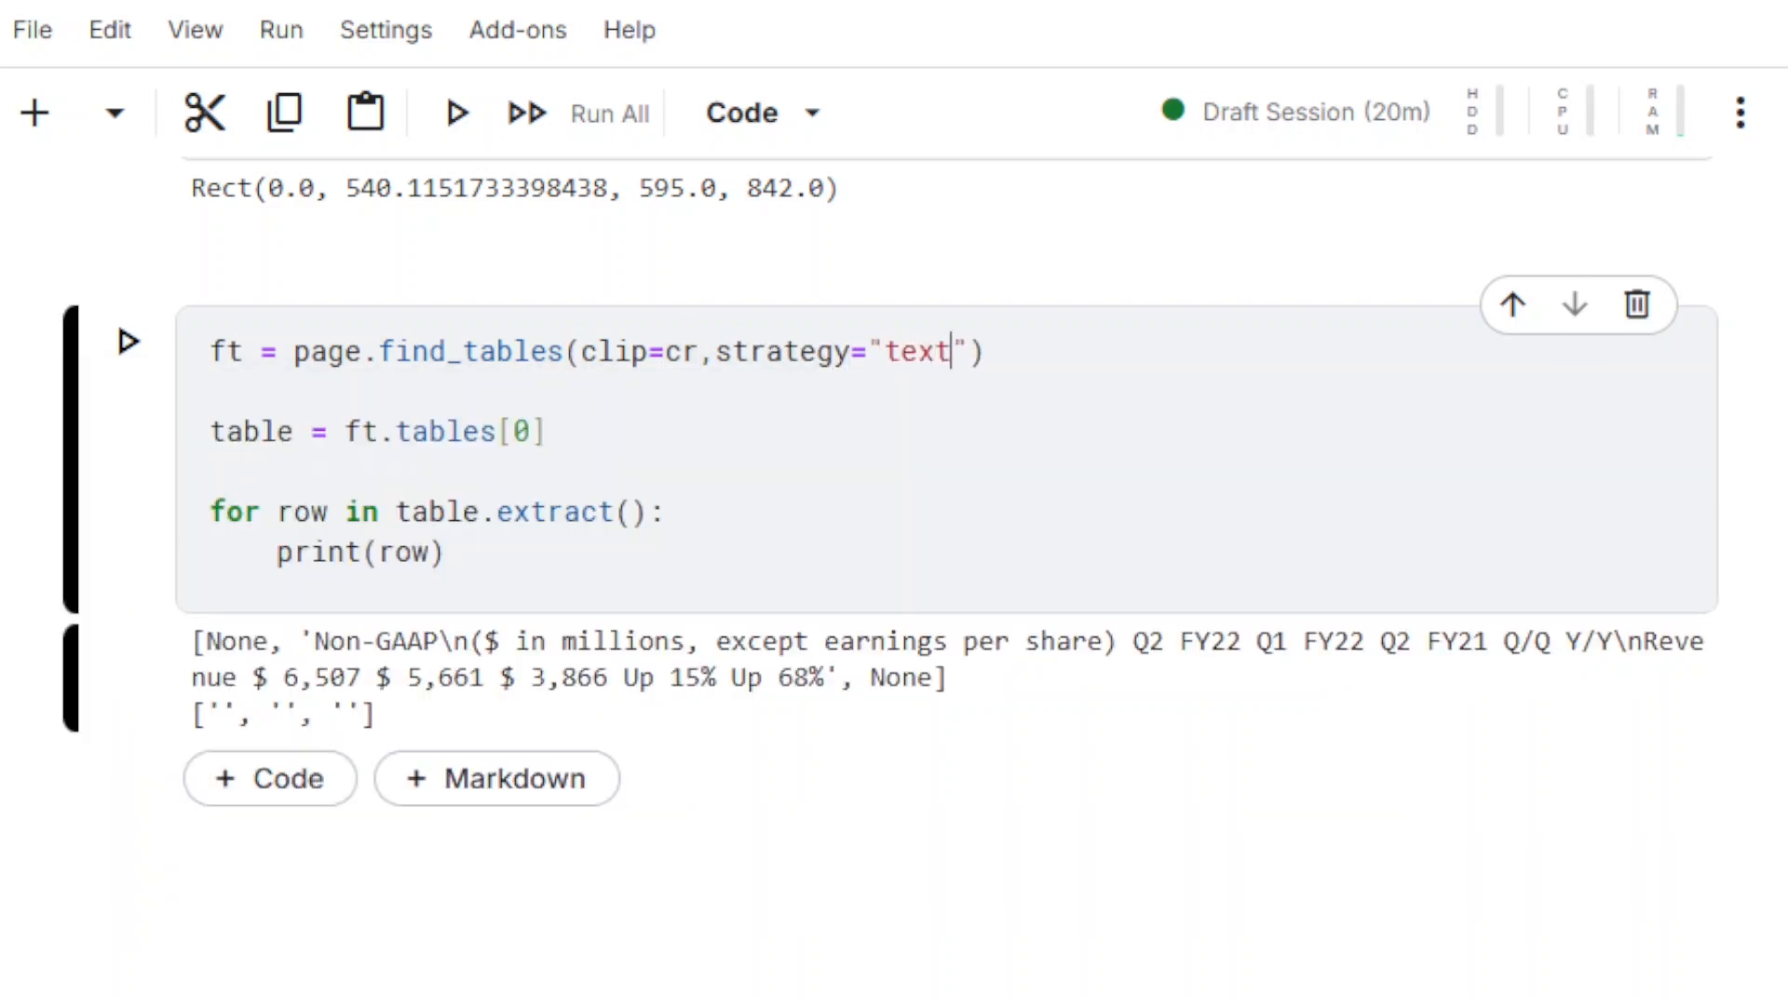
pyautogui.click(128, 341)
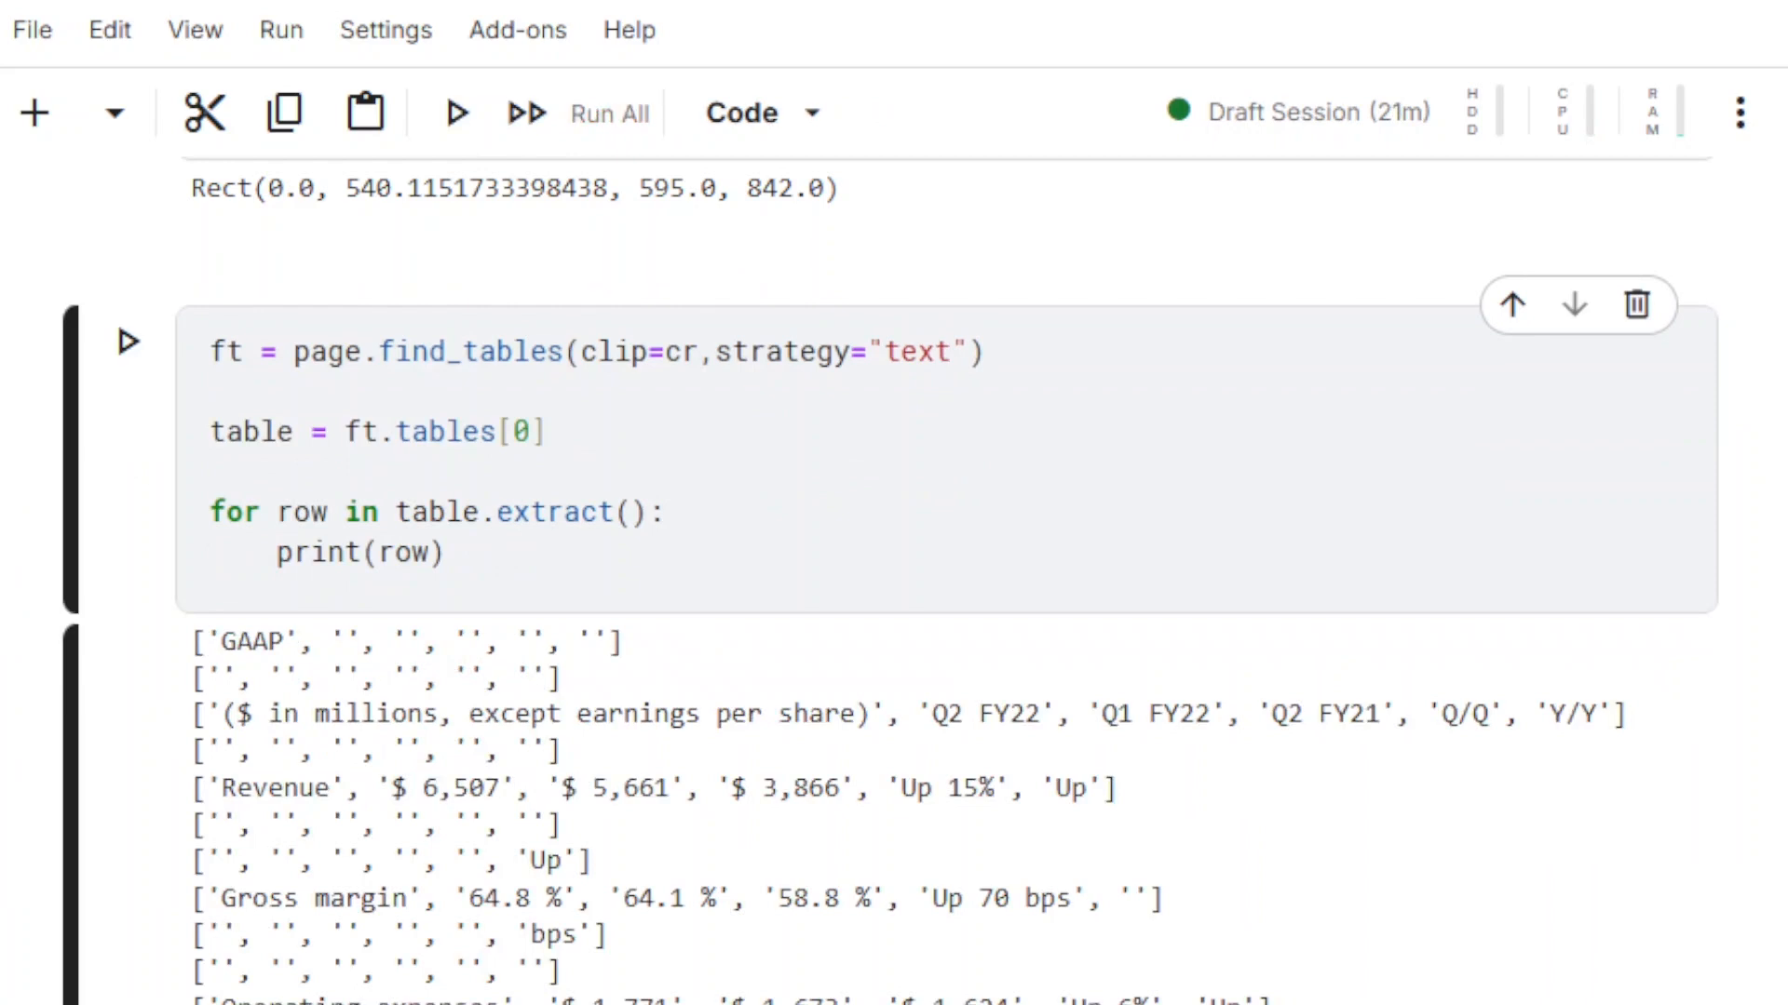
# Loop with enumerate(table.extract()) printing index and row, numbered 0 through 23.
pyautogui.scroll(-3)
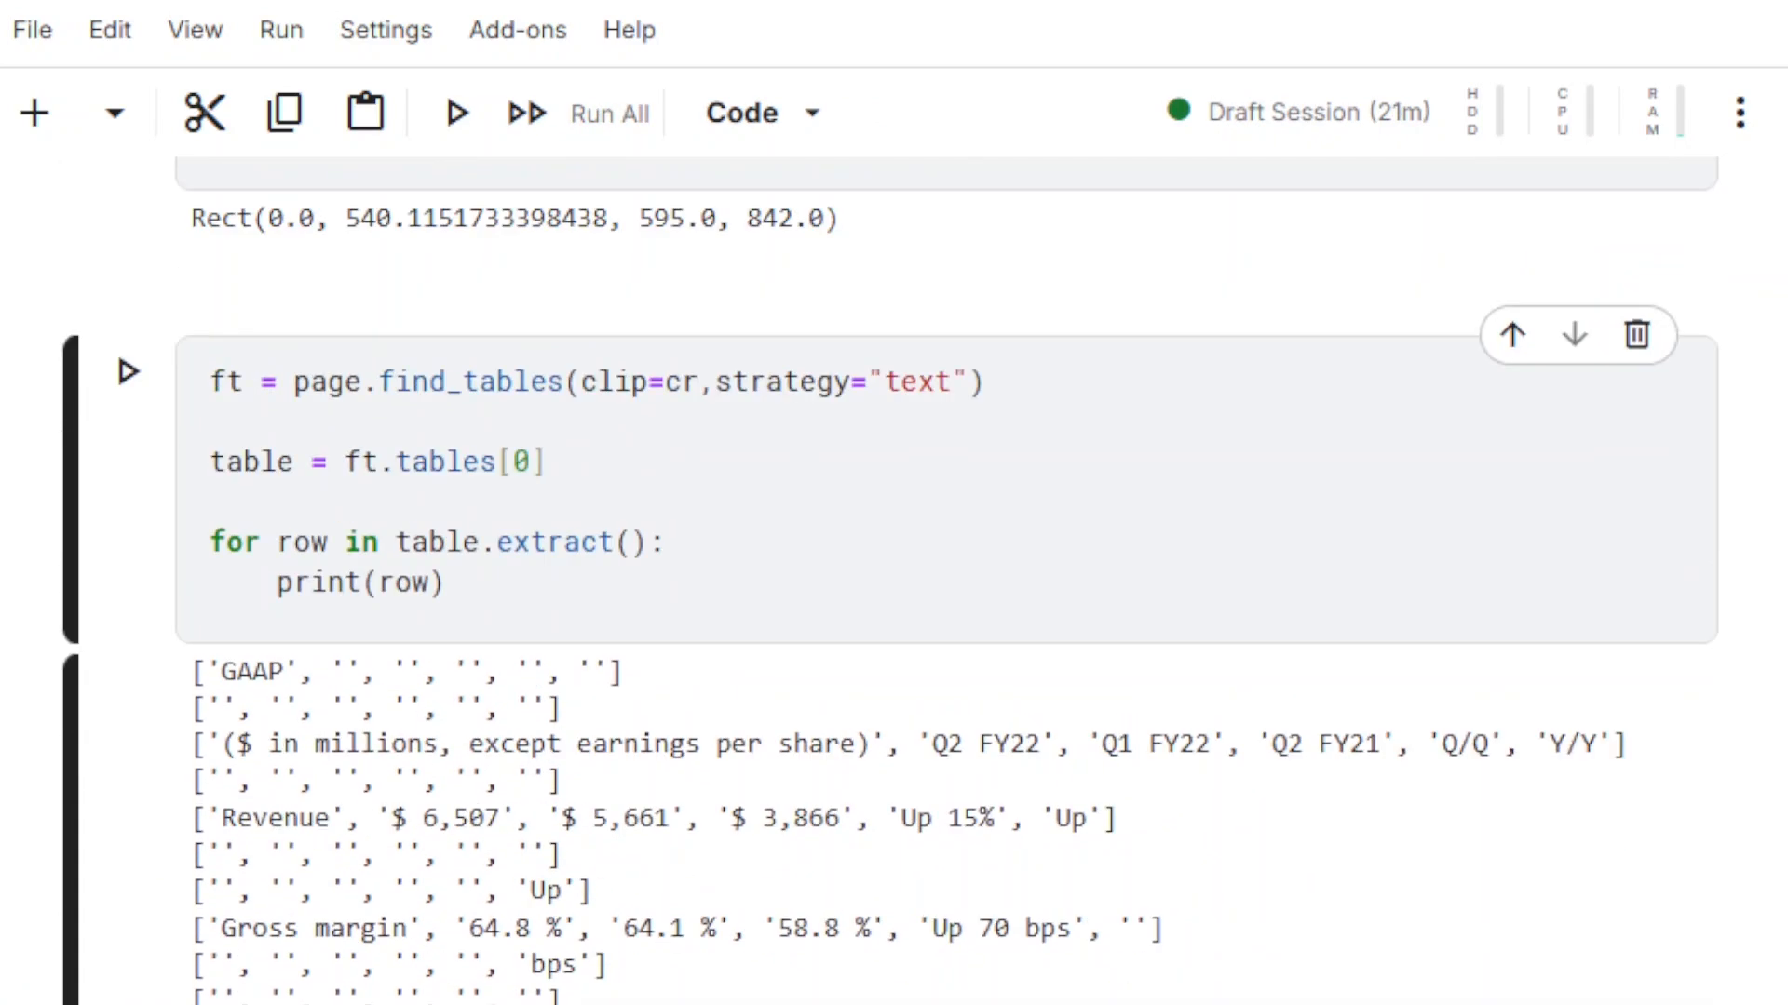
pyautogui.write('index,')
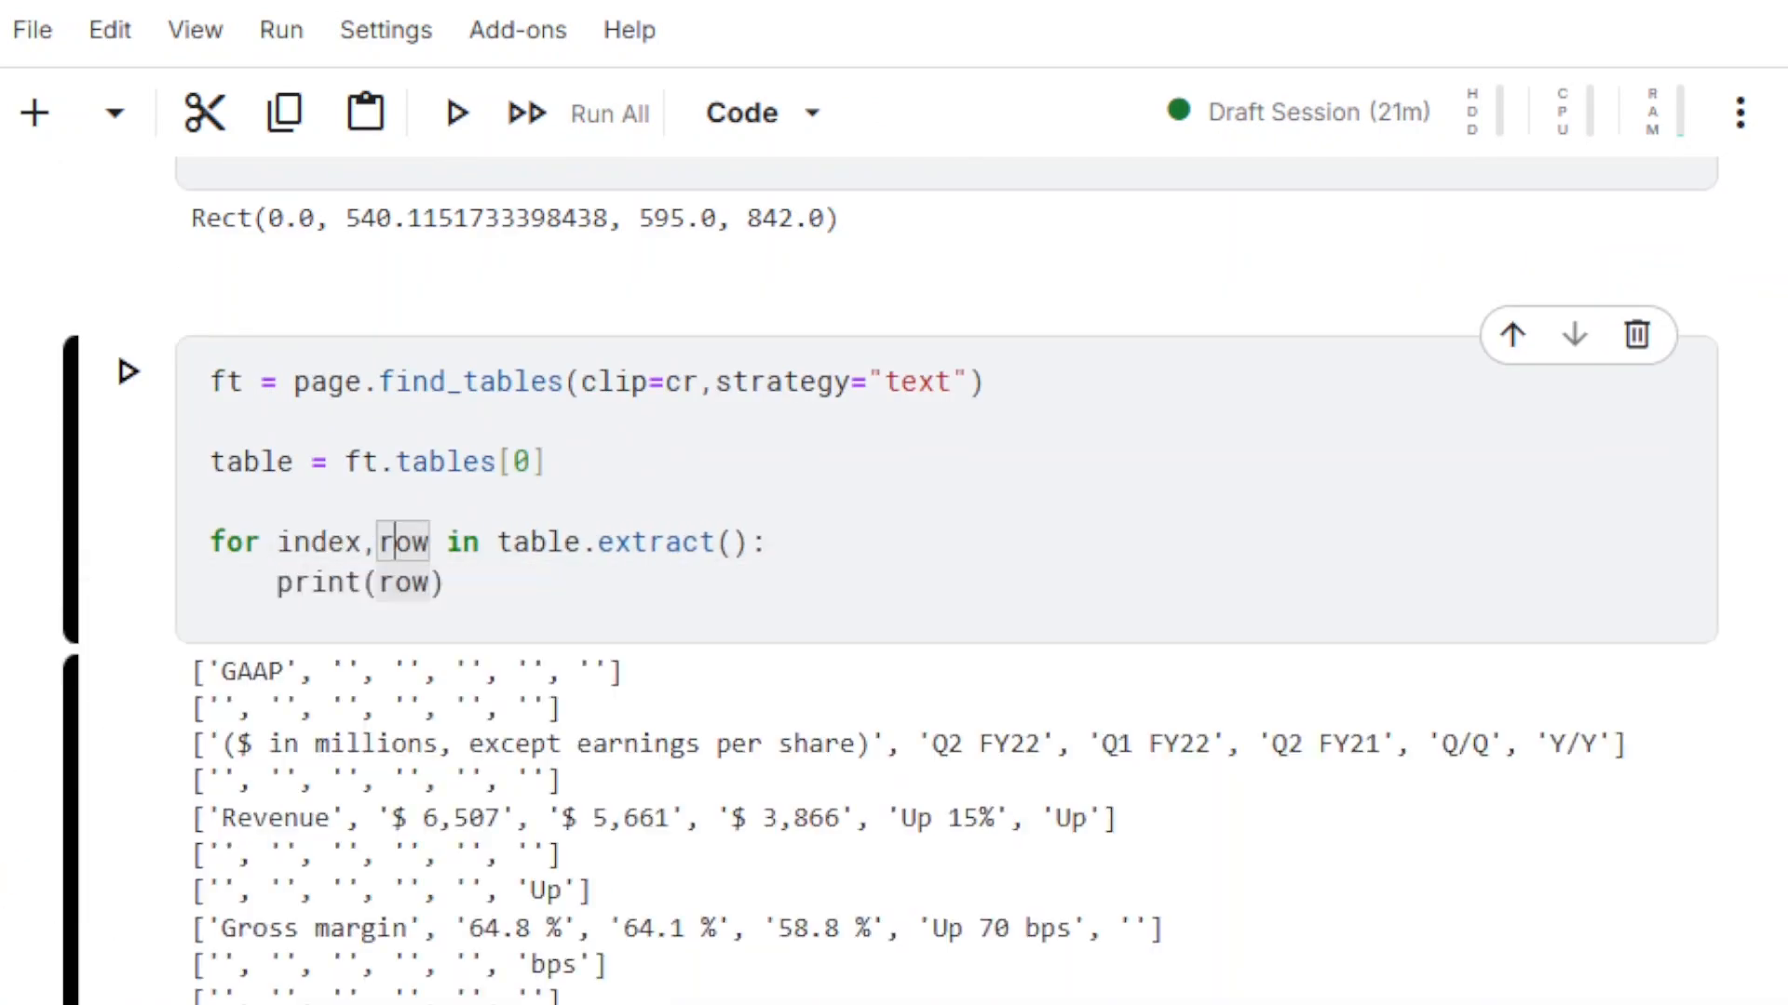
pyautogui.write('enumerate(')
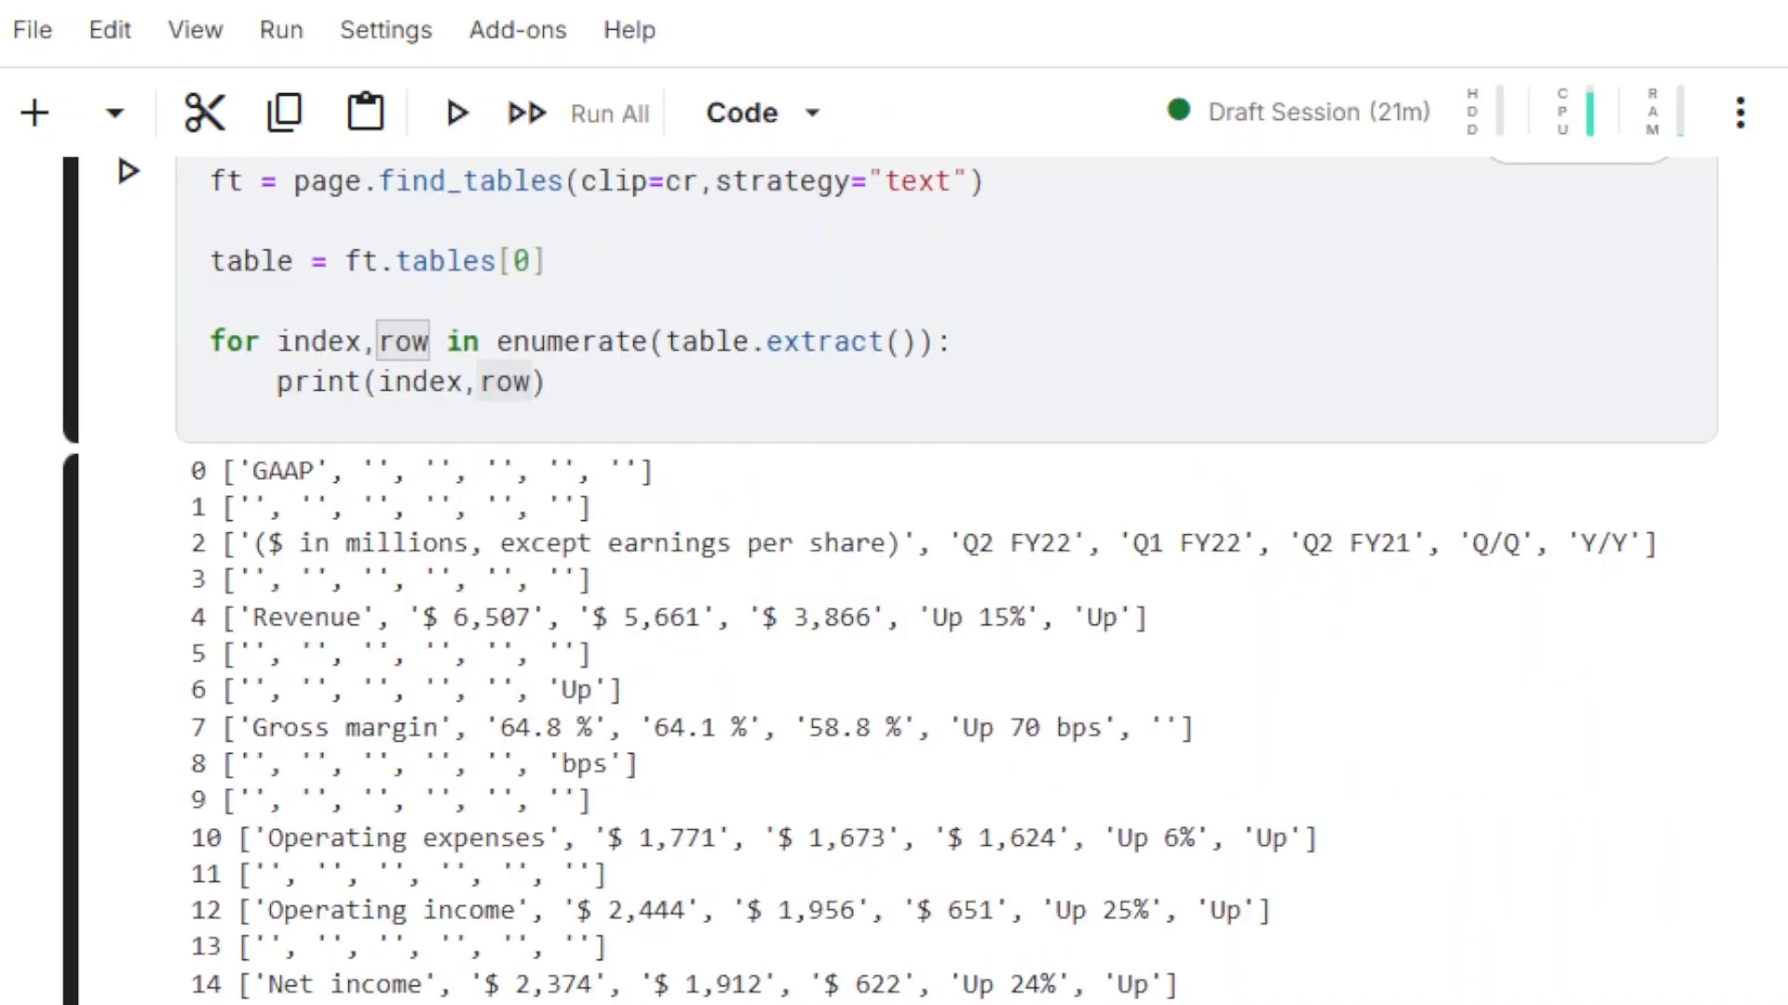
pyautogui.scroll(-3)
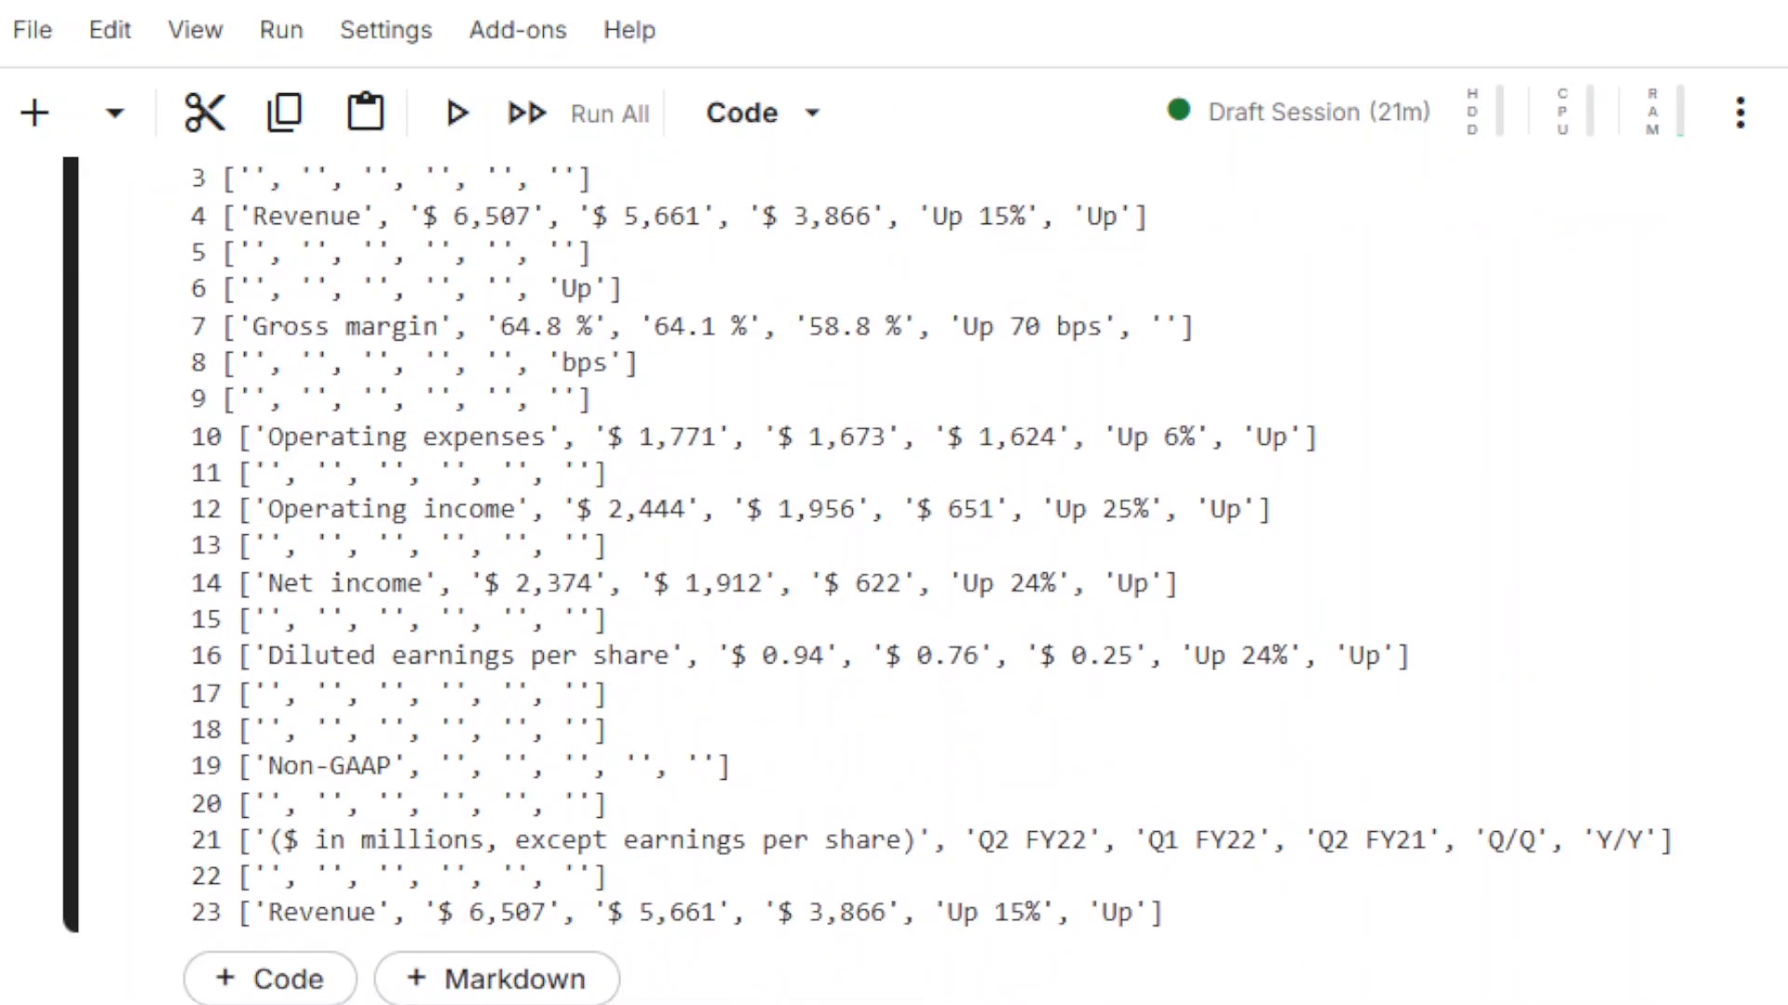
pyautogui.scroll(3)
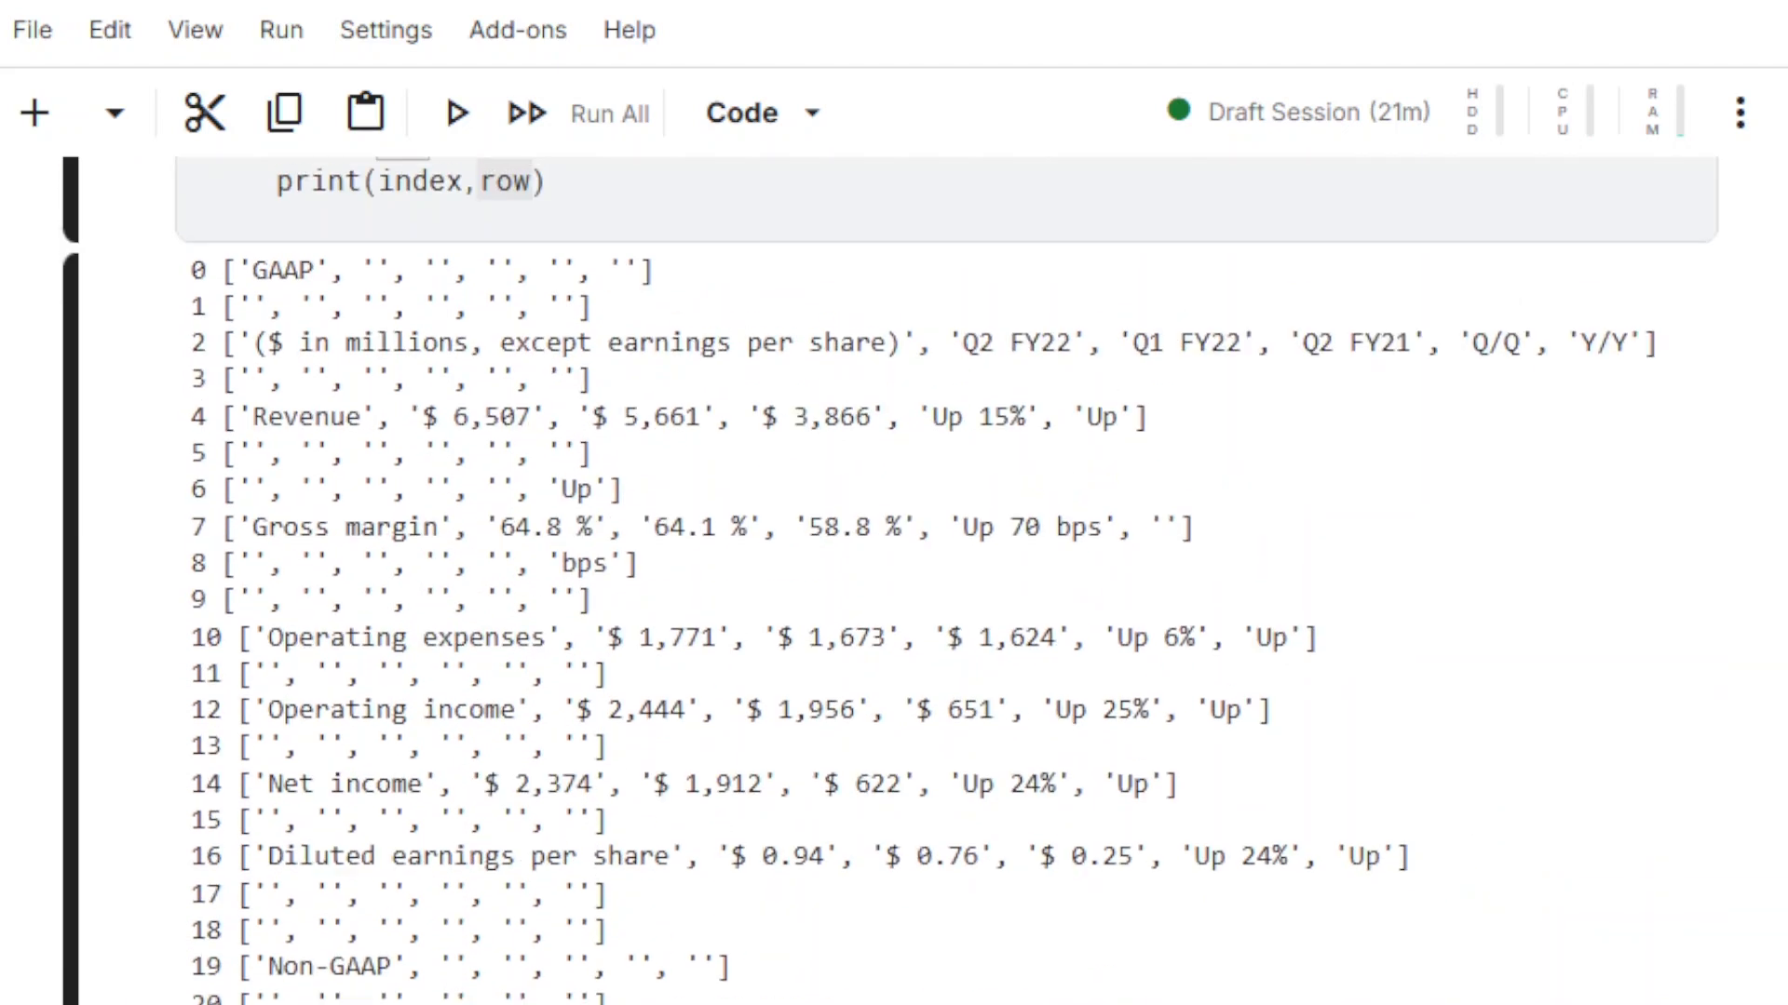